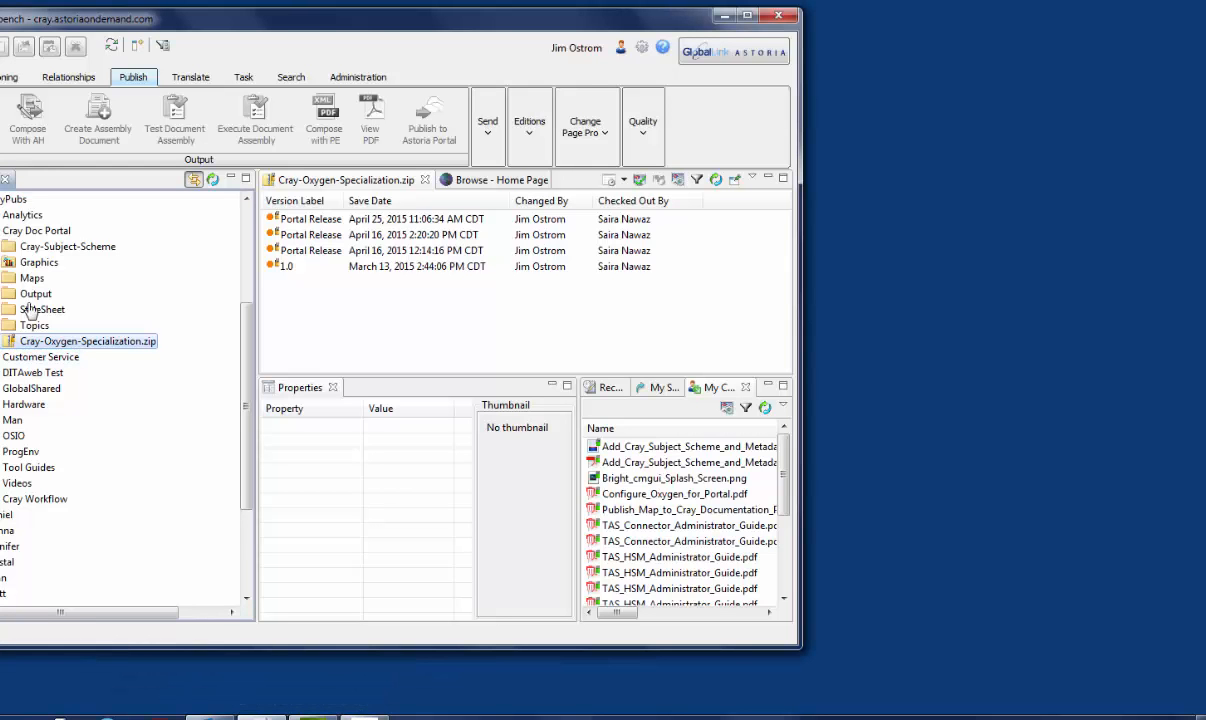
# Step: Open the Cray Doc Portal folder and select Cray-Oxygen-Specialization.zip to view its properties
pyautogui.click(37, 230)
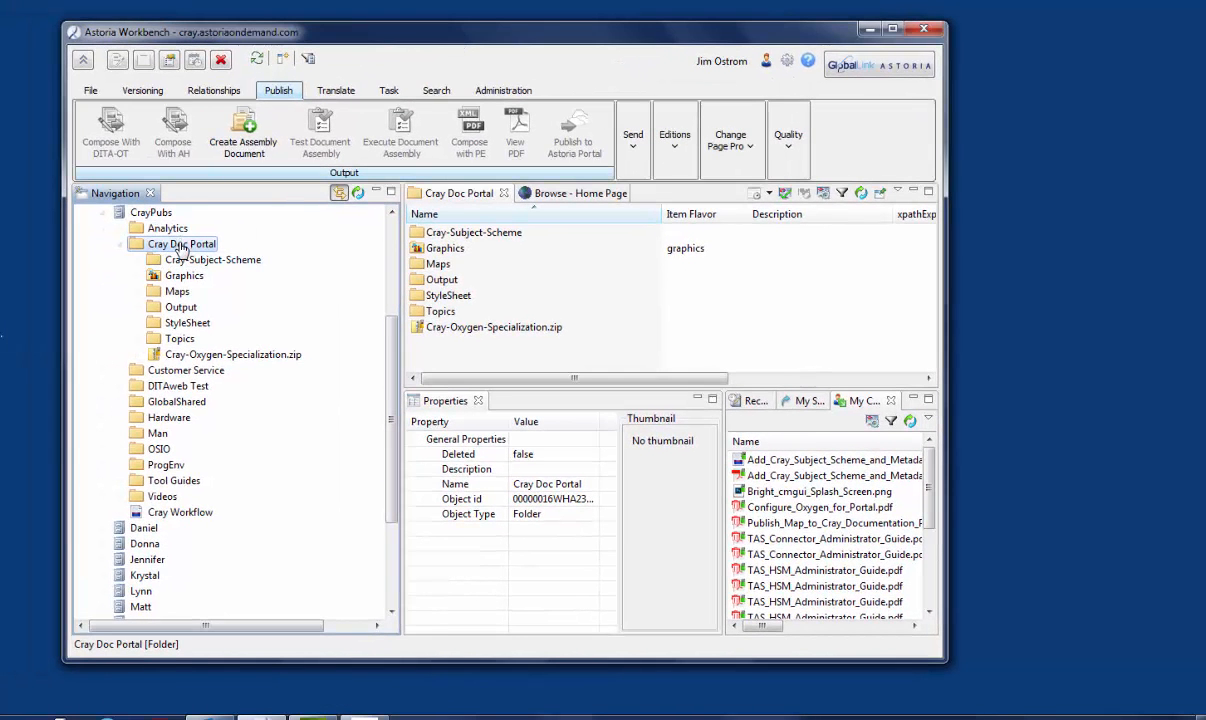
pyautogui.click(213, 259)
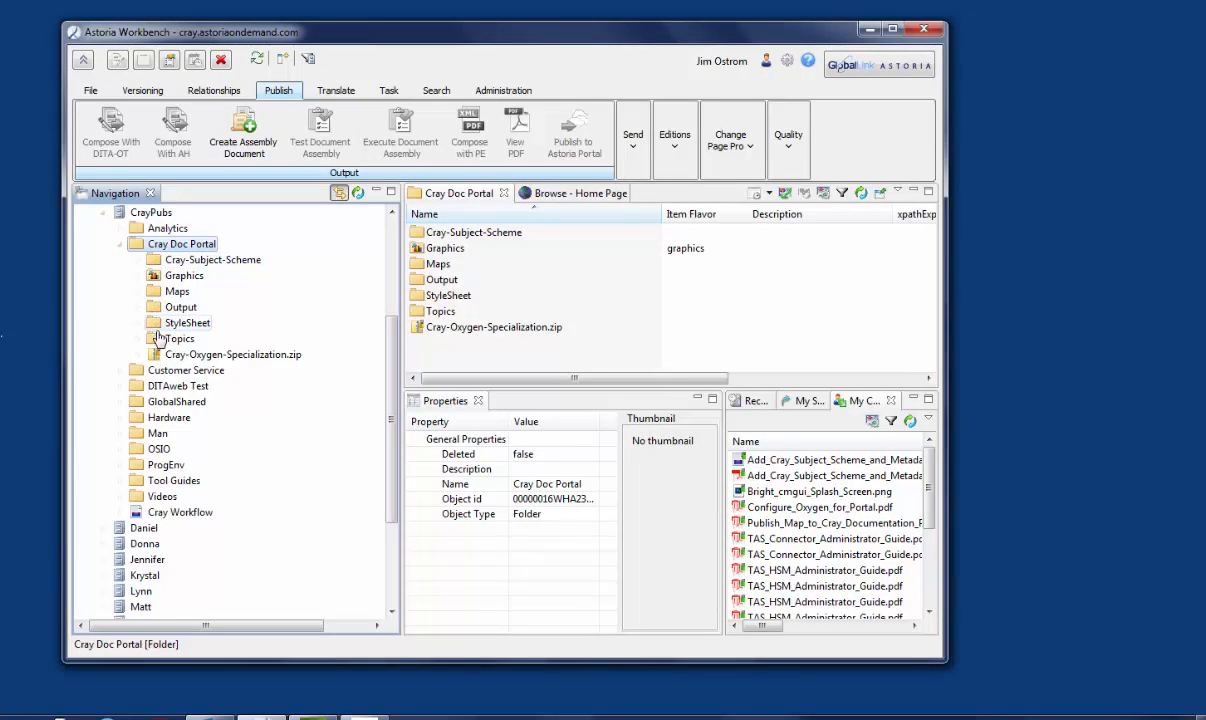
pyautogui.click(232, 354)
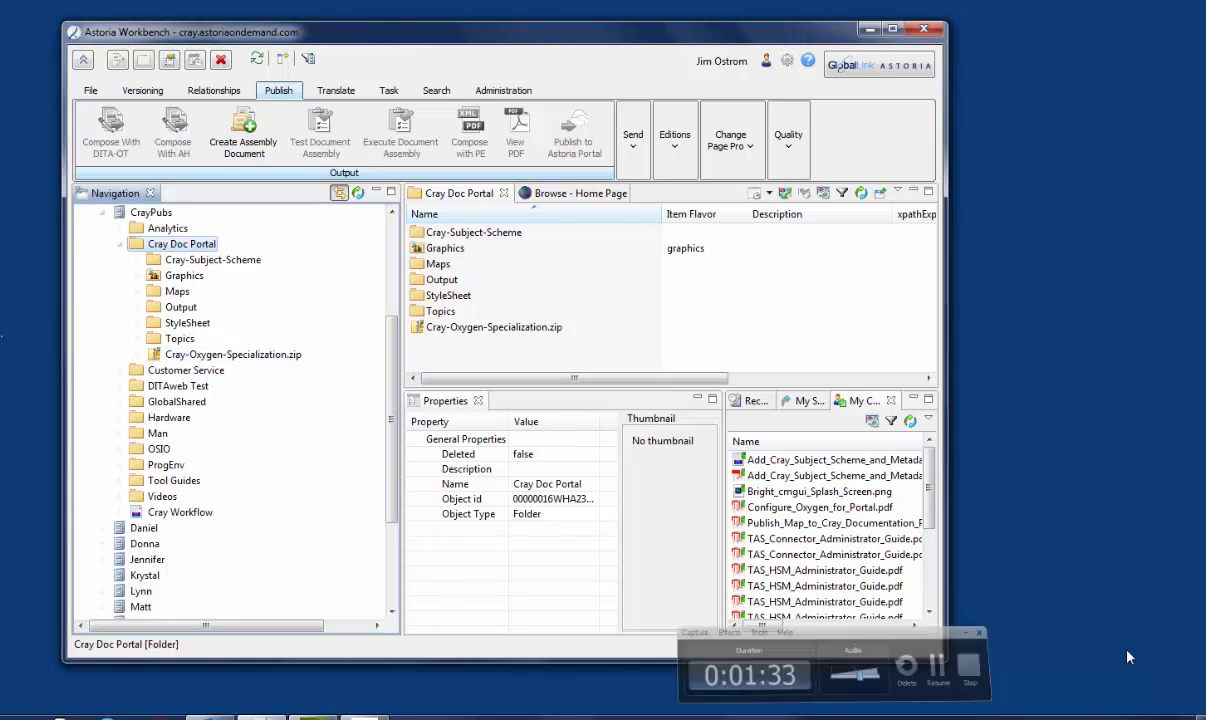
pyautogui.click(232, 354)
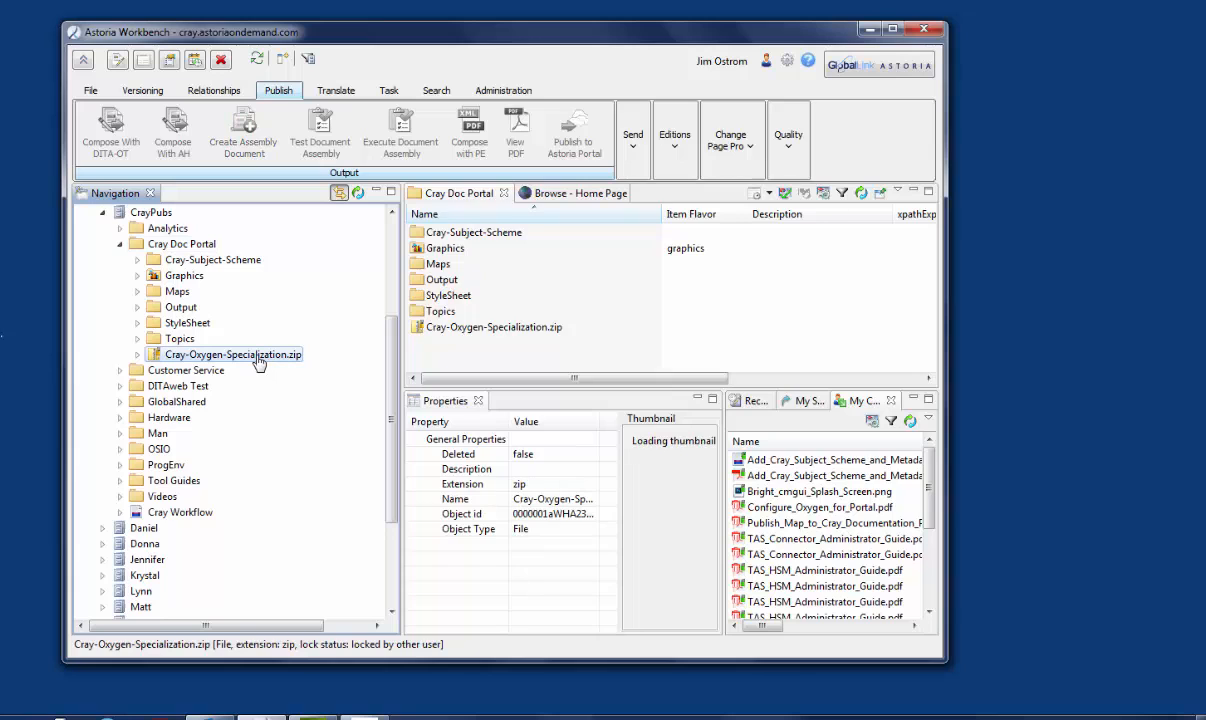
# Step: Foreground-export Cray-Oxygen-Specialization.zip and save it to the Desktop
pyautogui.rightClick(229, 354)
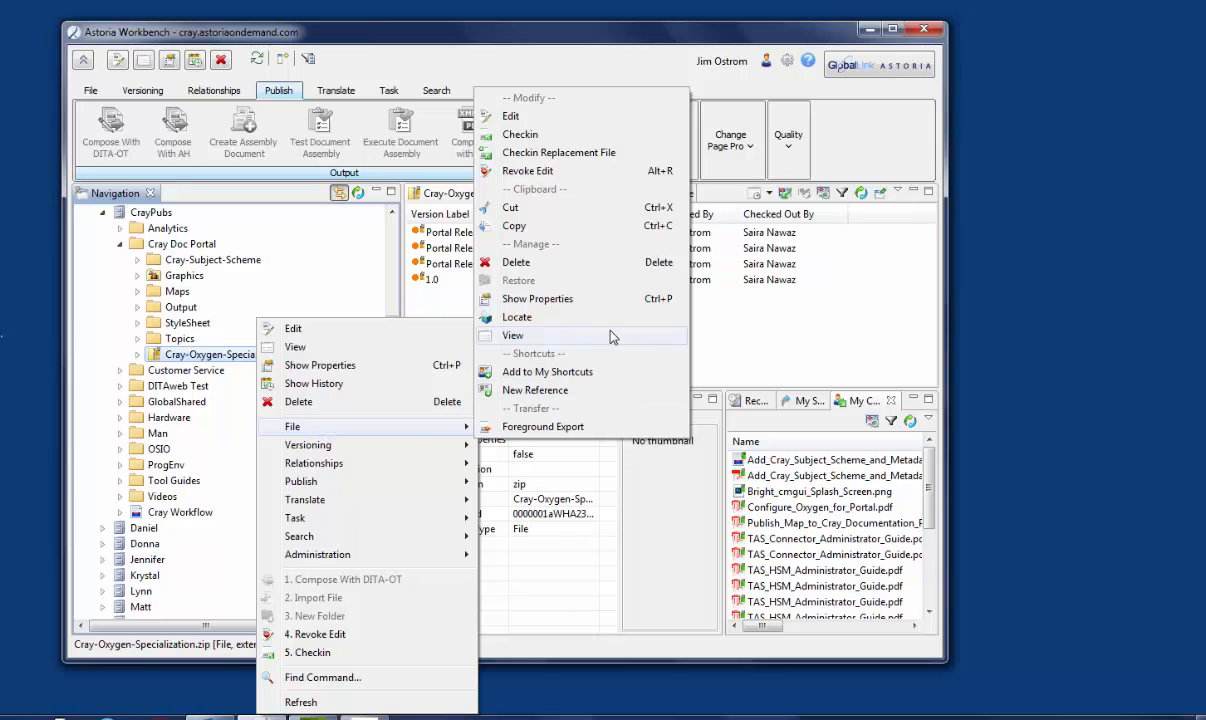
pyautogui.moveTo(583, 427)
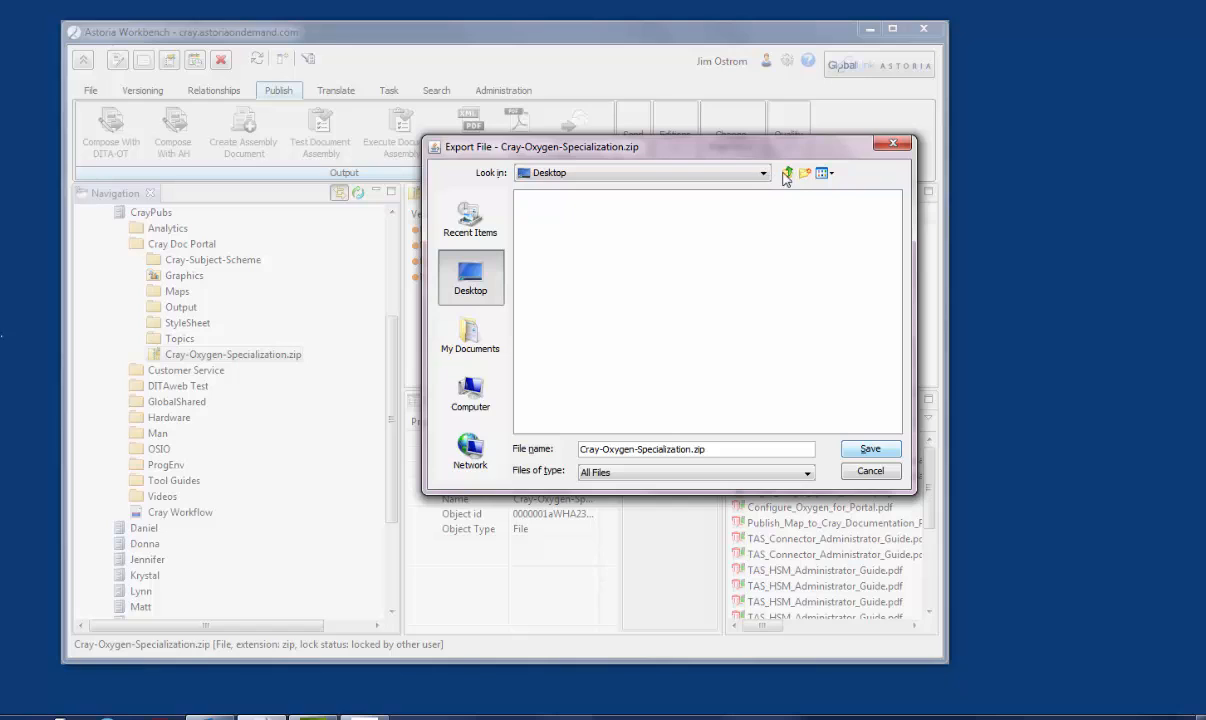
pyautogui.moveTo(618, 258)
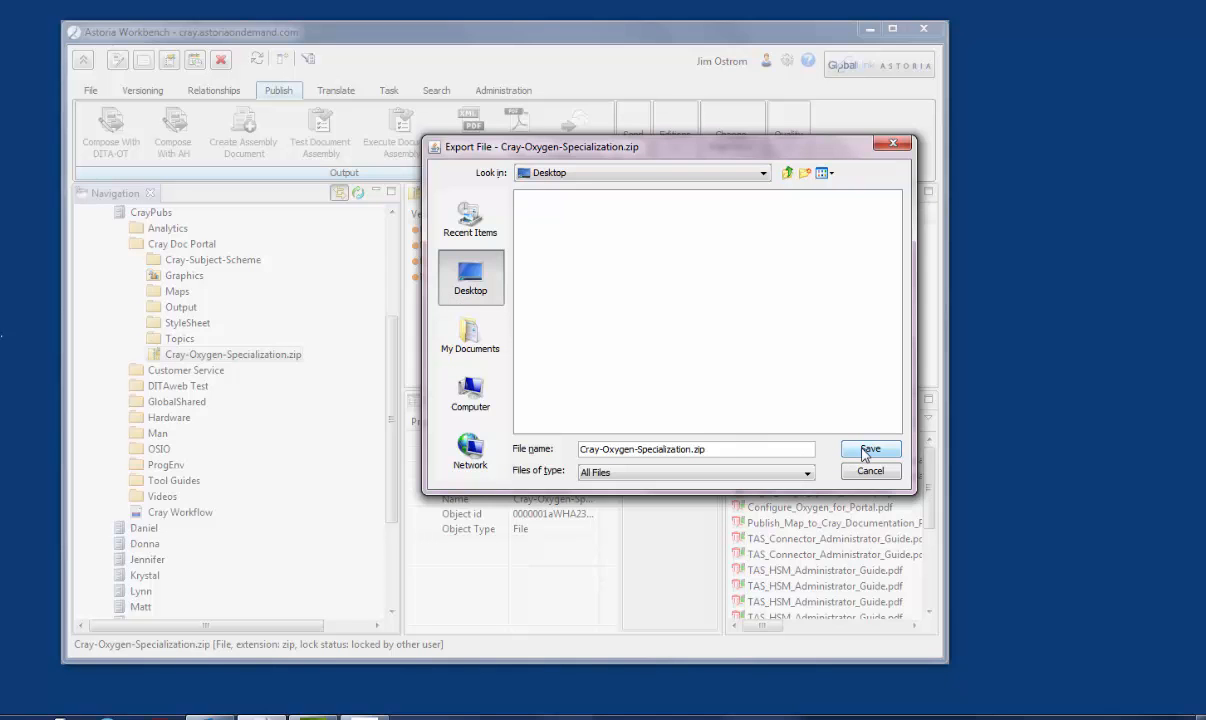
pyautogui.click(869, 448)
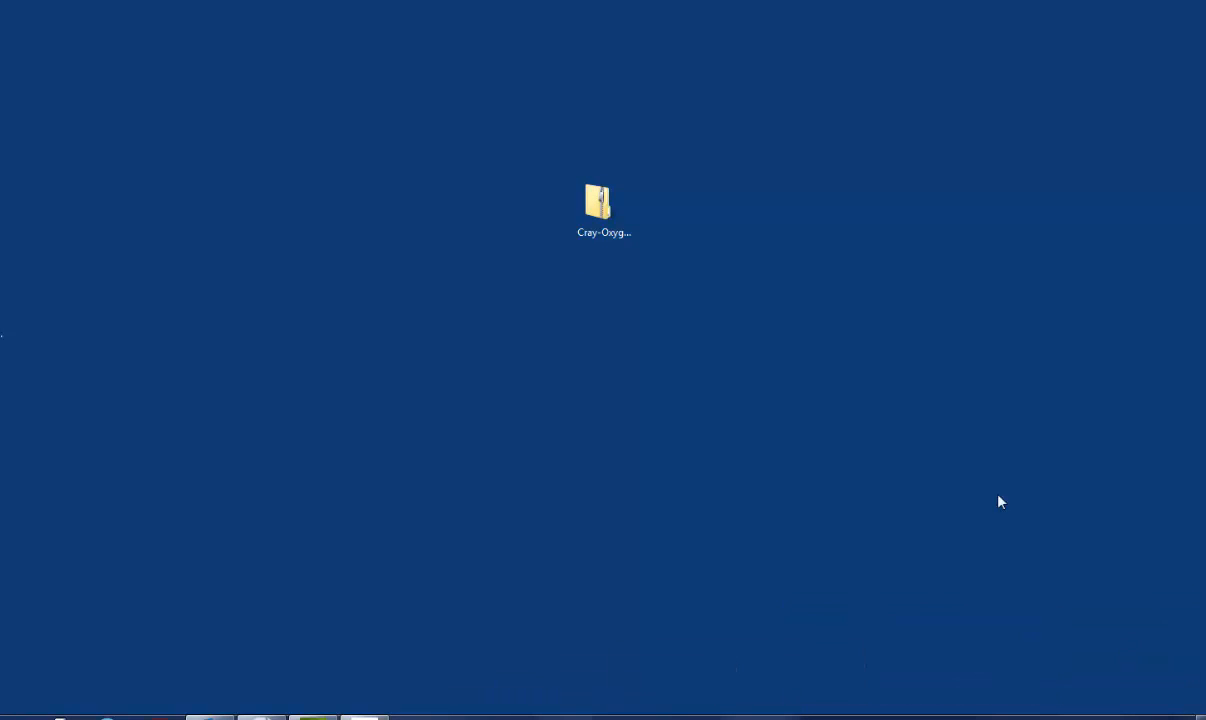
# Step: Extract com.cray.attributes, test-map.ditamap and map.dtd from the zip onto the desktop, then move the zip icon
pyautogui.doubleClick(597, 202)
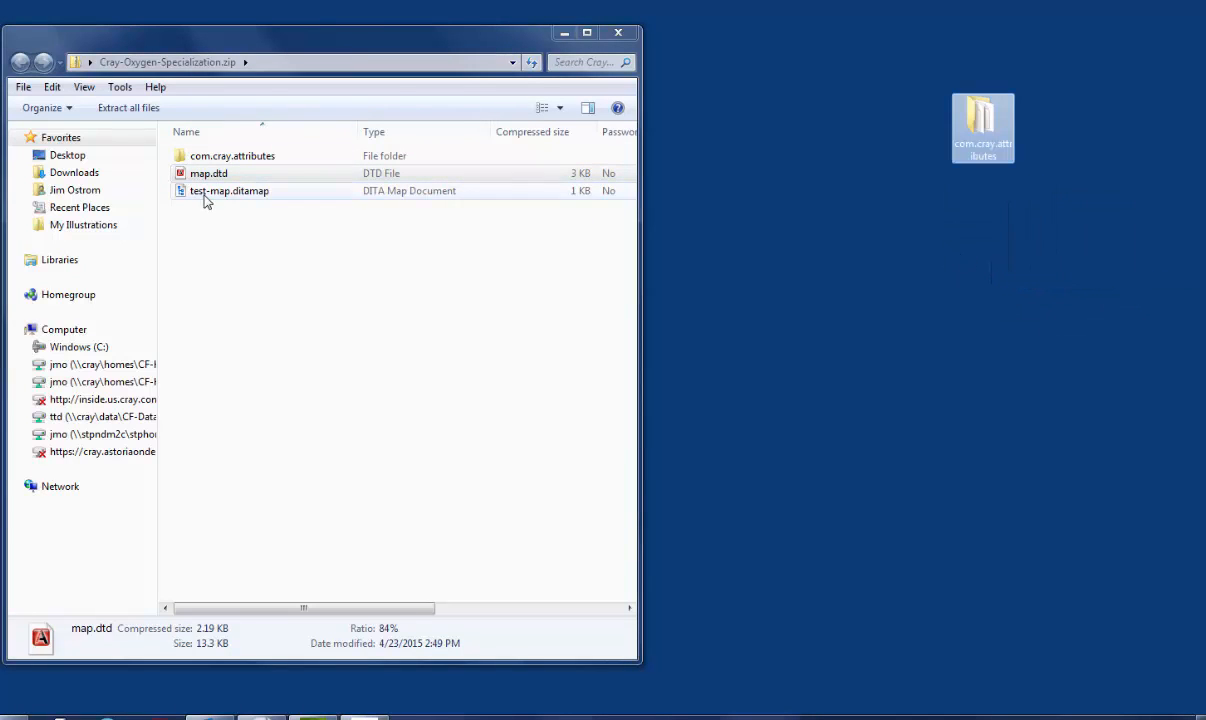
pyautogui.click(229, 190)
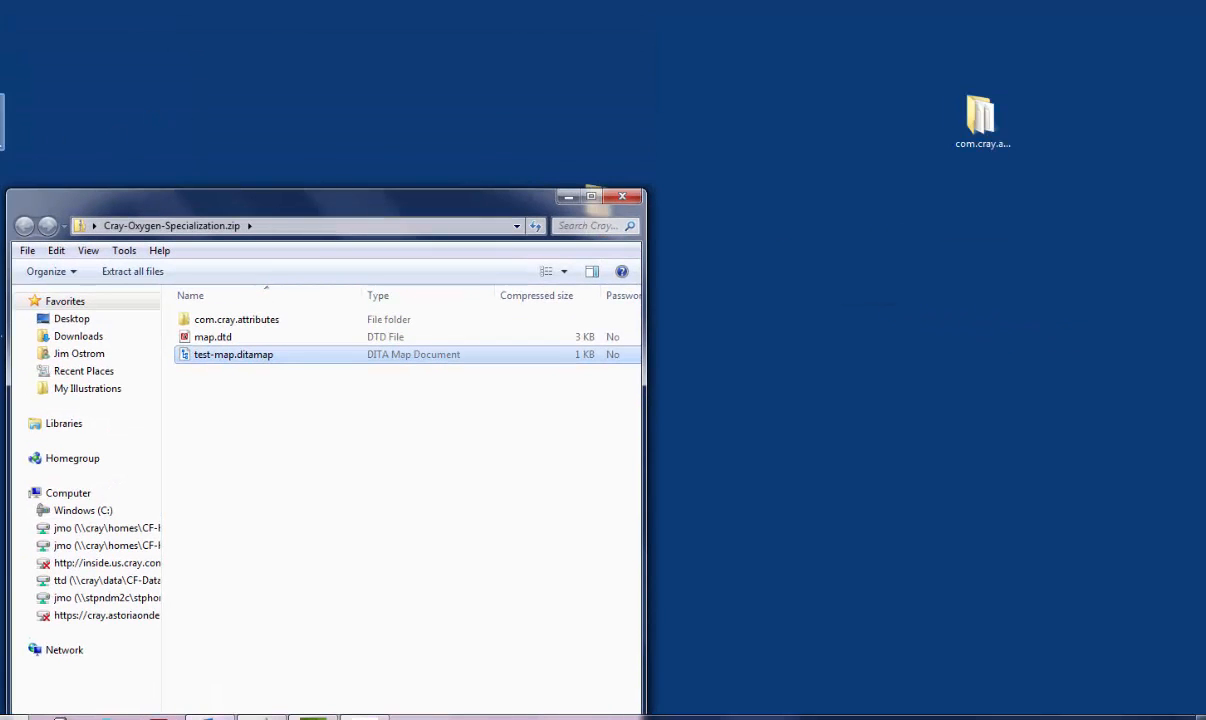
pyautogui.moveTo(233, 354); pyautogui.dragTo(983, 217)
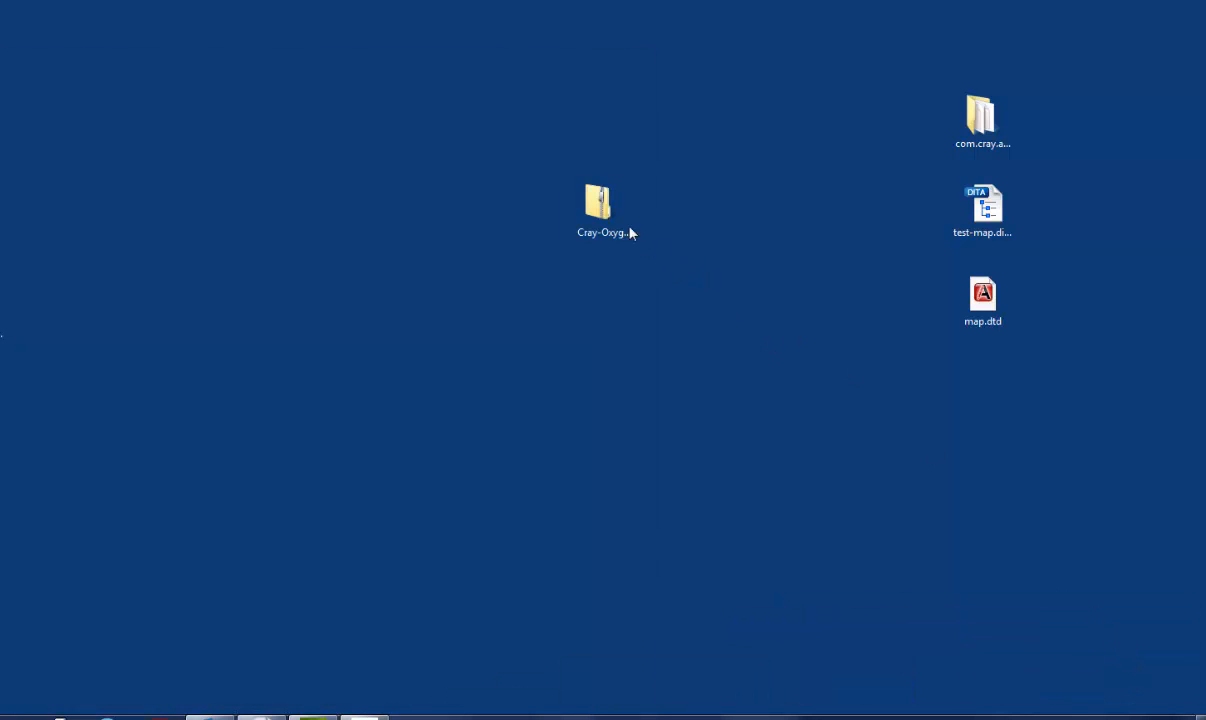
pyautogui.moveTo(597, 210); pyautogui.dragTo(730, 223)
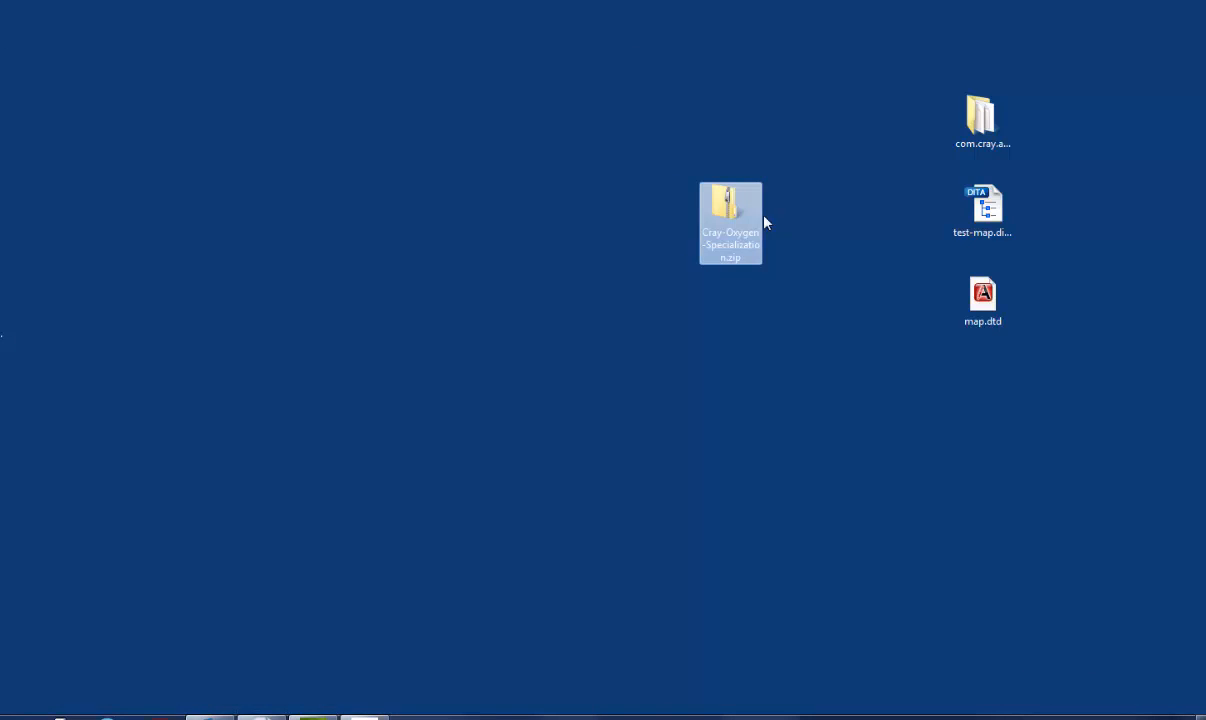
pyautogui.moveTo(730, 218)
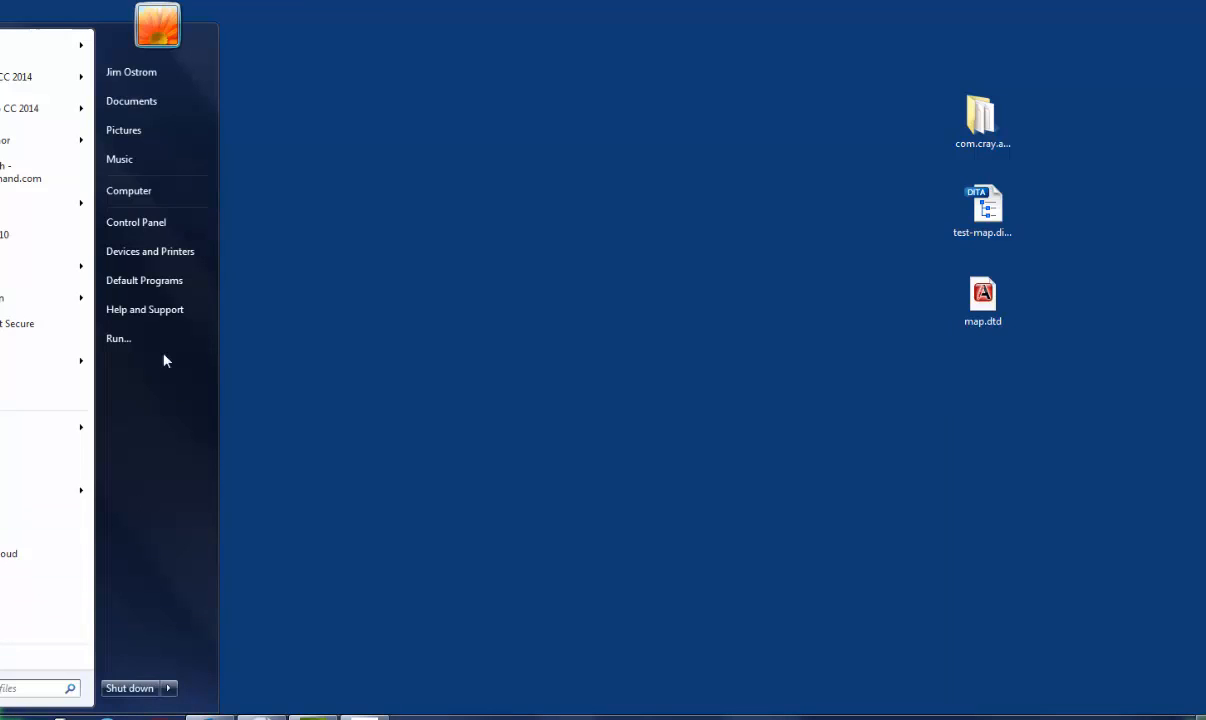
# Step: Browse from Computer through C: and Program Files into the Oxygen XML Author 16 folder
pyautogui.click(128, 190)
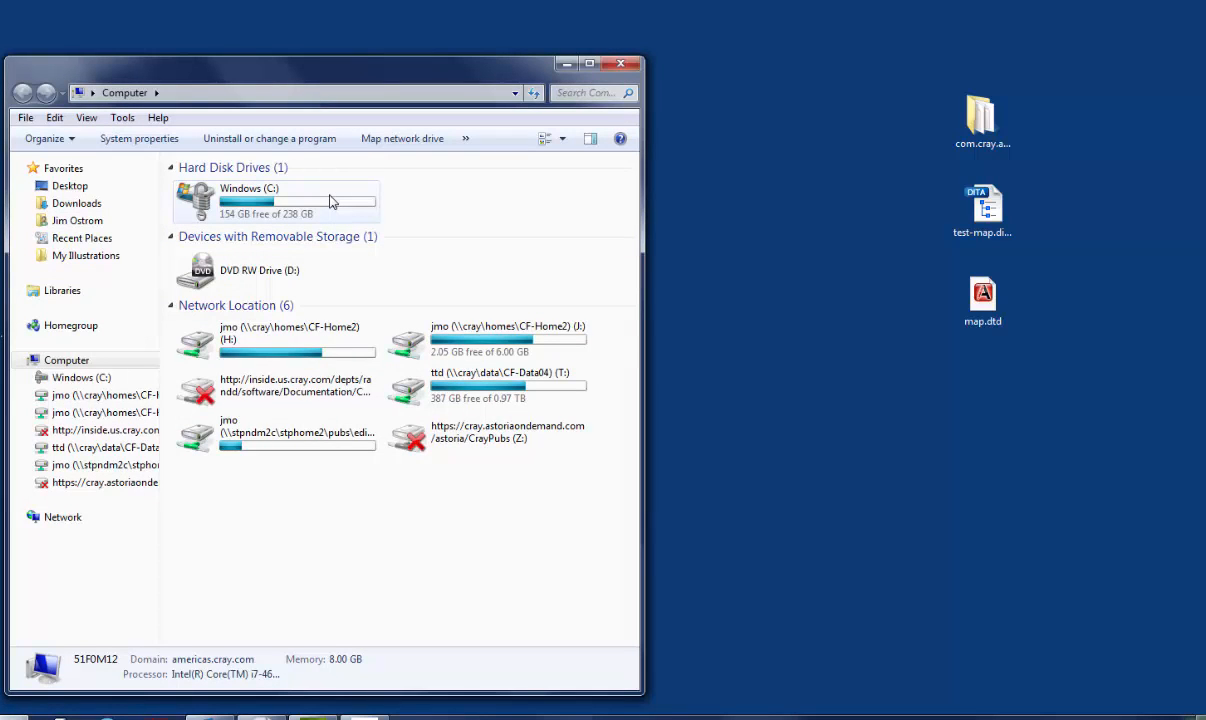
pyautogui.doubleClick(249, 200)
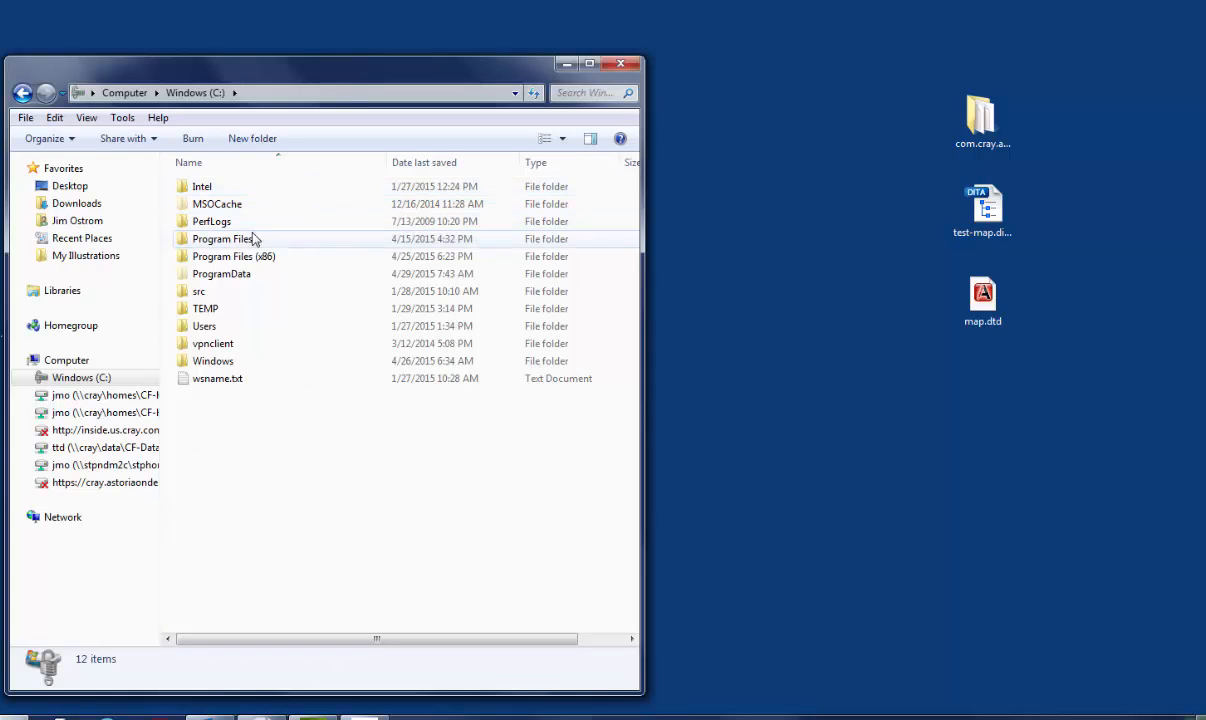
pyautogui.moveTo(222, 239)
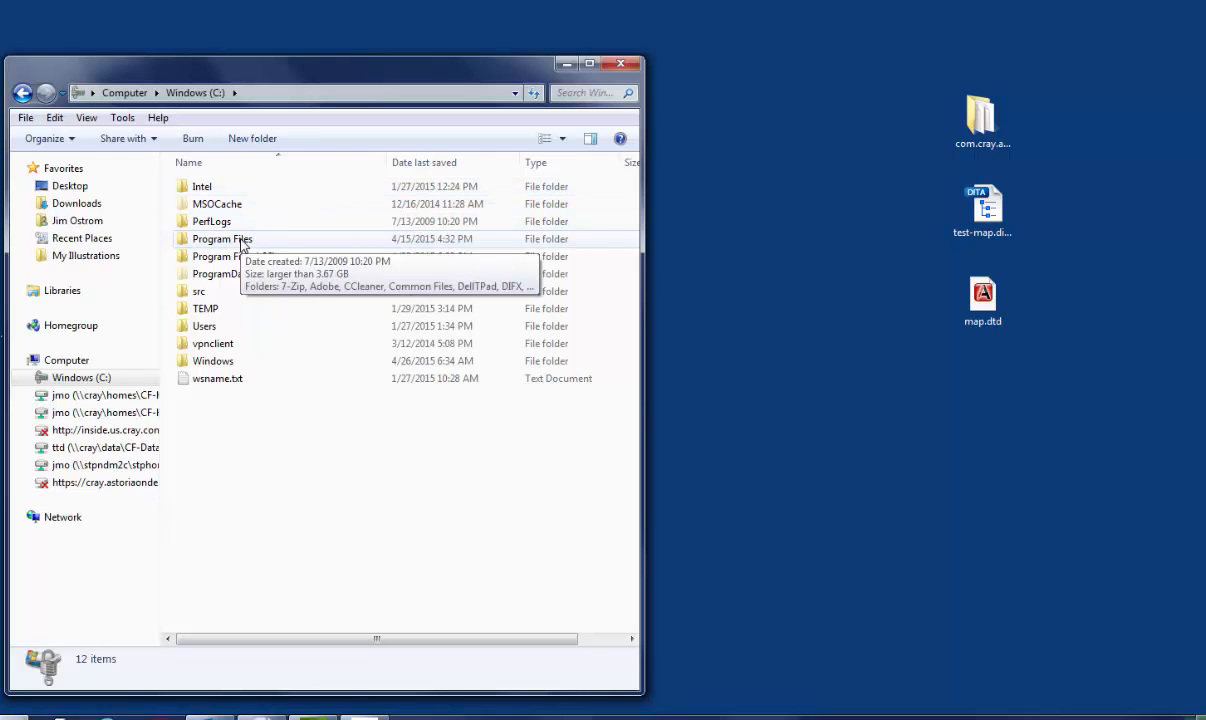
pyautogui.doubleClick(221, 238)
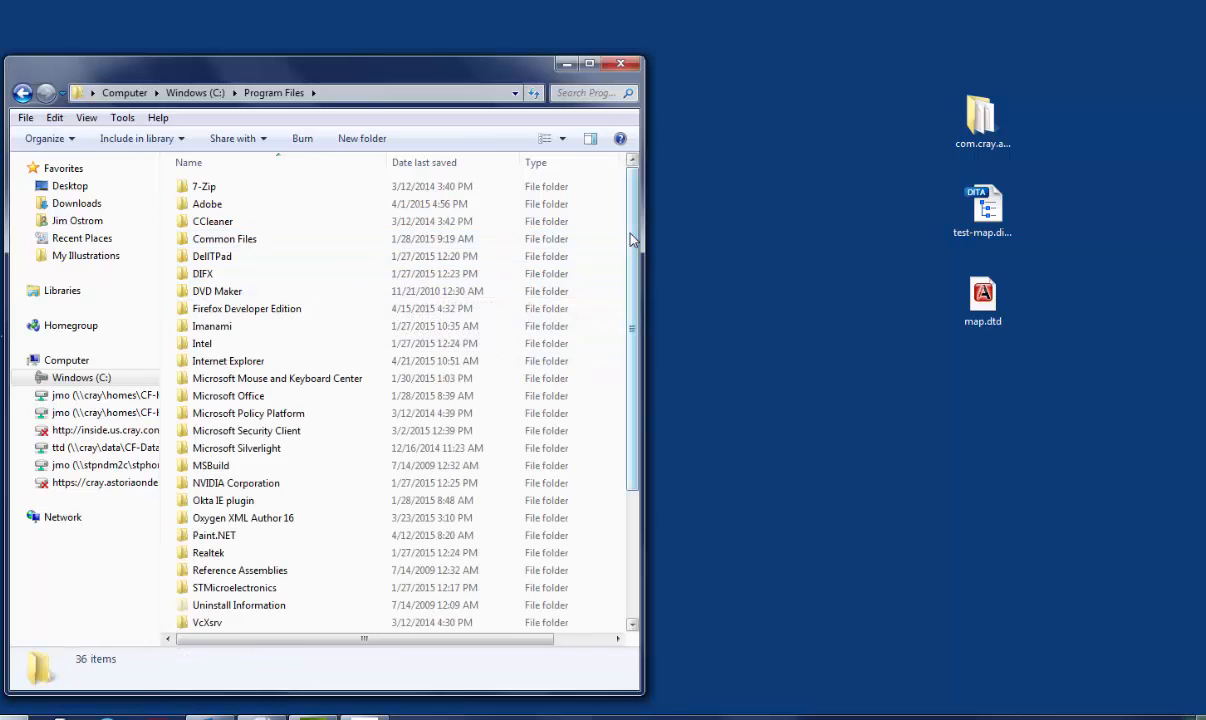
pyautogui.scroll(-3)
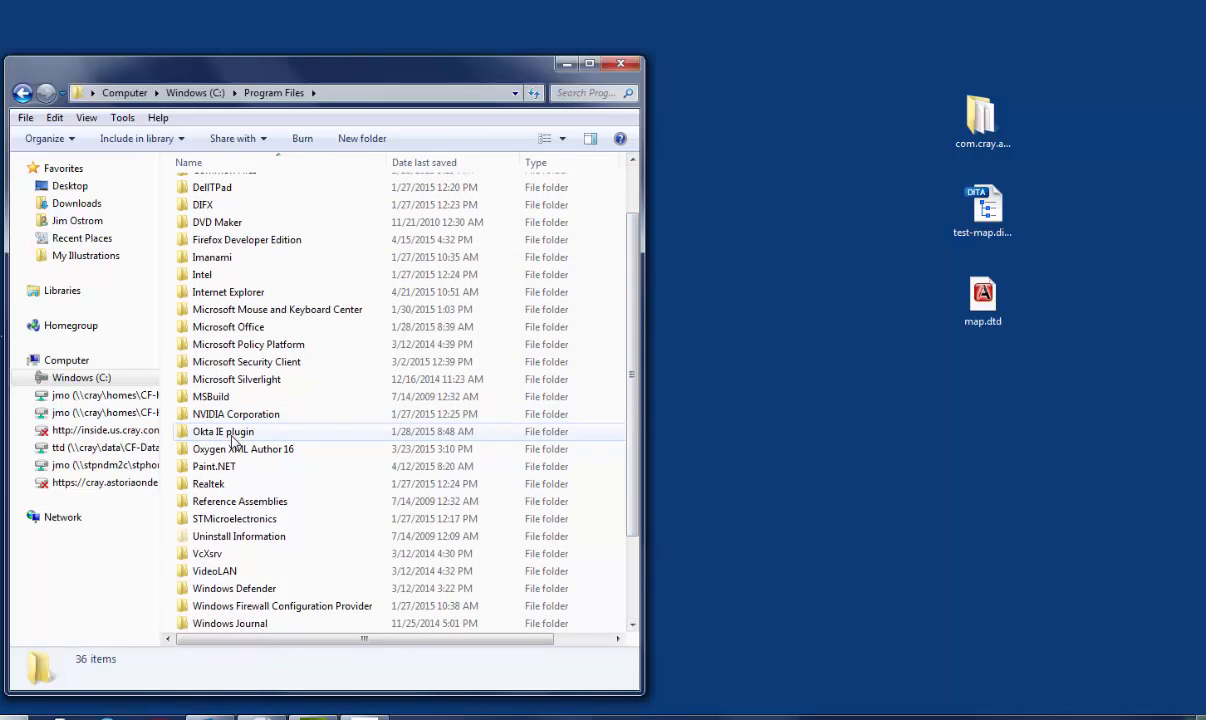
pyautogui.click(243, 448)
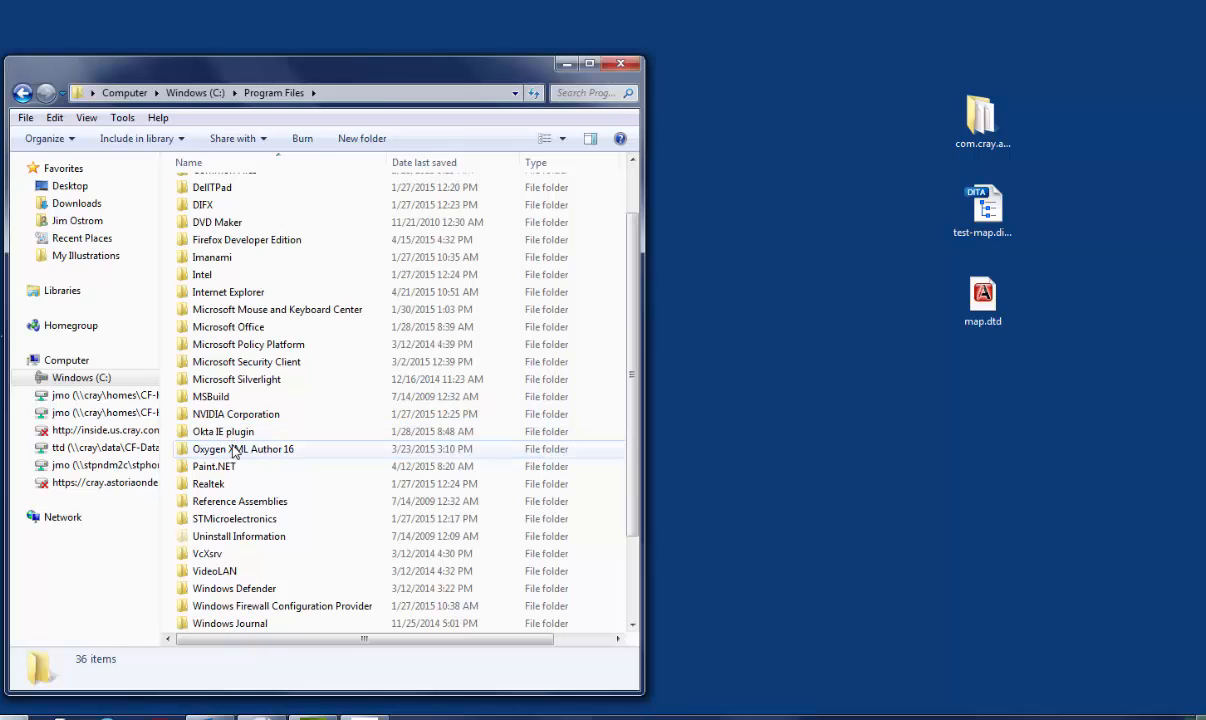
pyautogui.doubleClick(243, 448)
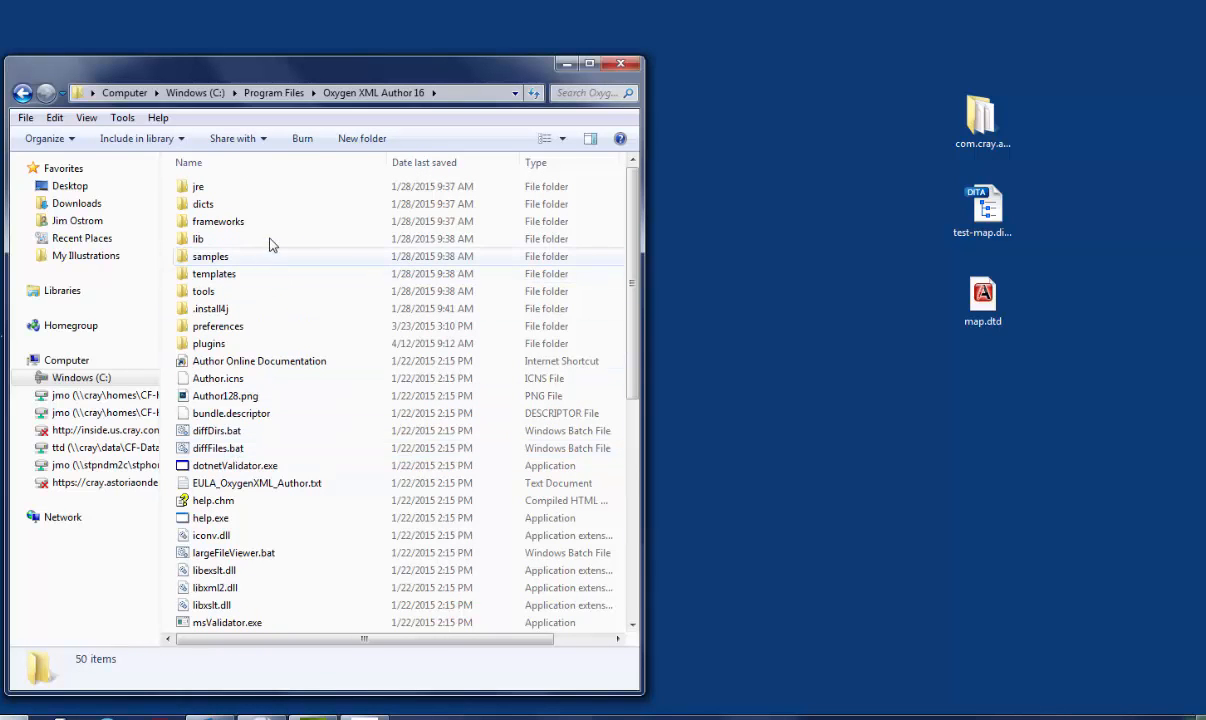
# Step: Go into frameworks > dita > DITA-OT > plugins and select com.cray.attributes
pyautogui.doubleClick(218, 221)
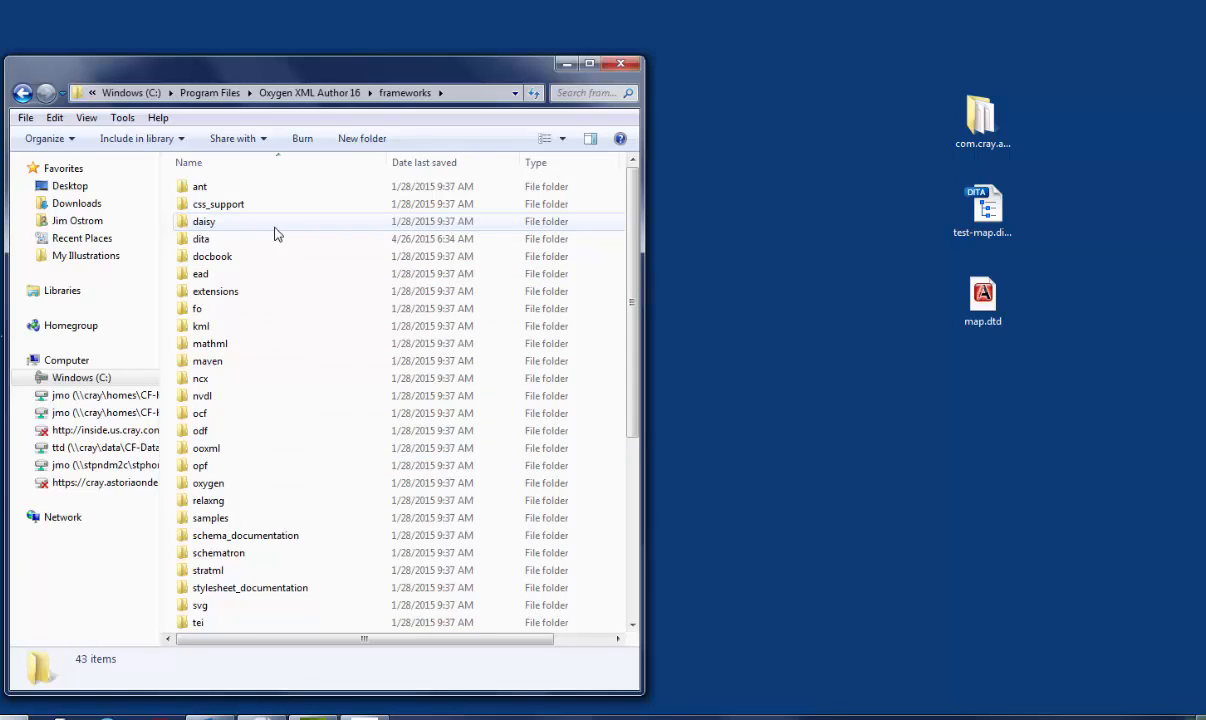
pyautogui.click(201, 238)
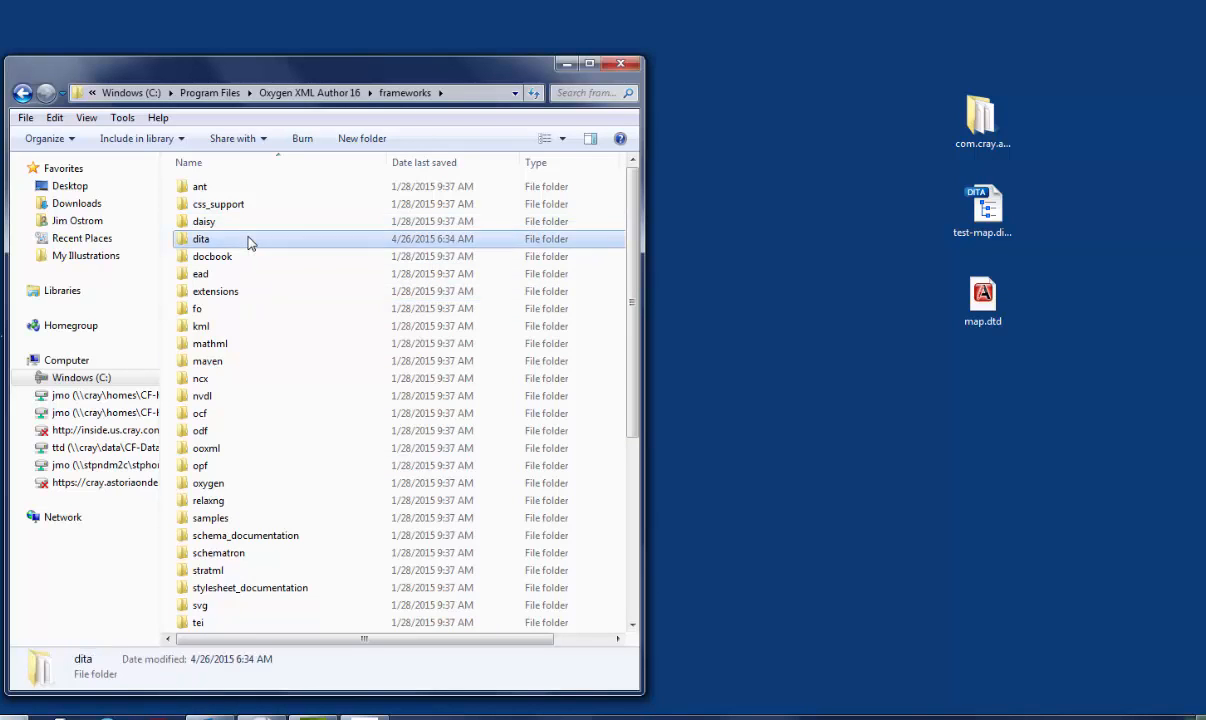
pyautogui.doubleClick(201, 238)
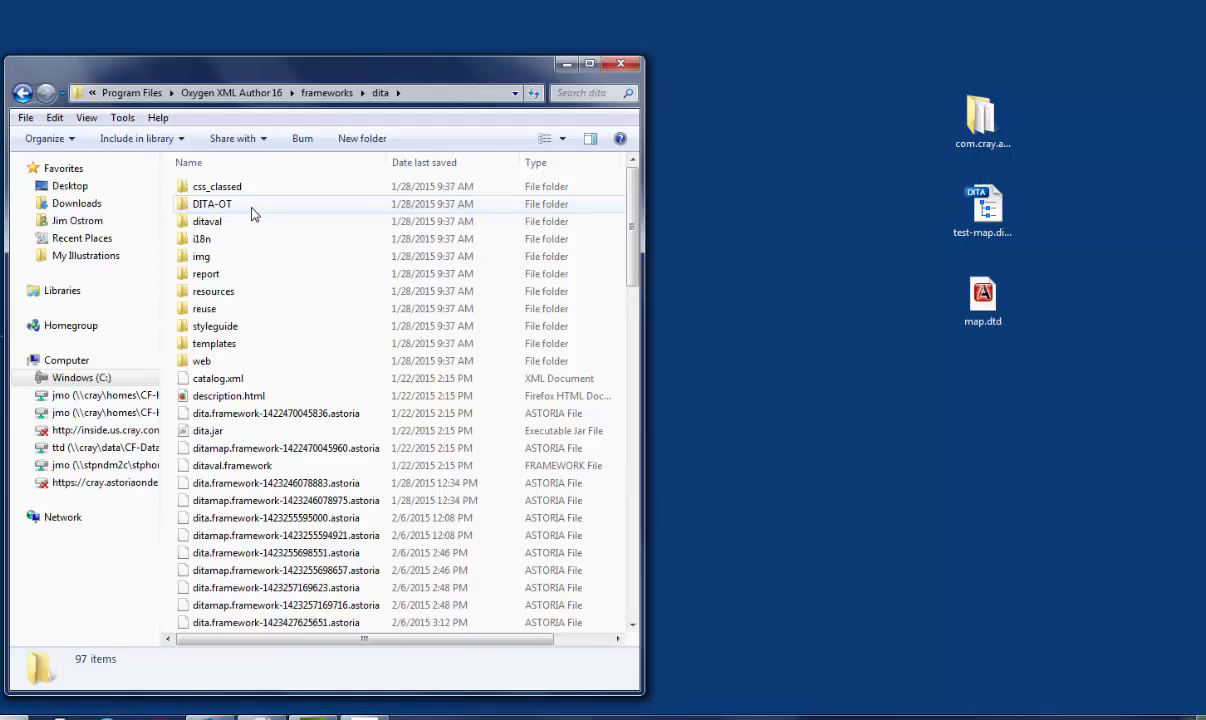
pyautogui.doubleClick(211, 203)
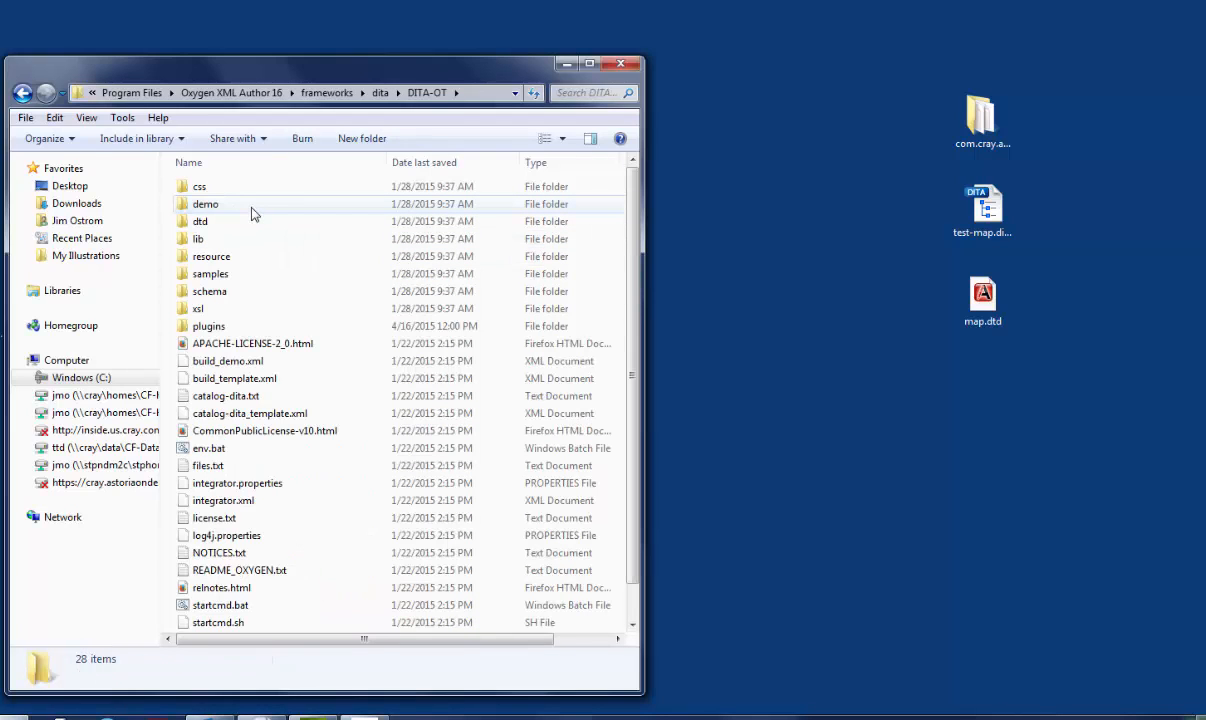
pyautogui.moveTo(200, 221)
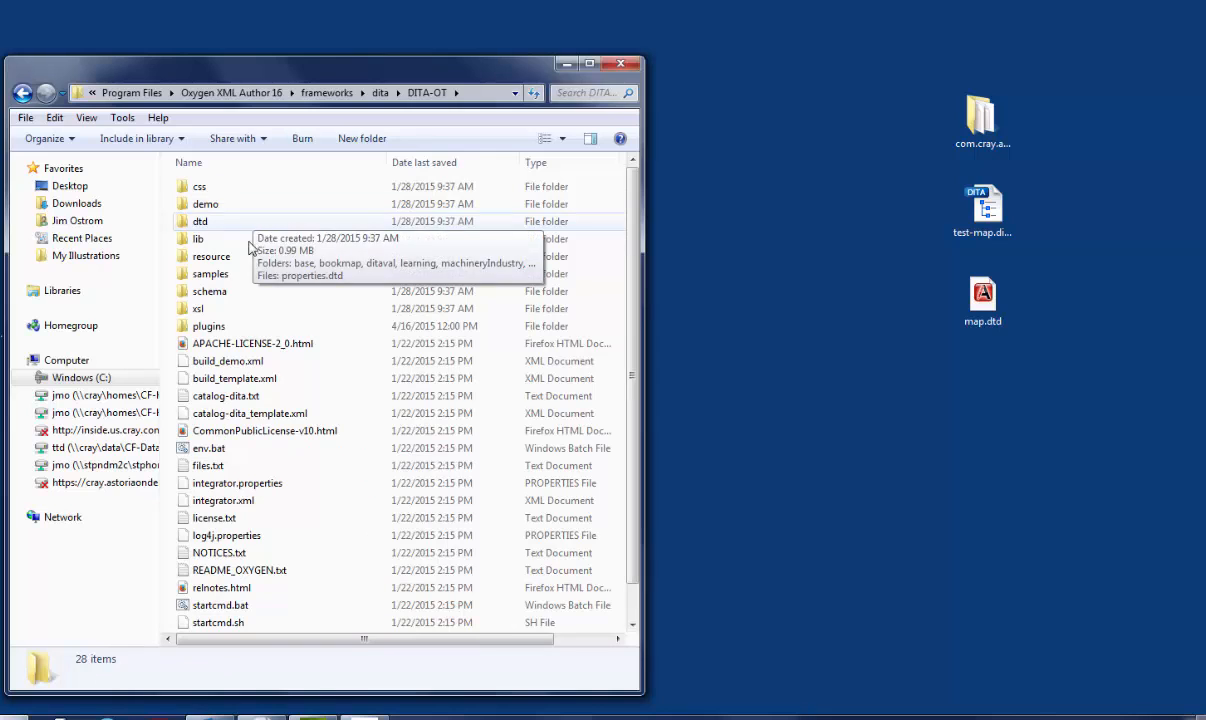
pyautogui.click(208, 326)
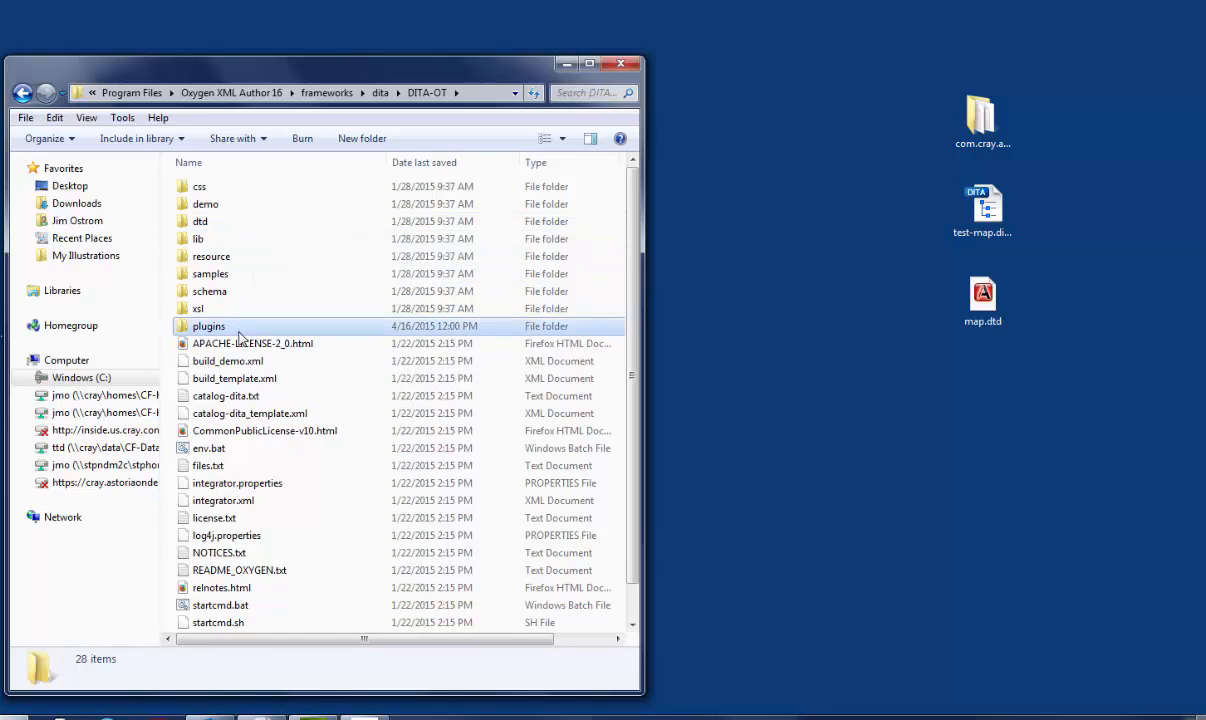
pyautogui.doubleClick(208, 326)
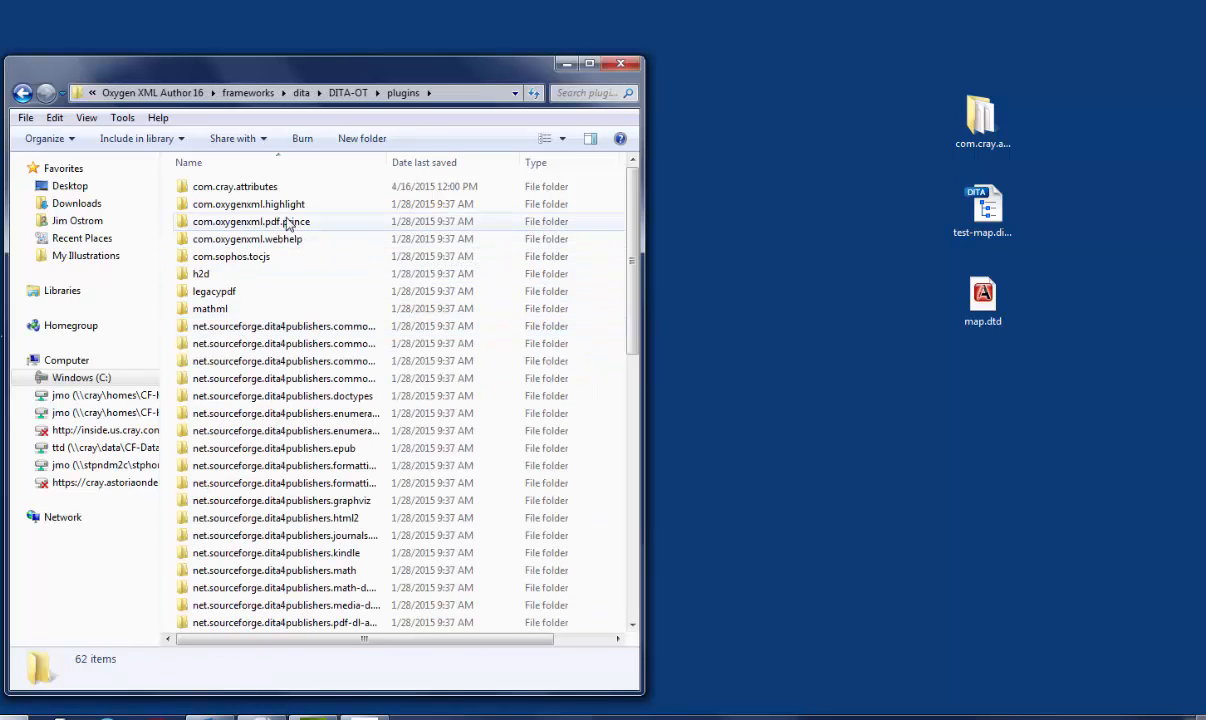
pyautogui.click(235, 186)
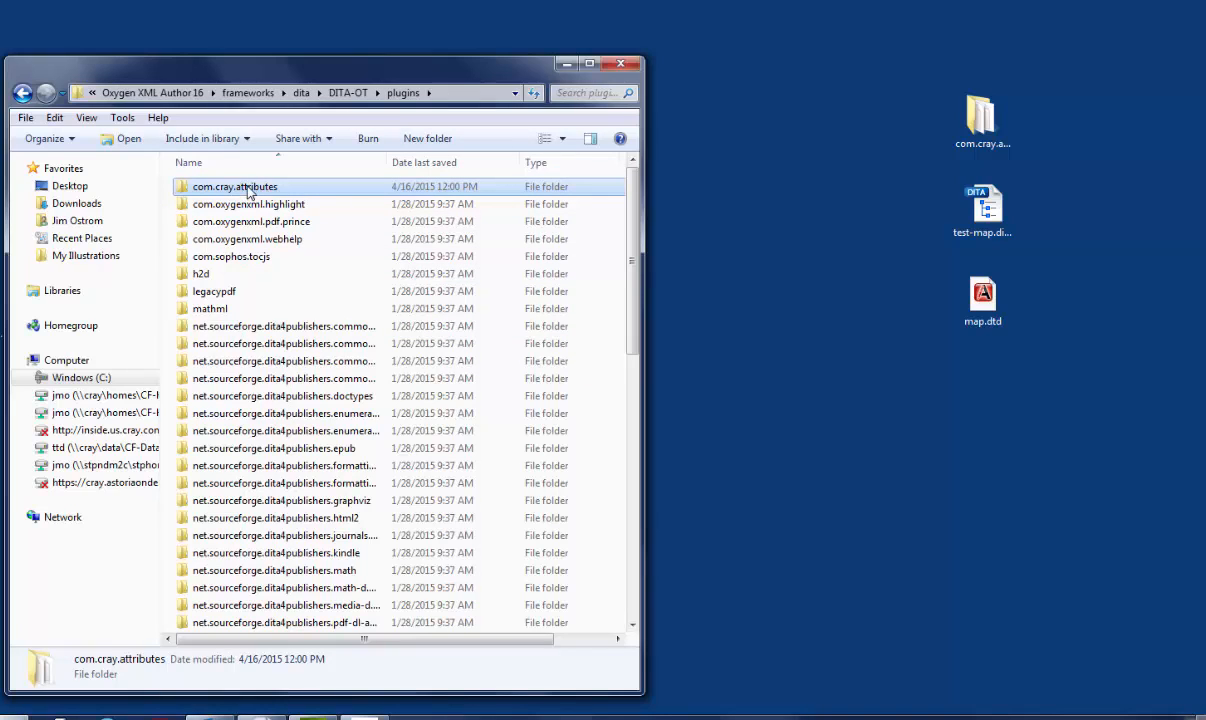
# Step: Replace the old com.cray.attributes plugin with the desktop copy, approving administrator prompts
pyautogui.rightClick(234, 186)
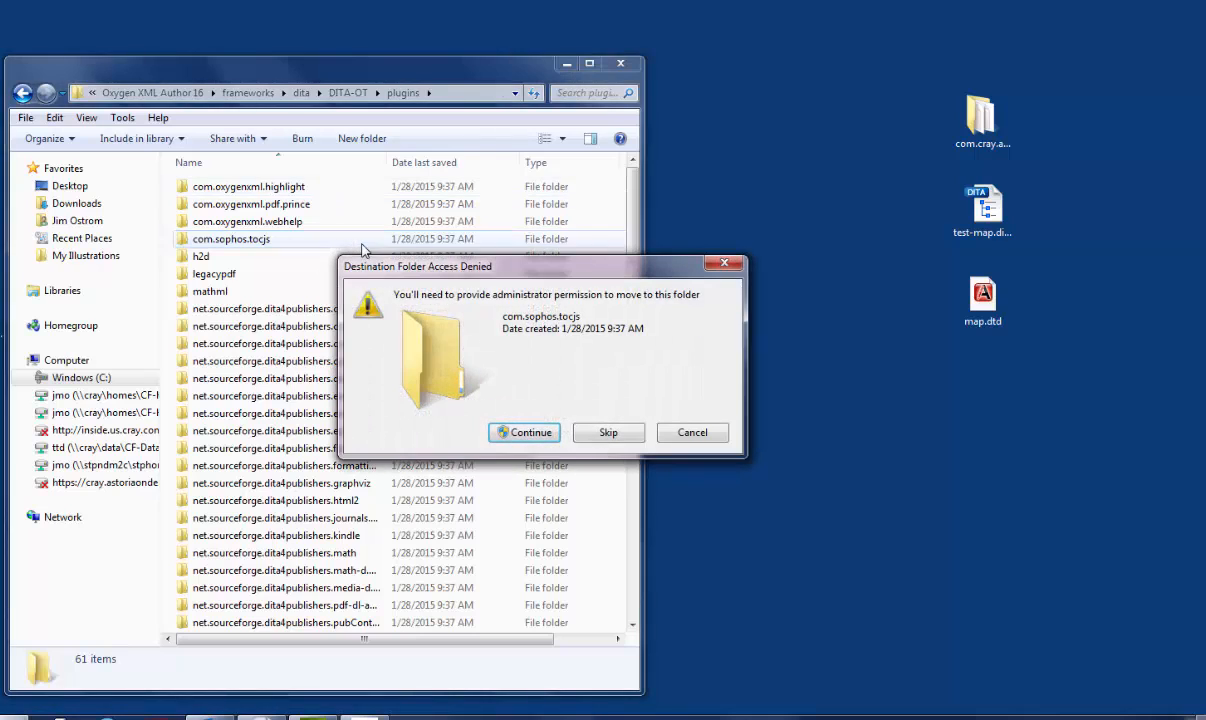
pyautogui.moveTo(493, 307)
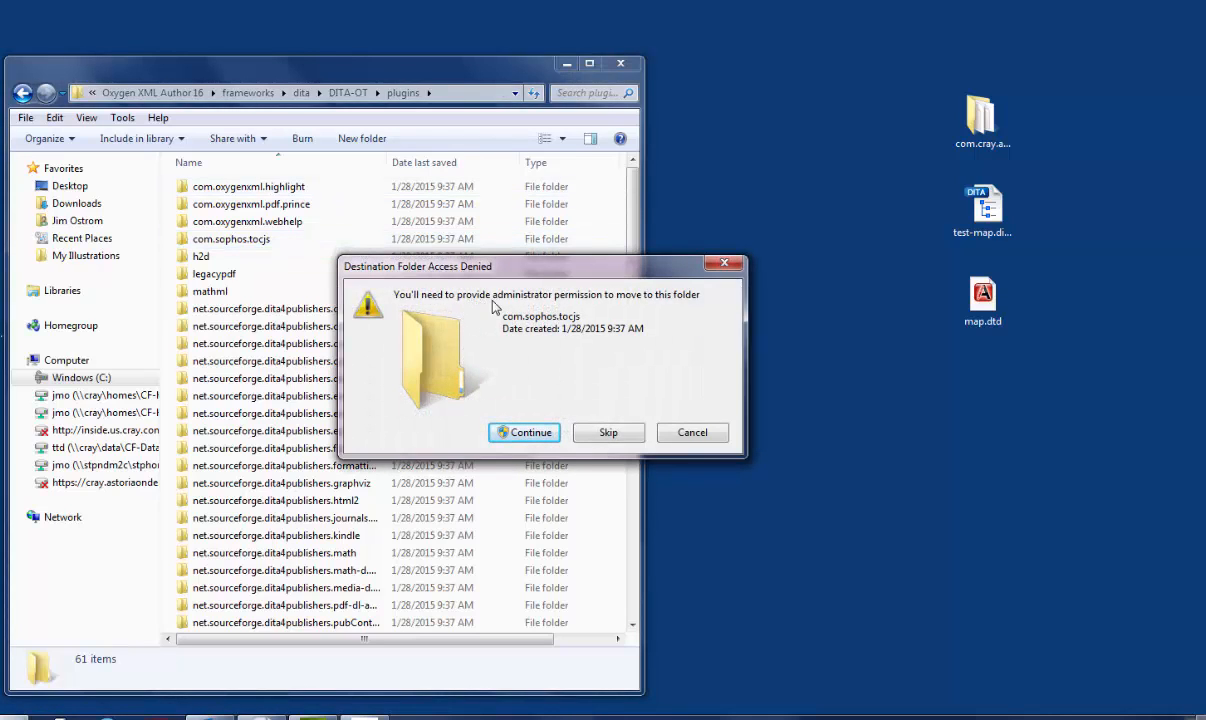
pyautogui.moveTo(623, 308)
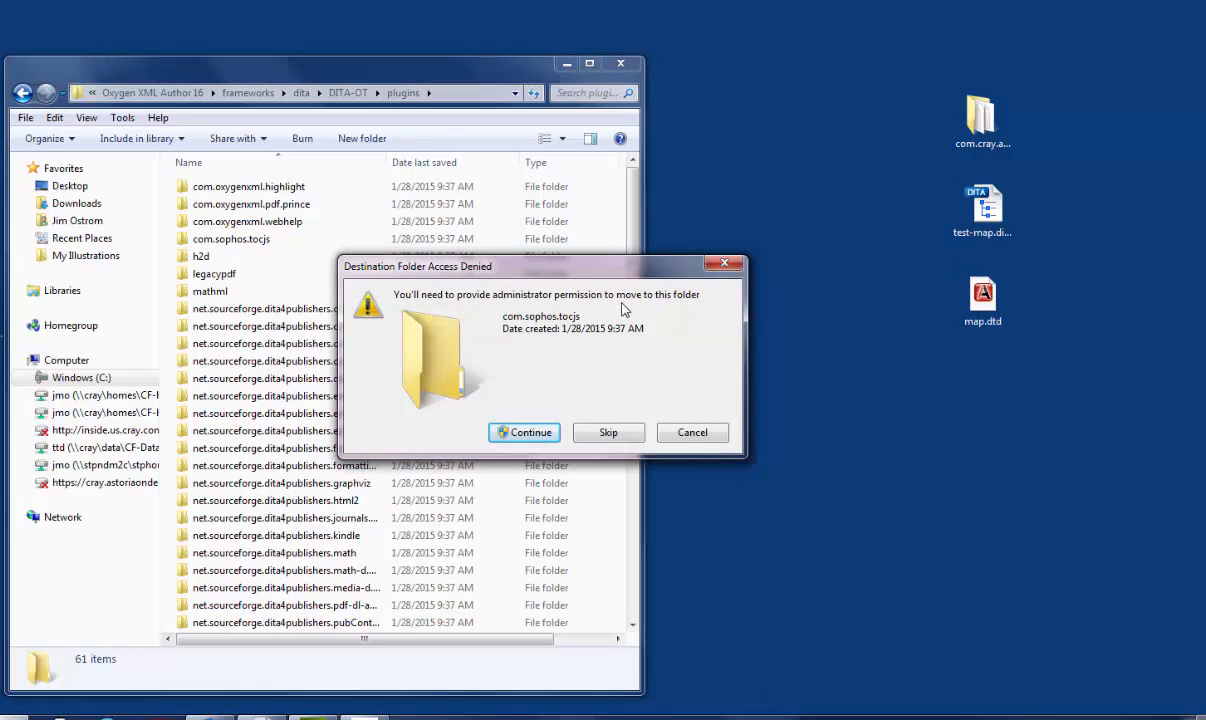
pyautogui.moveTo(524, 432)
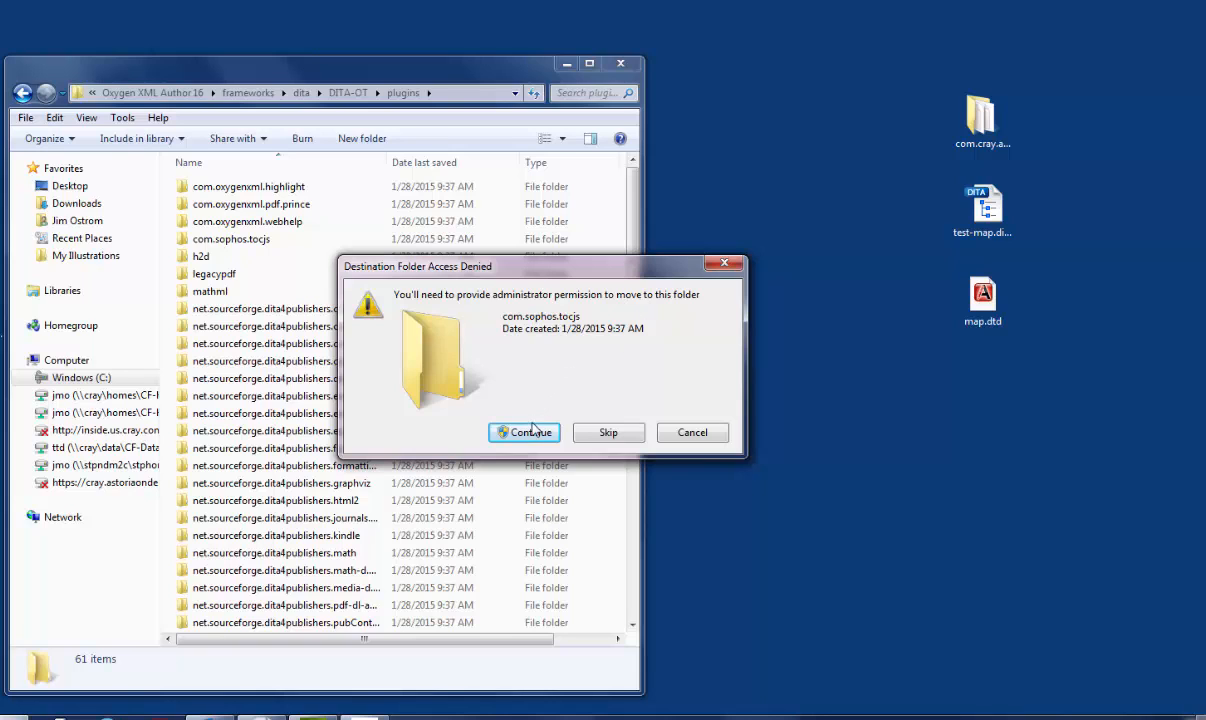
pyautogui.click(524, 432)
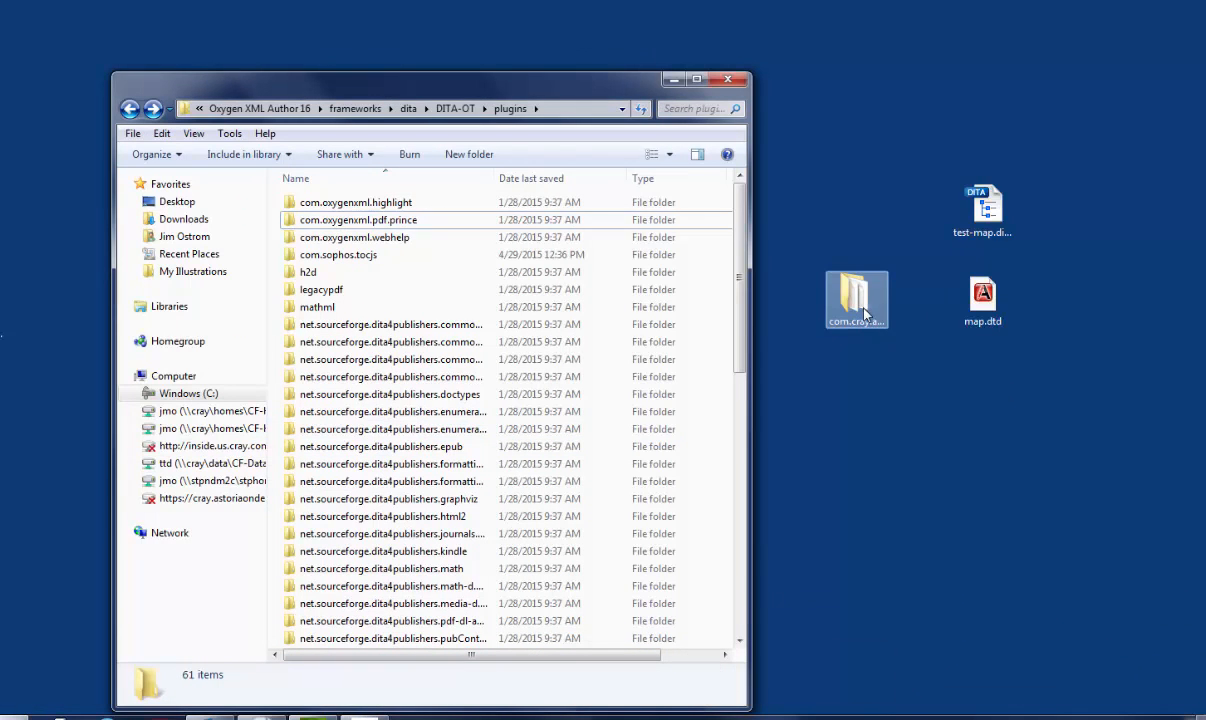
pyautogui.moveTo(857, 300); pyautogui.dragTo(430, 180)
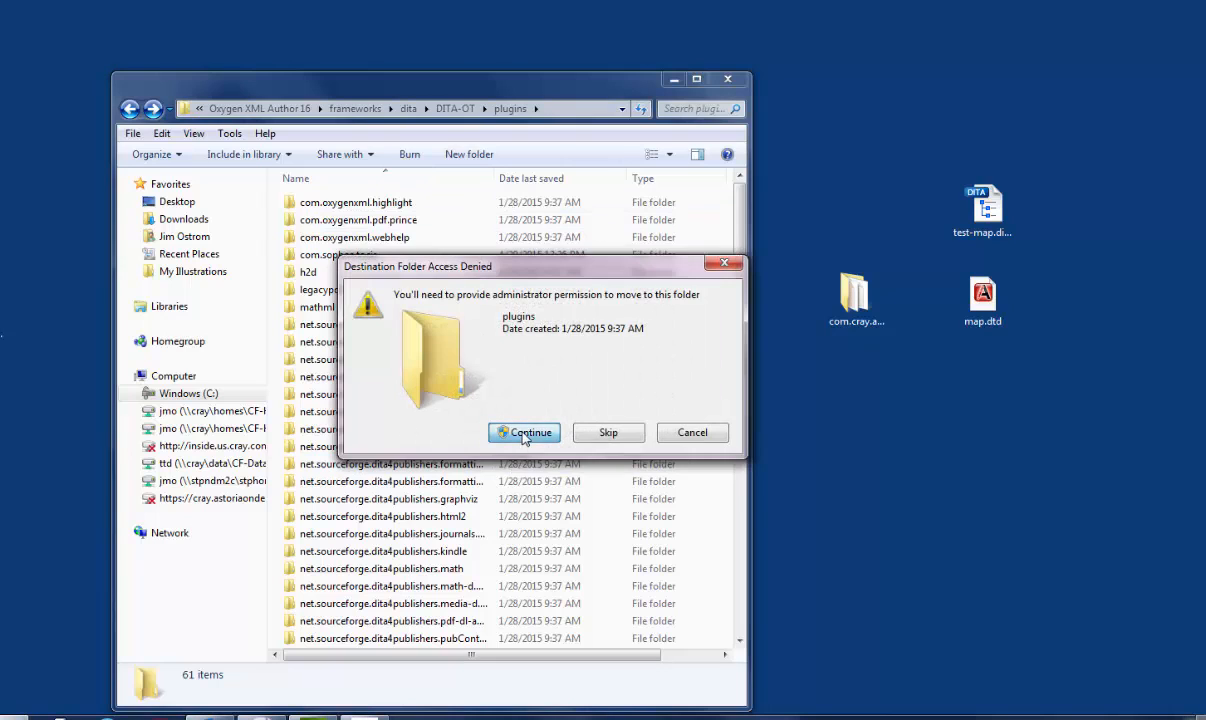
pyautogui.click(524, 432)
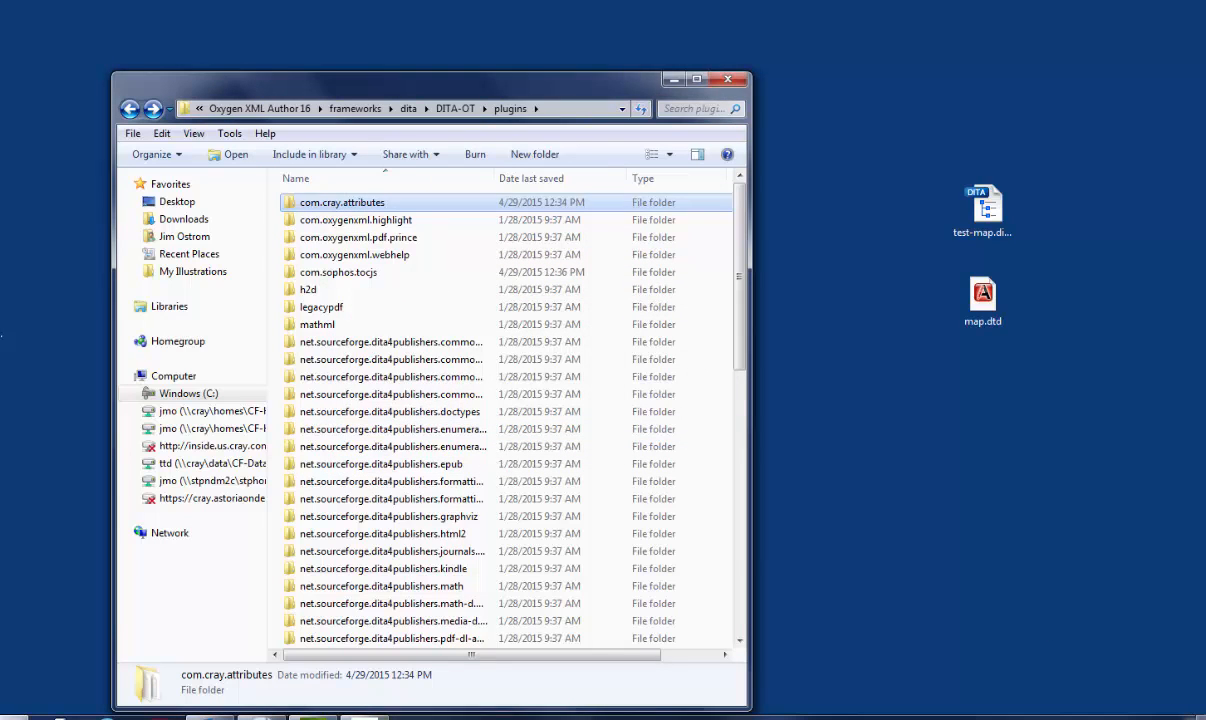
pyautogui.click(390, 341)
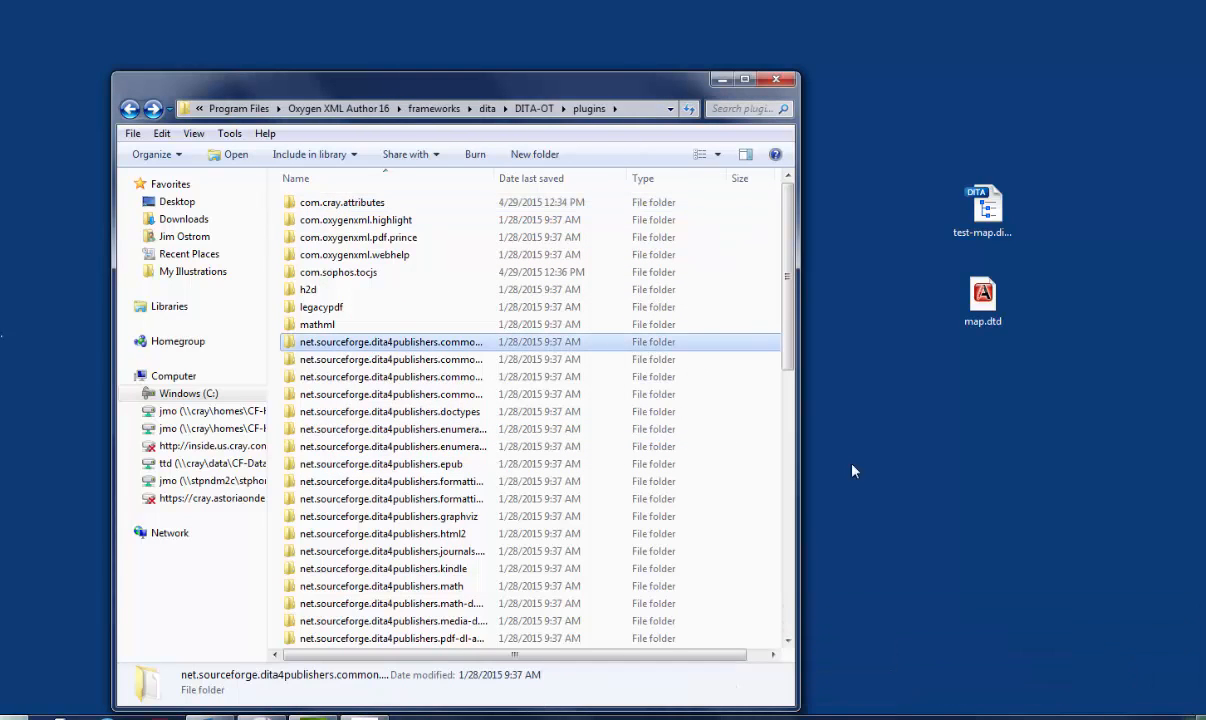
pyautogui.moveTo(415, 206)
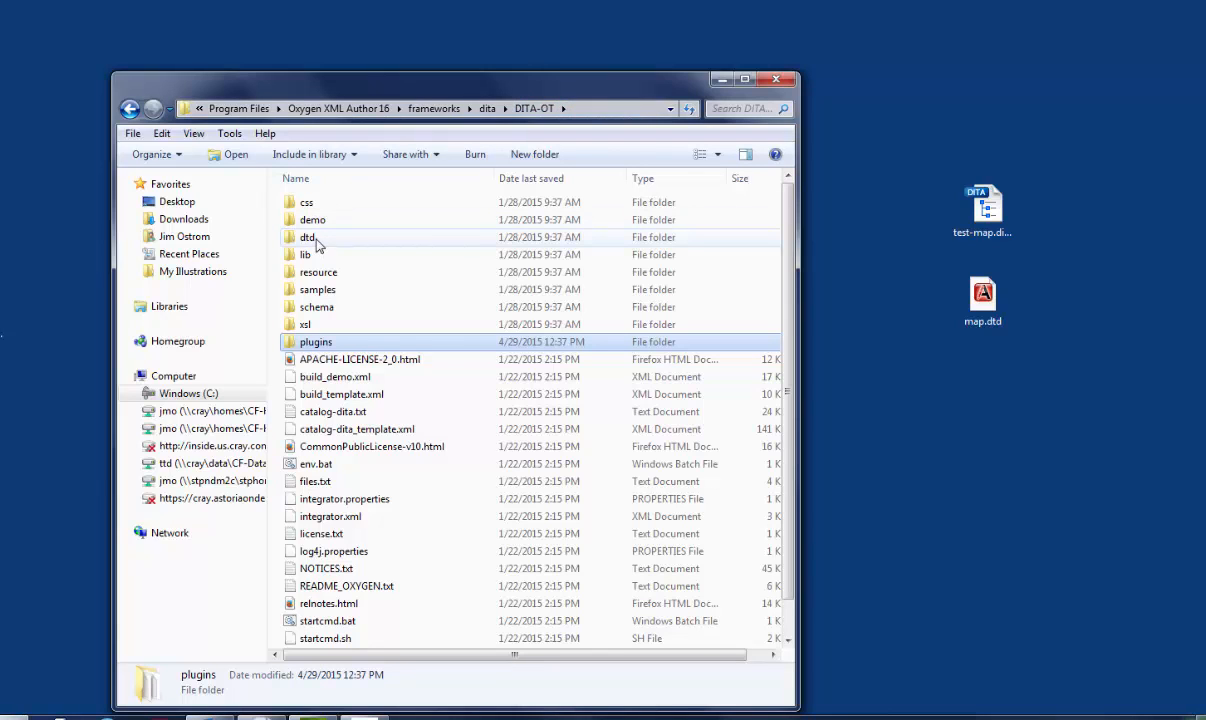
pyautogui.moveTo(308, 237)
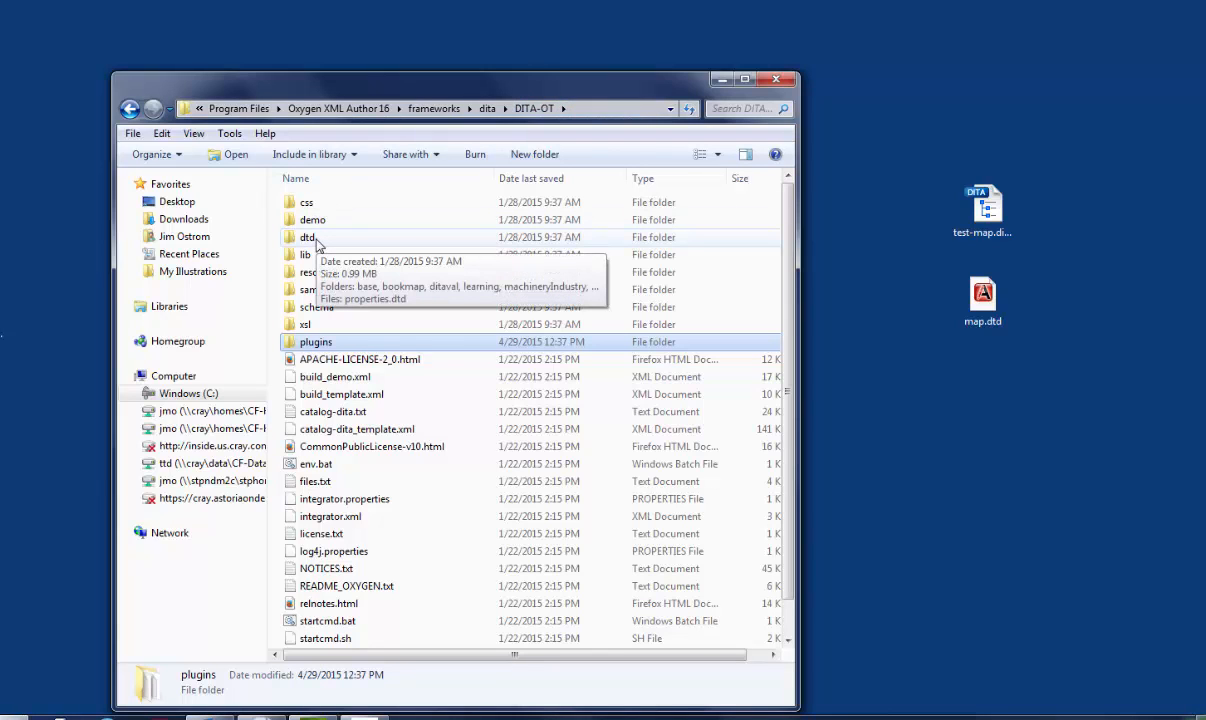
# Step: Navigate from DITA-OT into dtd > technicalContent > dtd
pyautogui.doubleClick(307, 237)
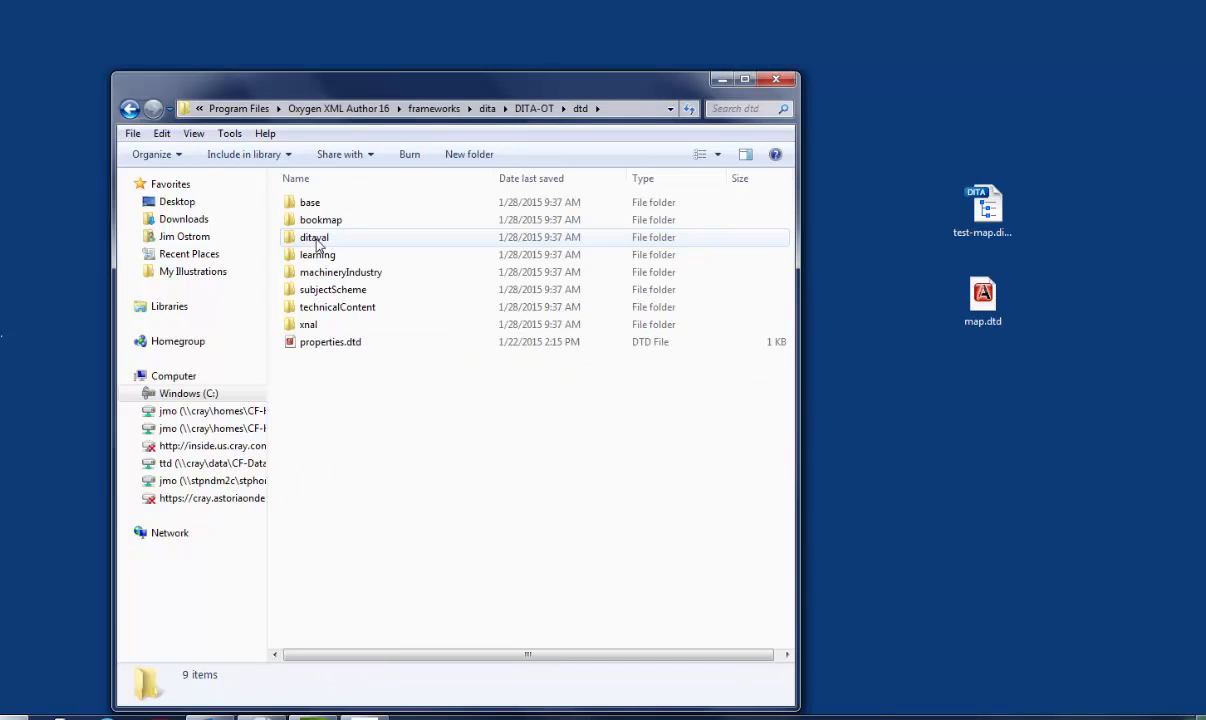
pyautogui.moveTo(337, 307)
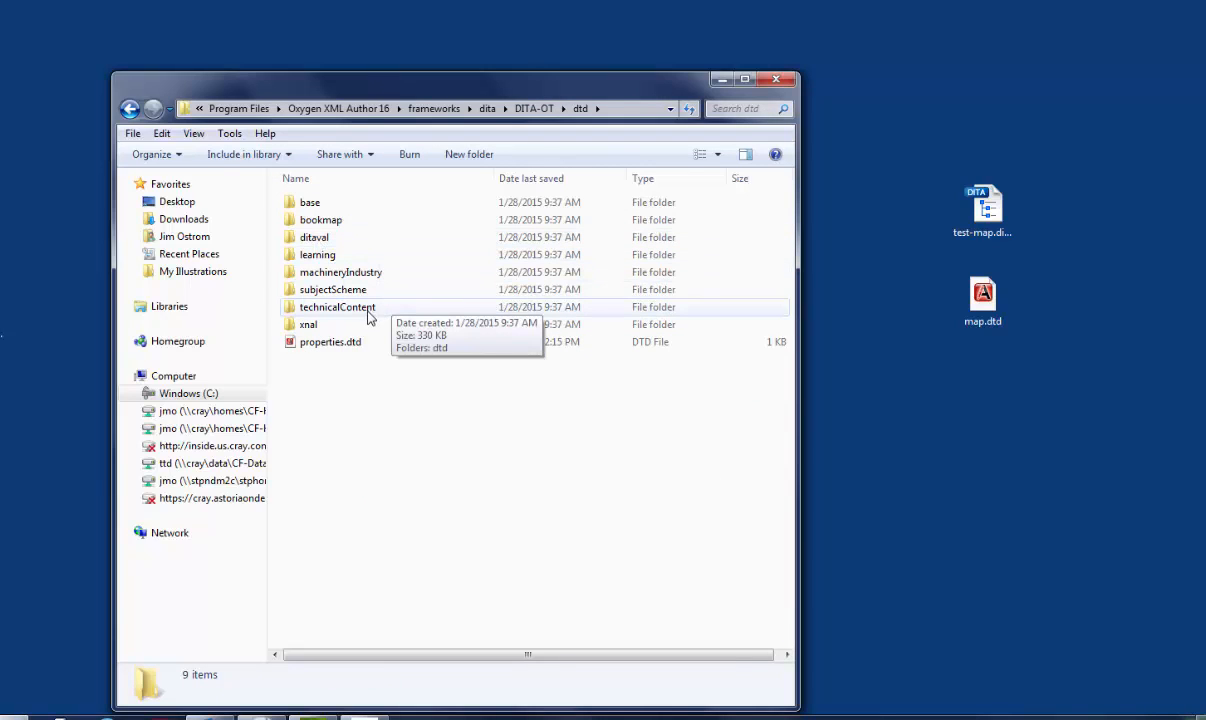
pyautogui.moveTo(351, 311)
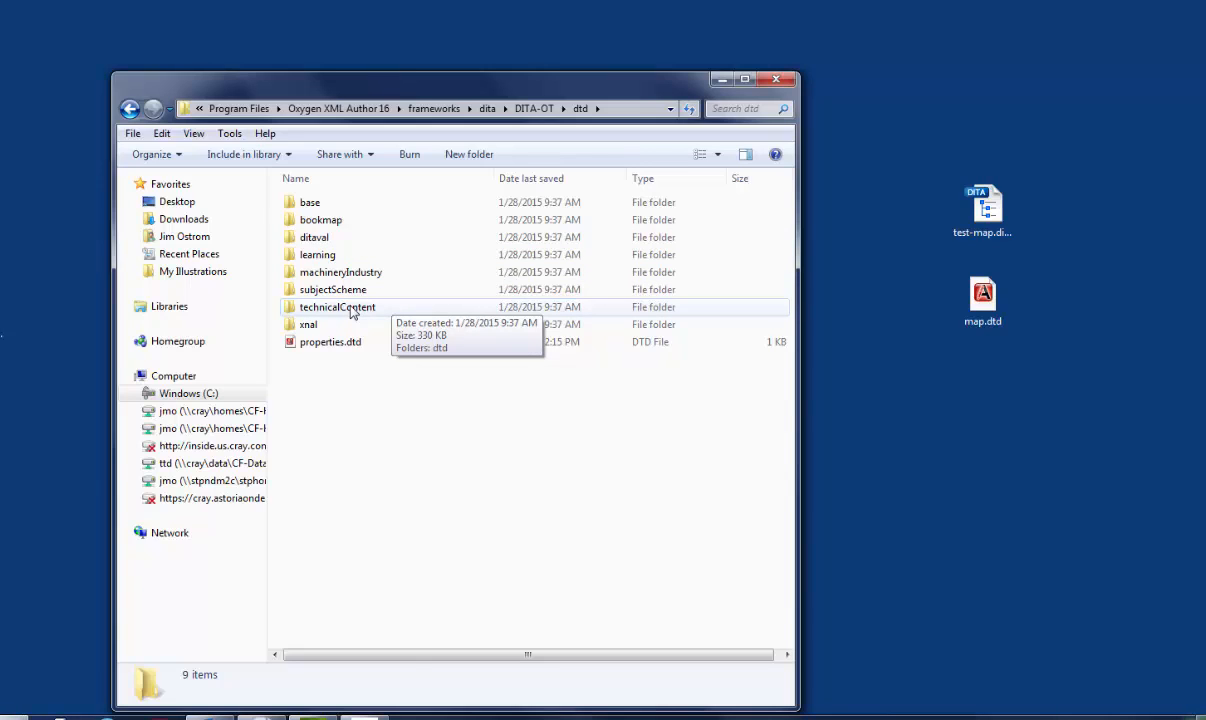
pyautogui.doubleClick(337, 307)
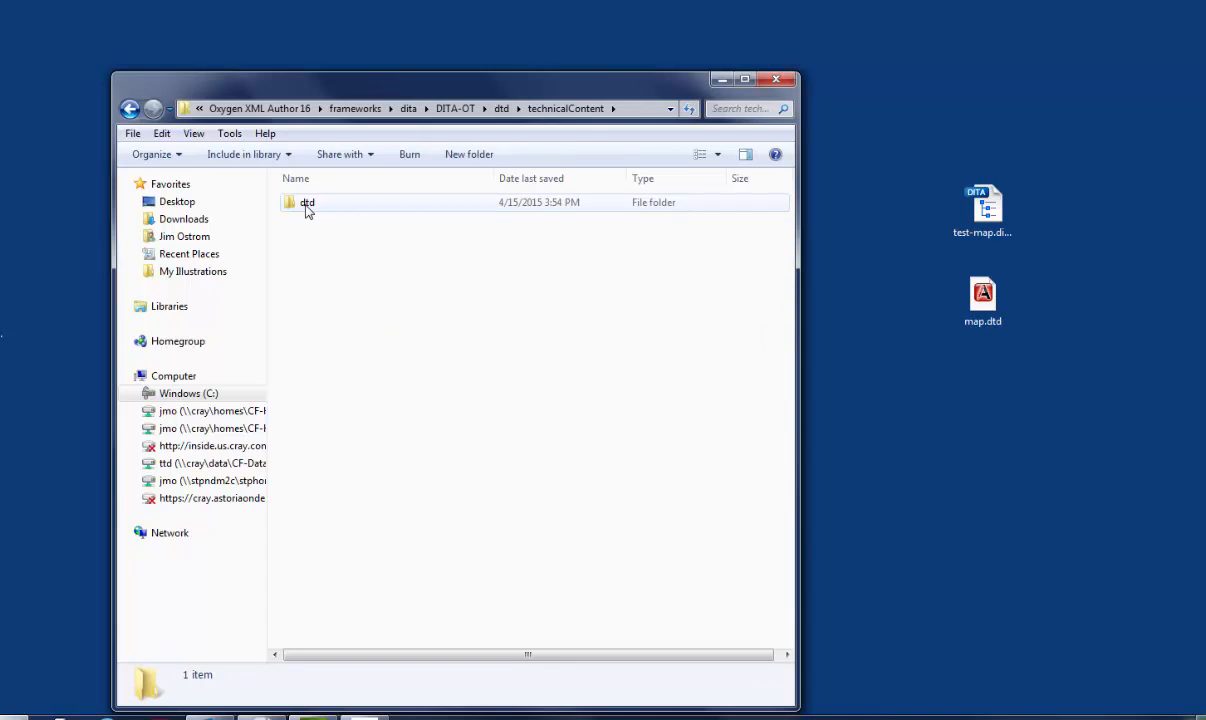
pyautogui.doubleClick(308, 202)
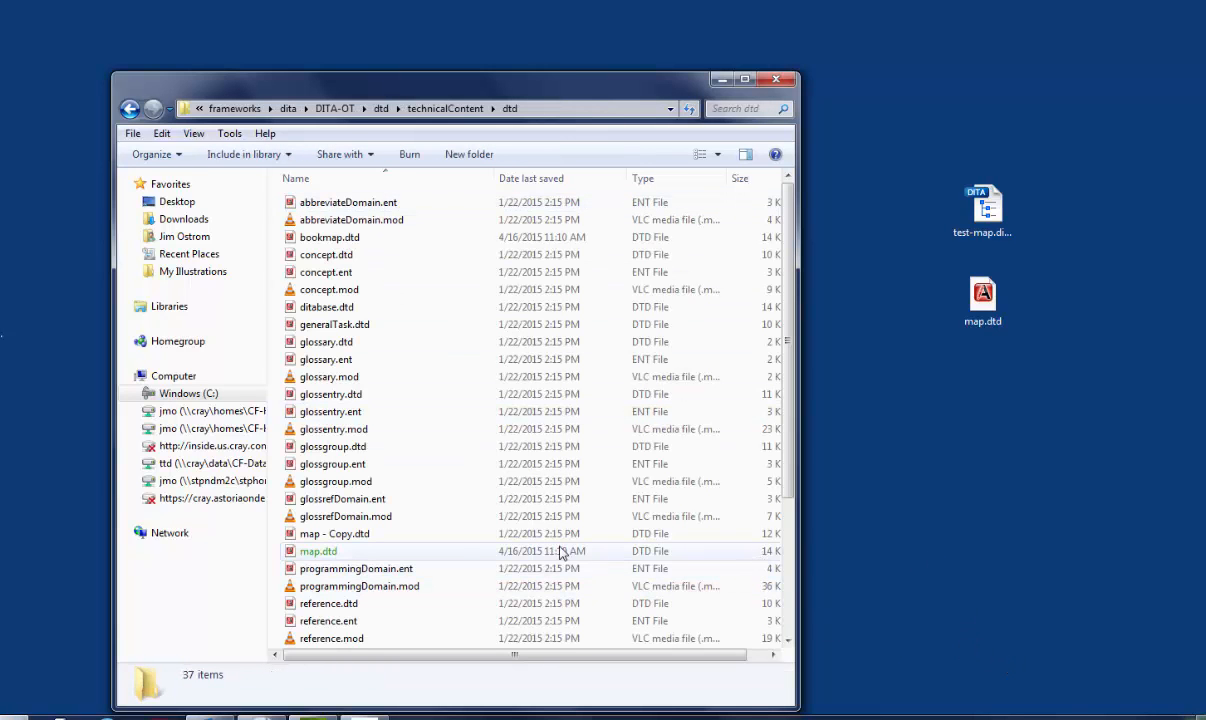
# Step: Copy map.dtd in the technicalContent dtd folder
pyautogui.click(335, 533)
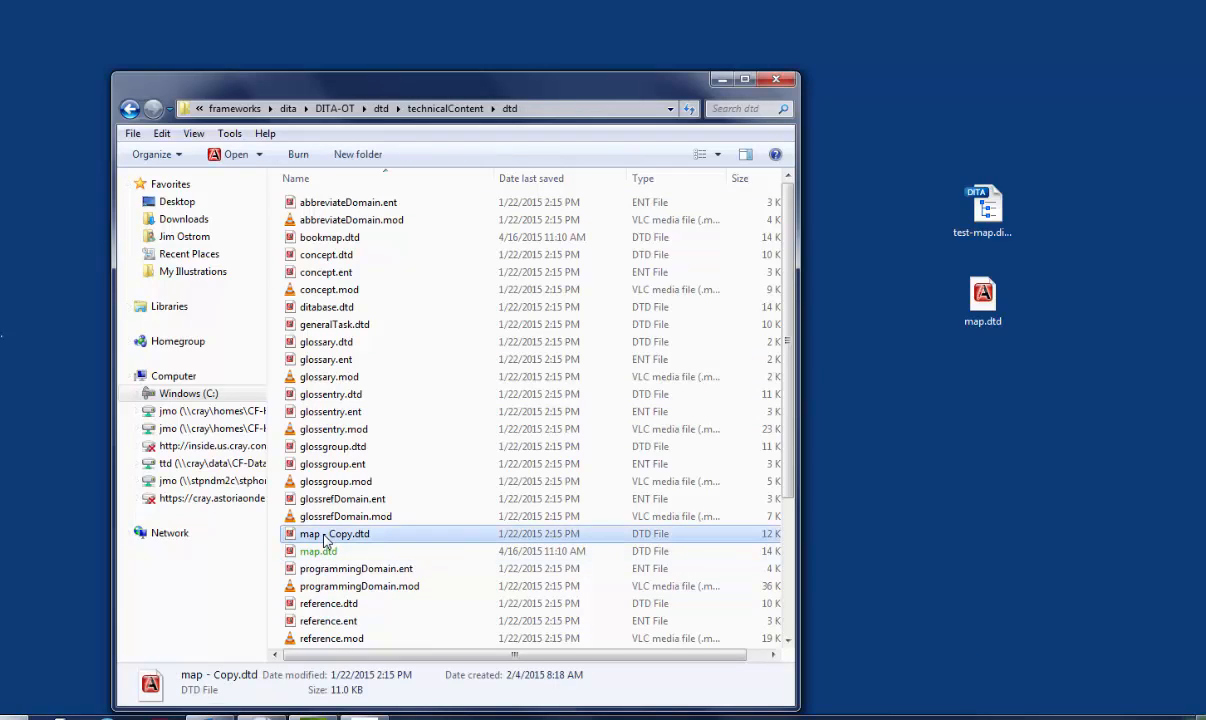
pyautogui.click(318, 551)
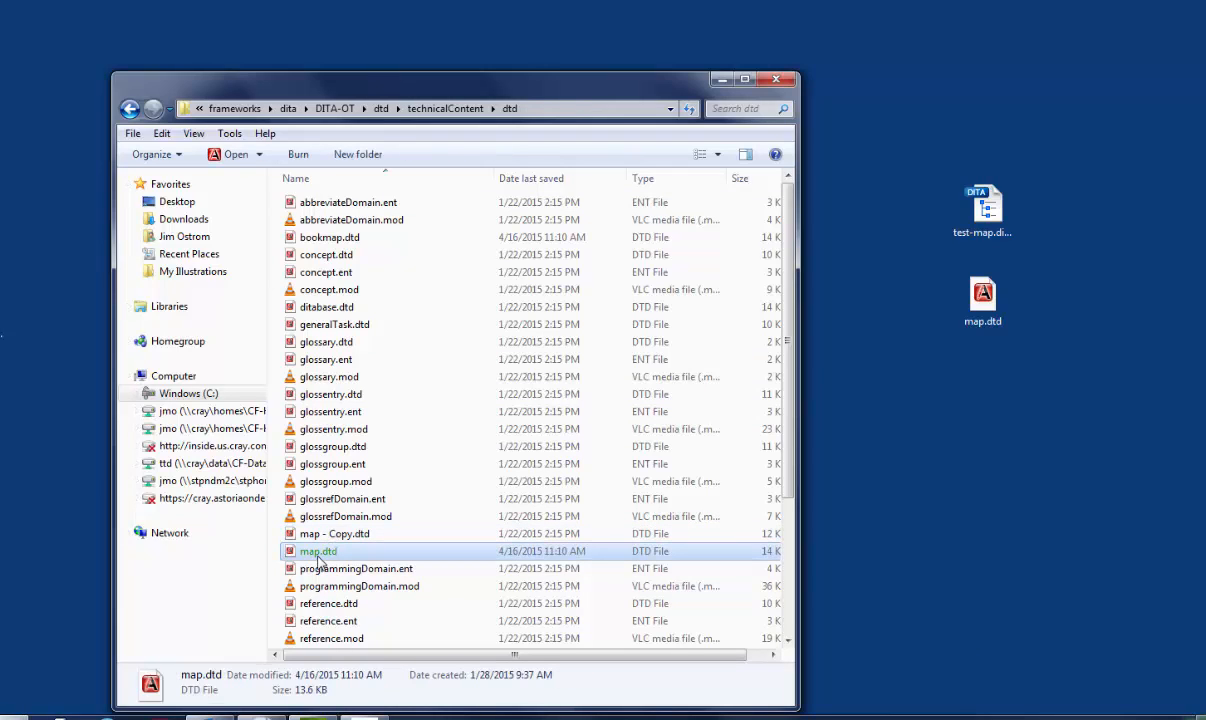
pyautogui.click(334, 533)
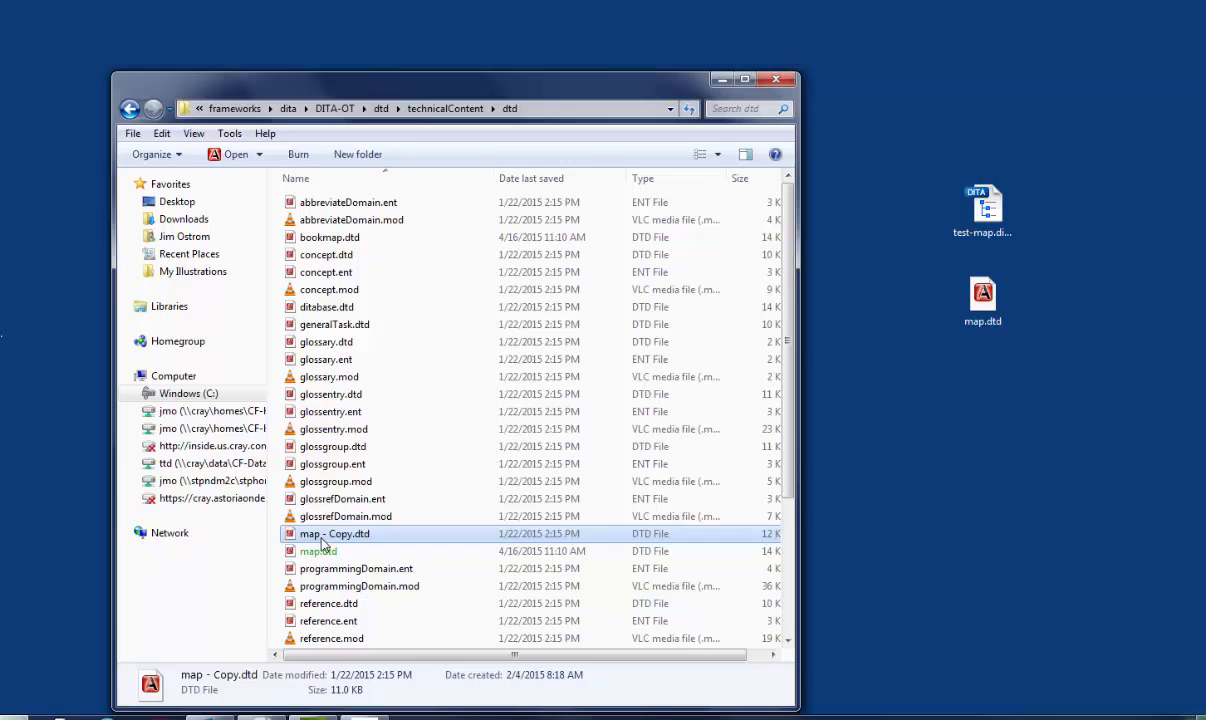
pyautogui.rightClick(335, 533)
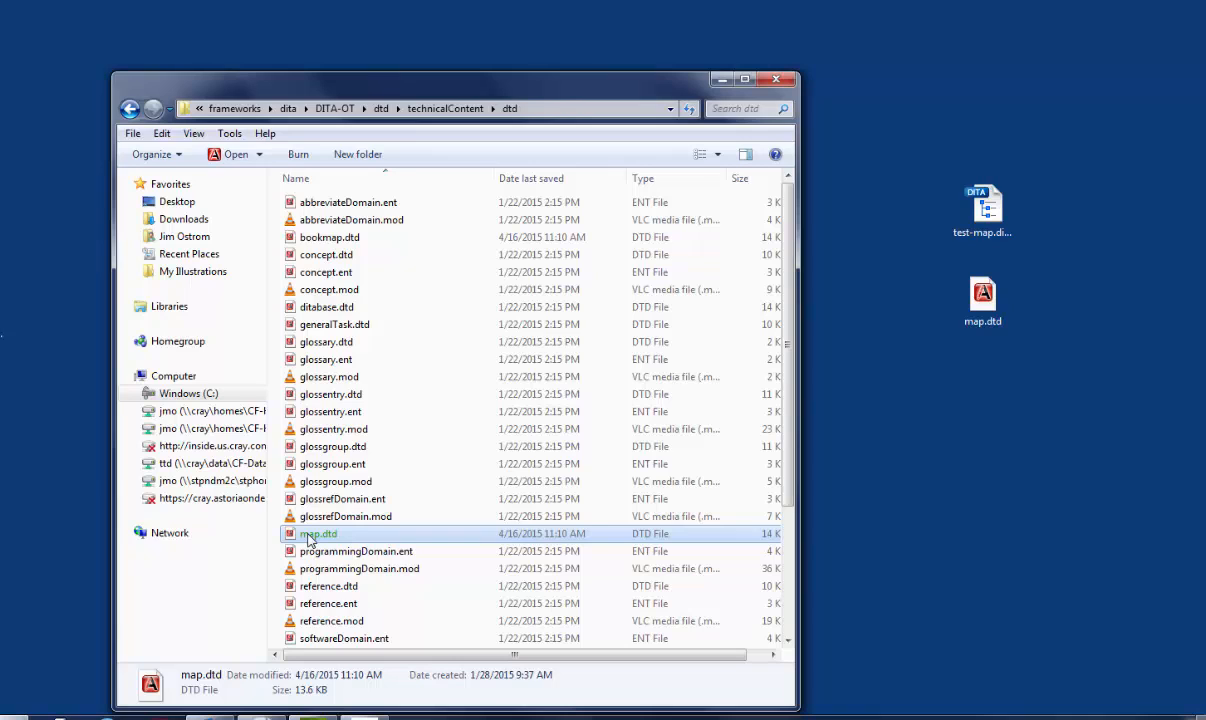
pyautogui.rightClick(318, 533)
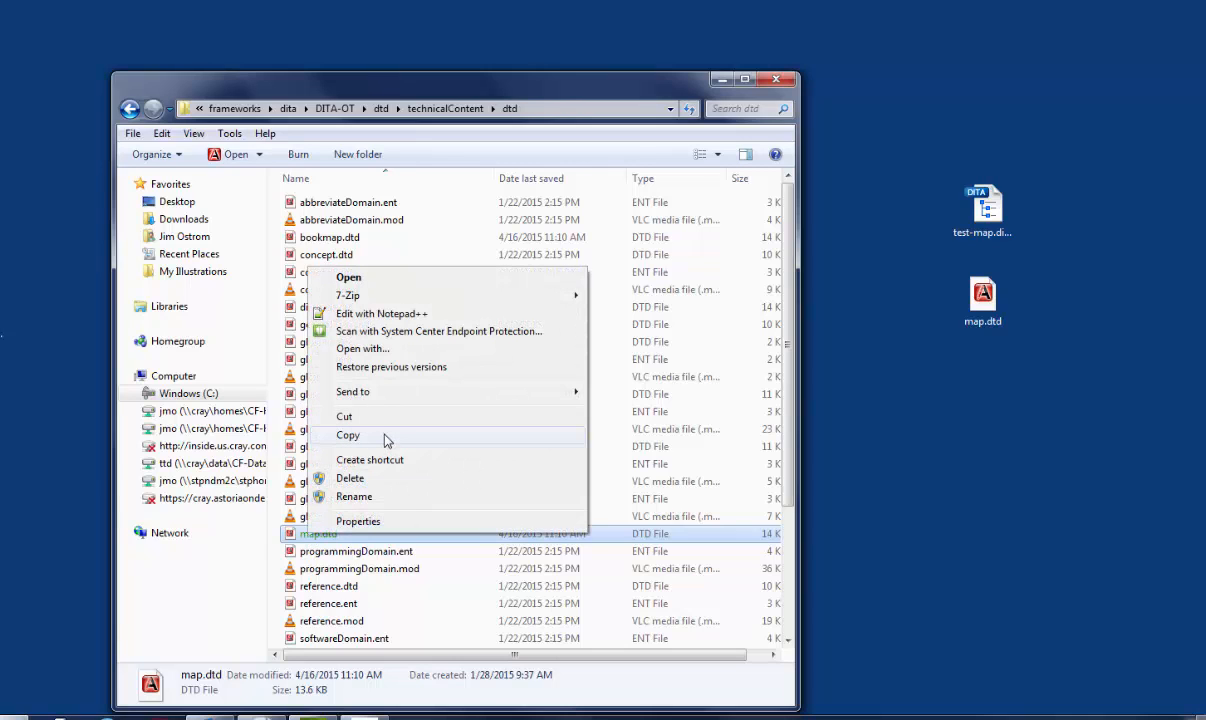
pyautogui.click(445, 201)
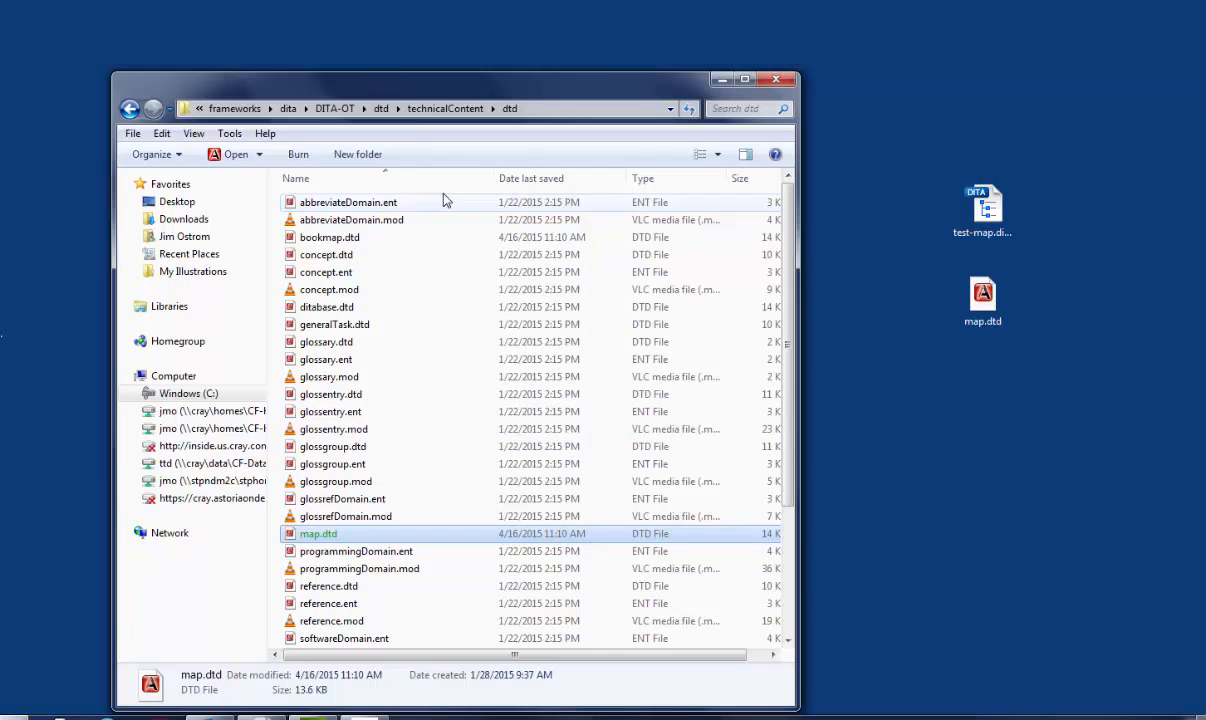
# Step: Paste it as the backup map - Copy.dtd, approving administrator permission
pyautogui.click(296, 178)
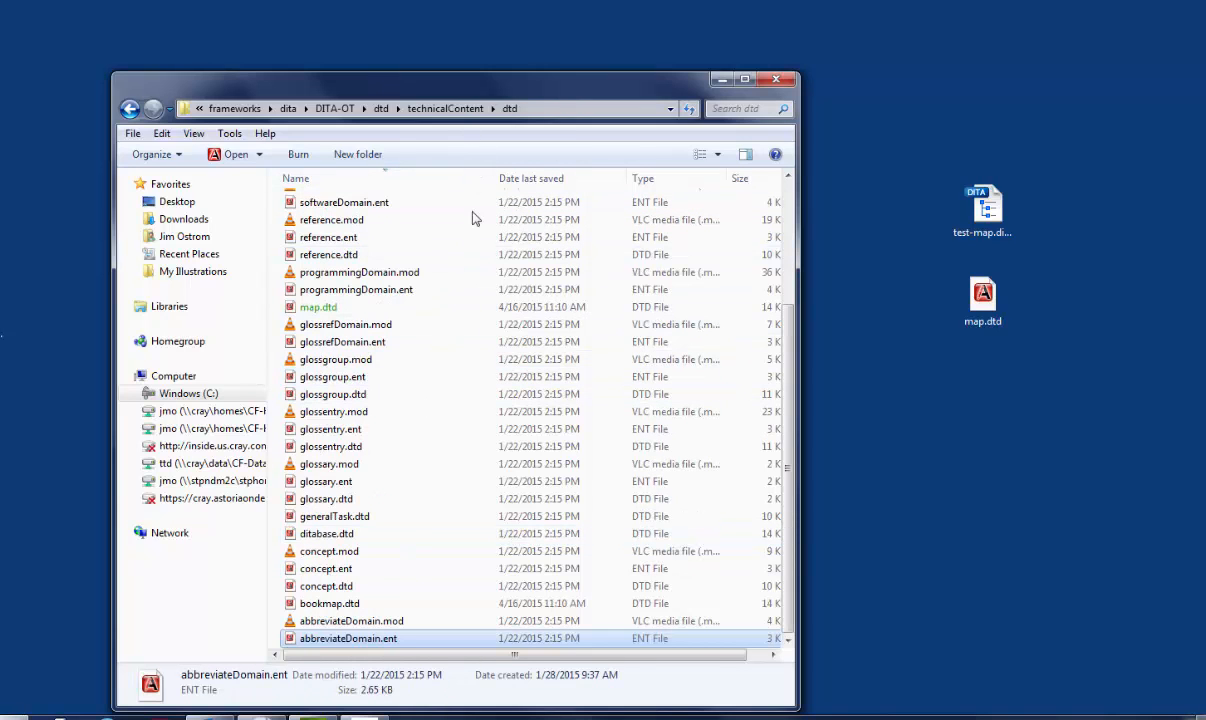
pyautogui.click(359, 272)
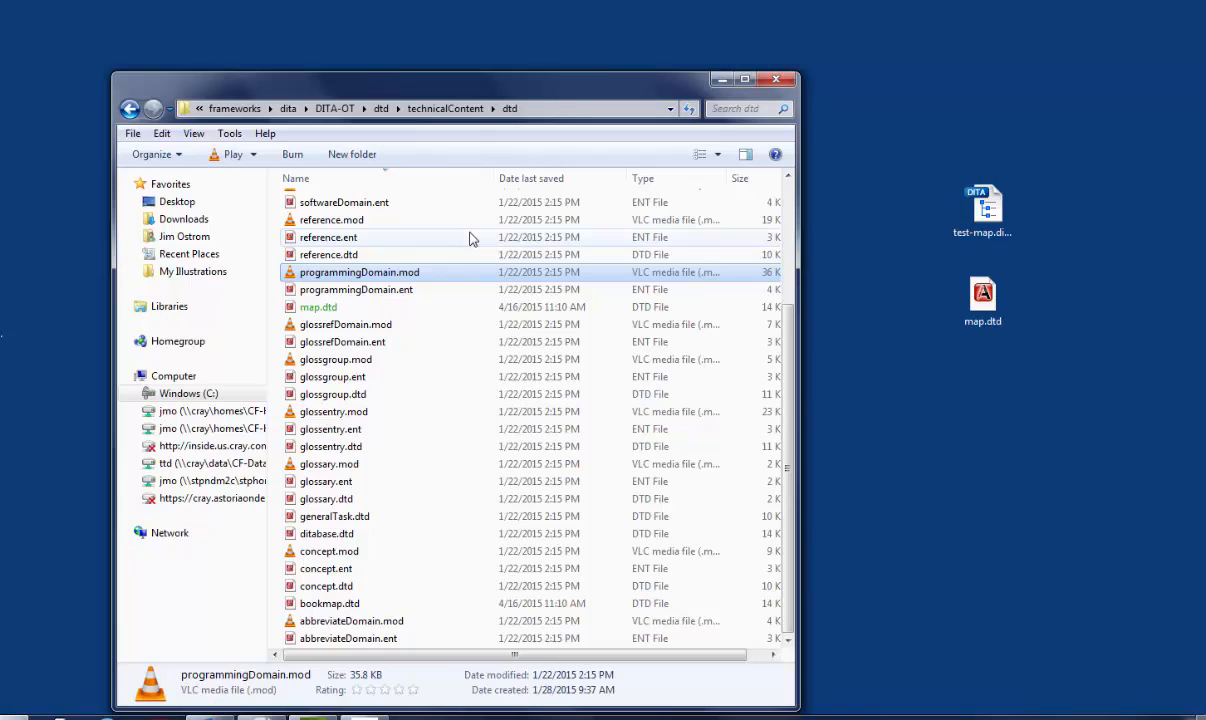
pyautogui.rightClick(473, 237)
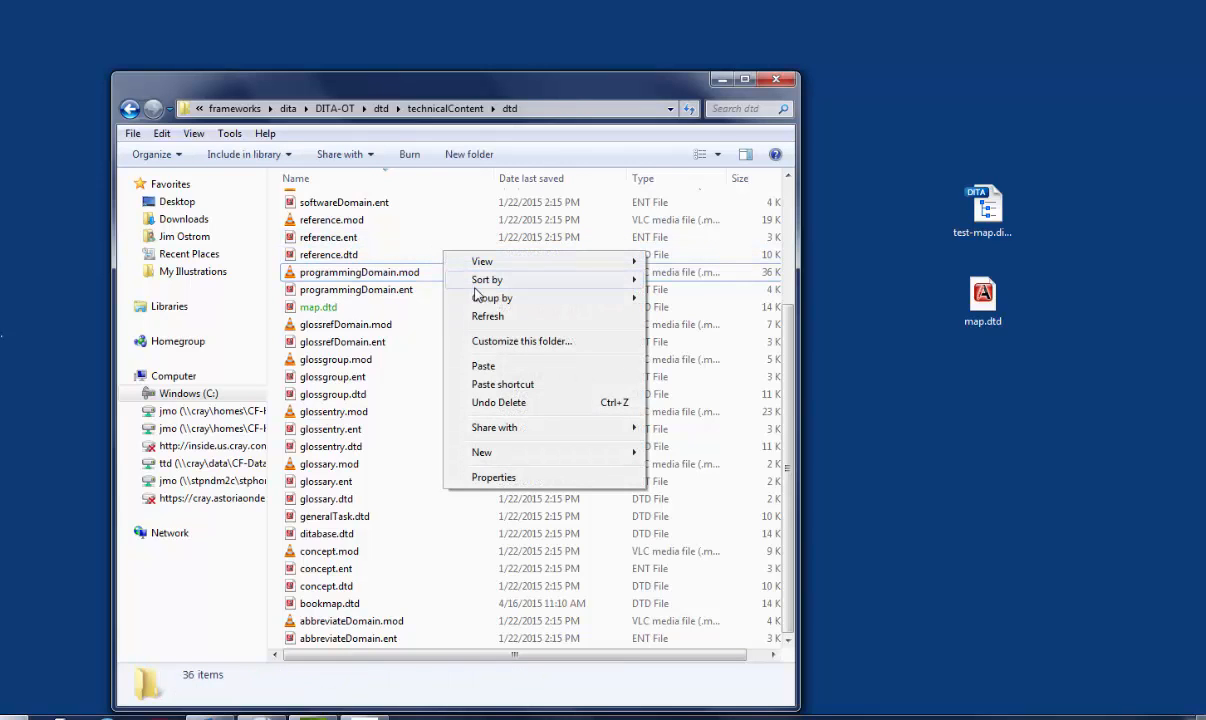
pyautogui.click(483, 365)
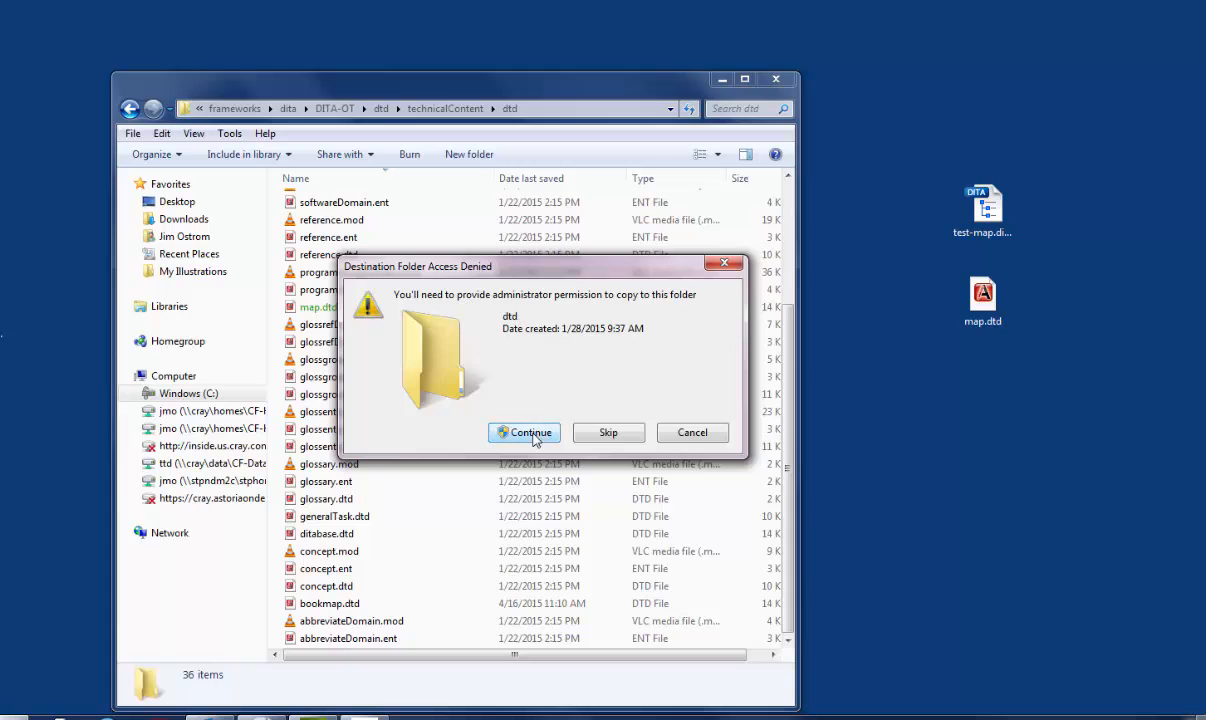
pyautogui.click(524, 432)
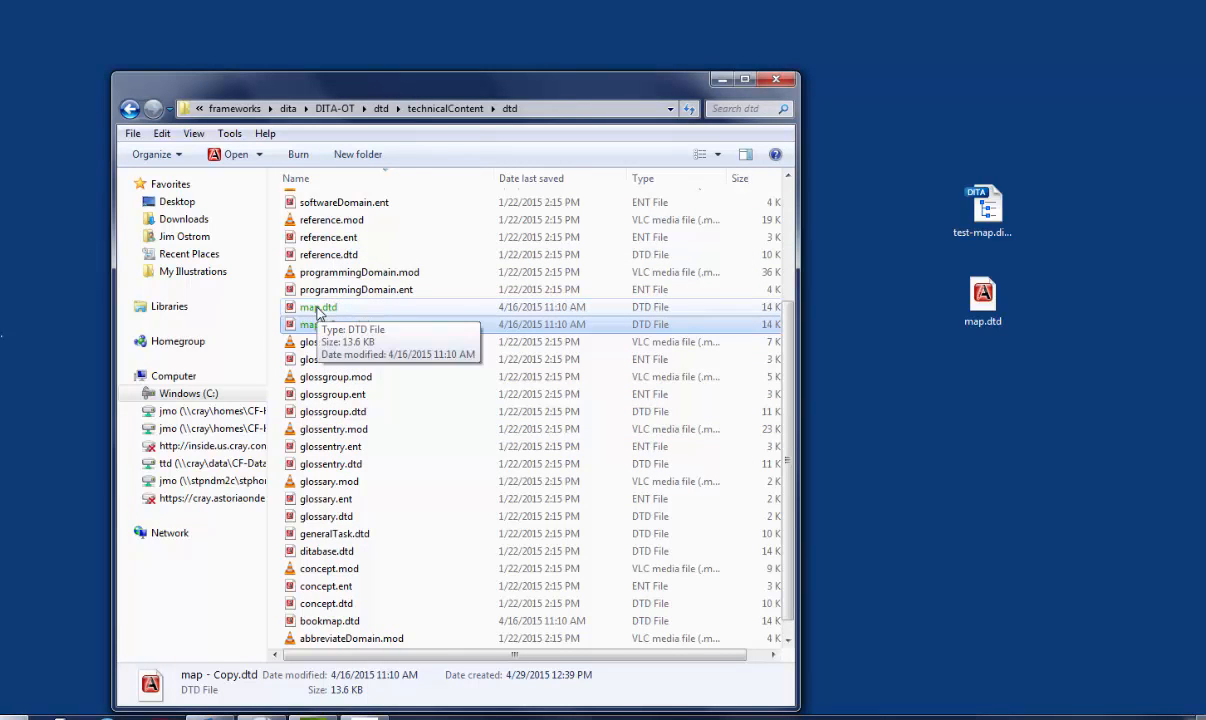
pyautogui.click(334, 324)
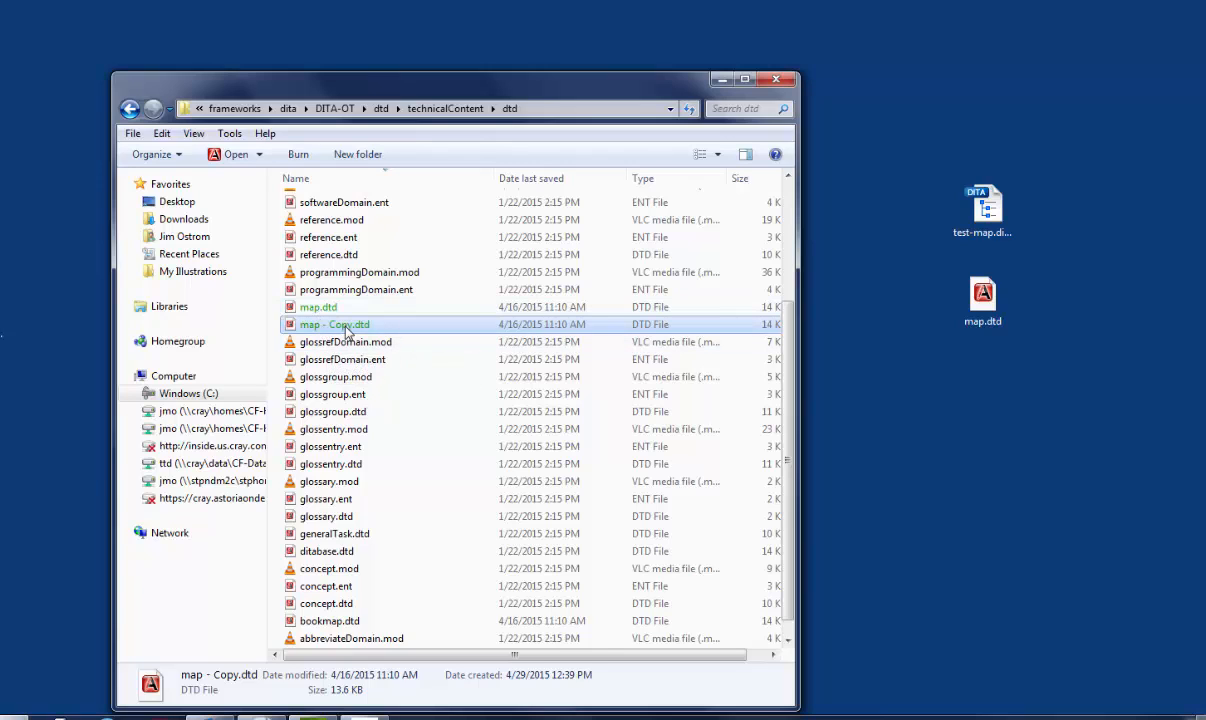
pyautogui.click(334, 324)
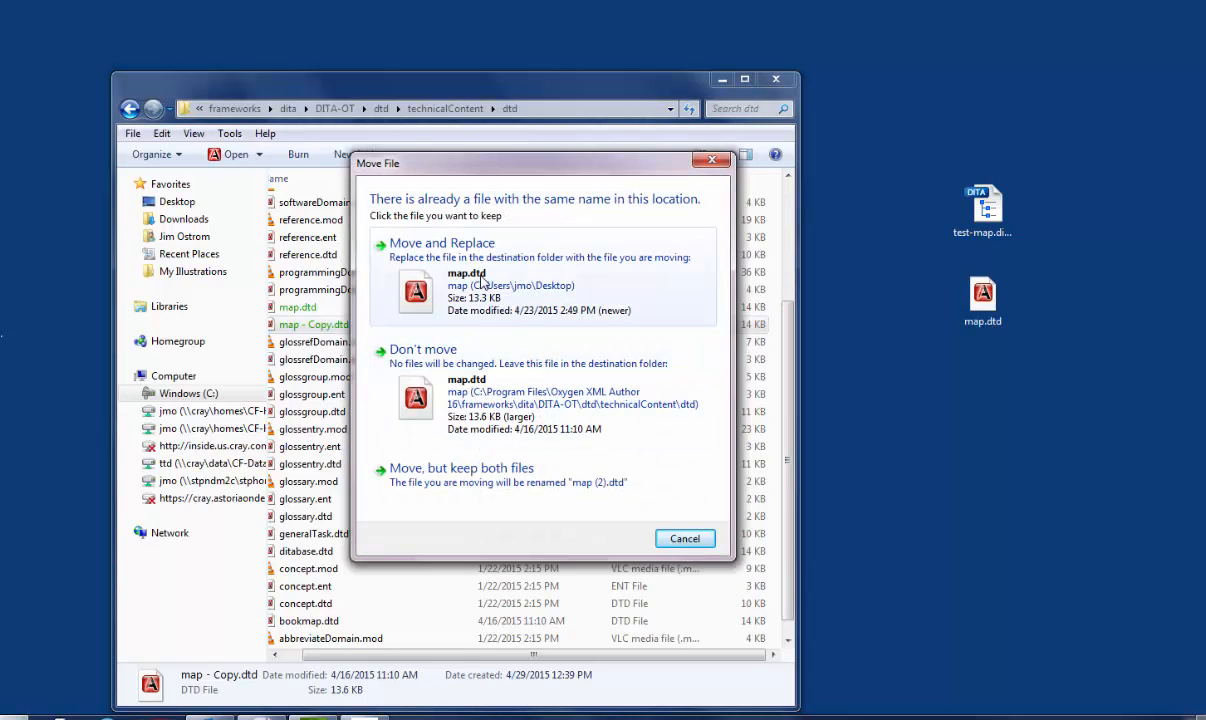
pyautogui.moveTo(498, 291)
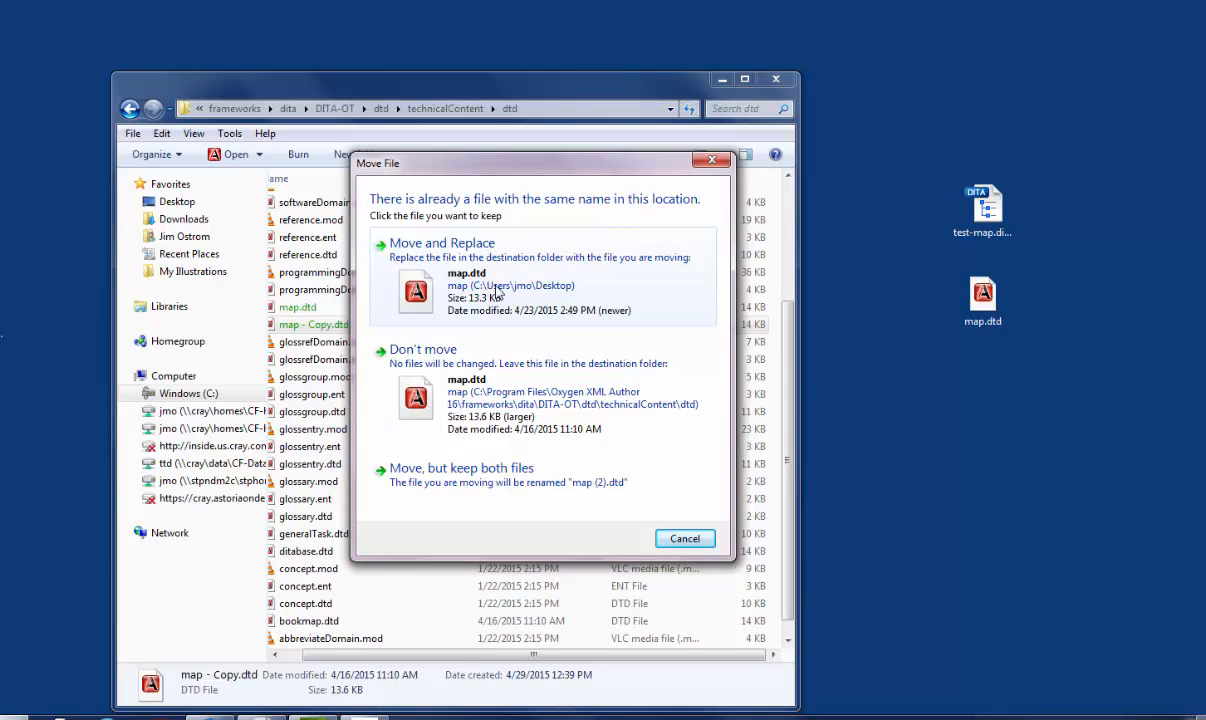
# Step: Move the desktop map.dtd into the dtd folder, replacing the existing file with administrator approval
pyautogui.click(442, 243)
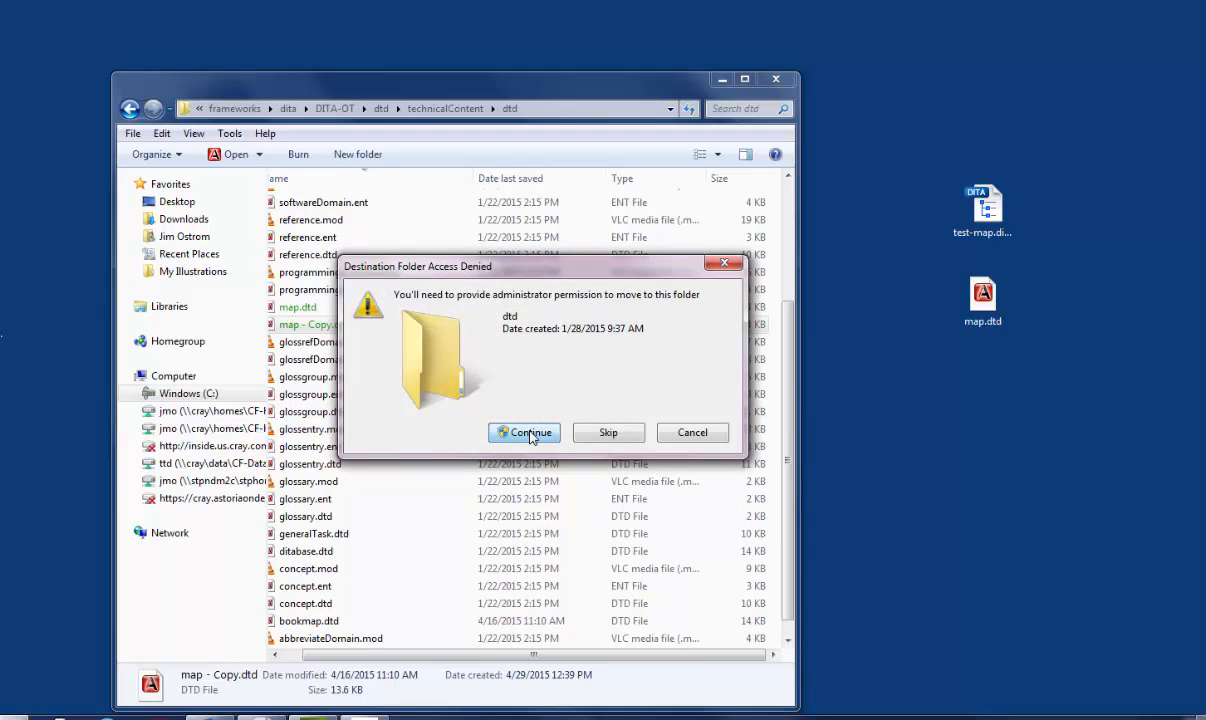
pyautogui.click(524, 432)
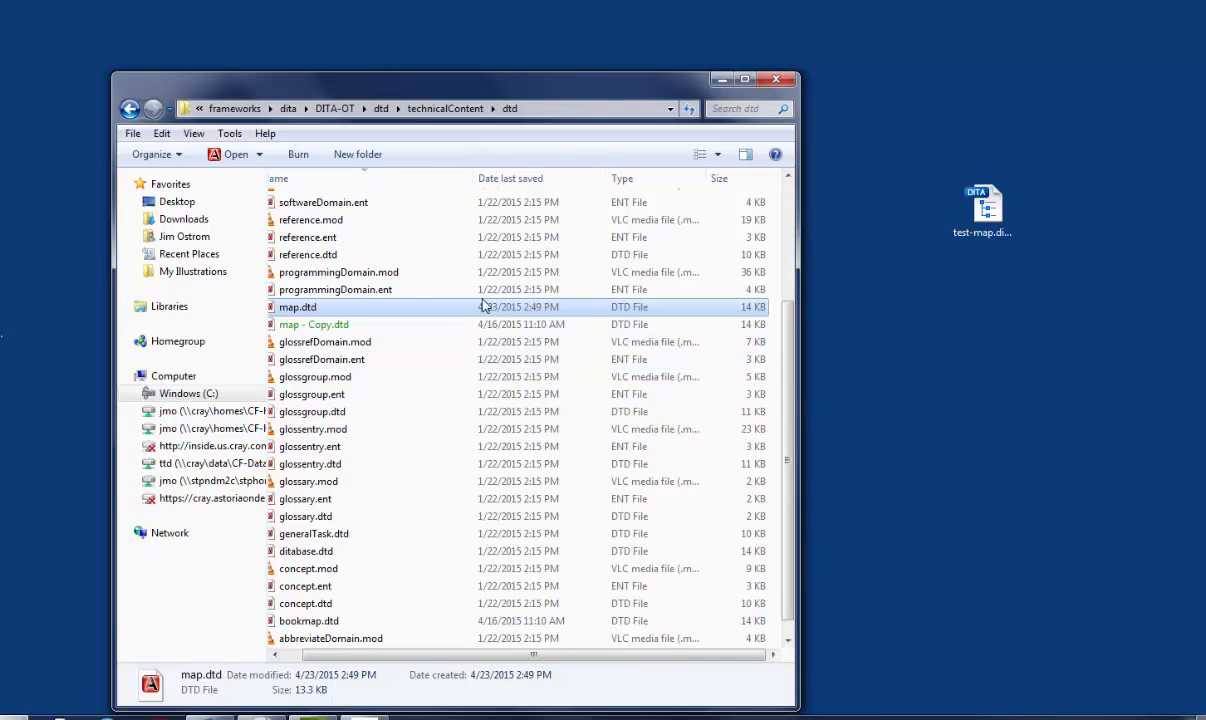
pyautogui.moveTo(486, 319)
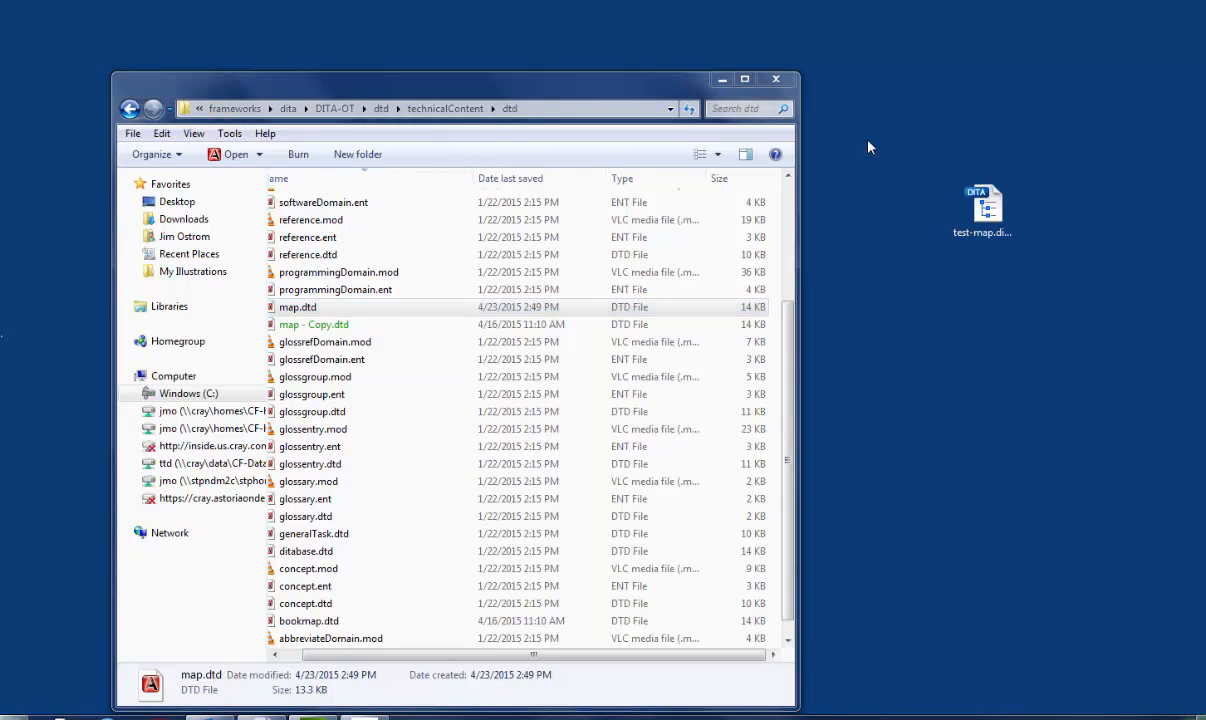
pyautogui.moveTo(836, 88)
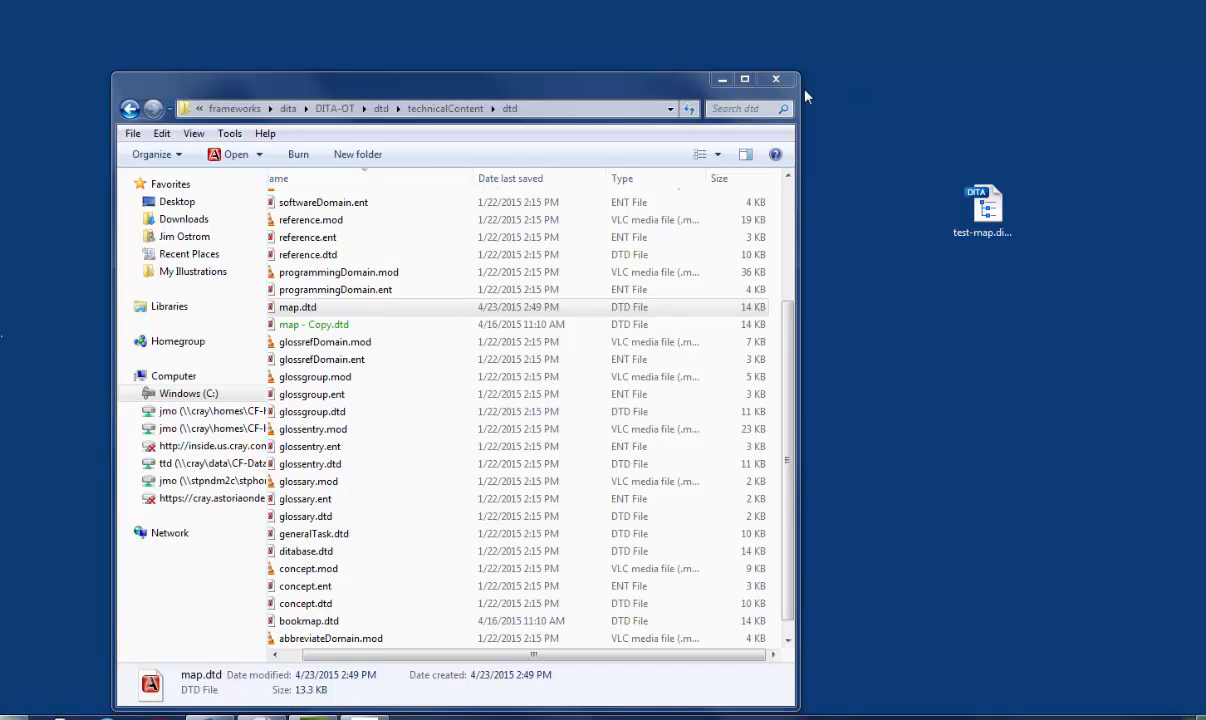
# Step: Close the dtd folder window and launch Oxygen XML Author from the Start menu as administrator
pyautogui.click(10, 715)
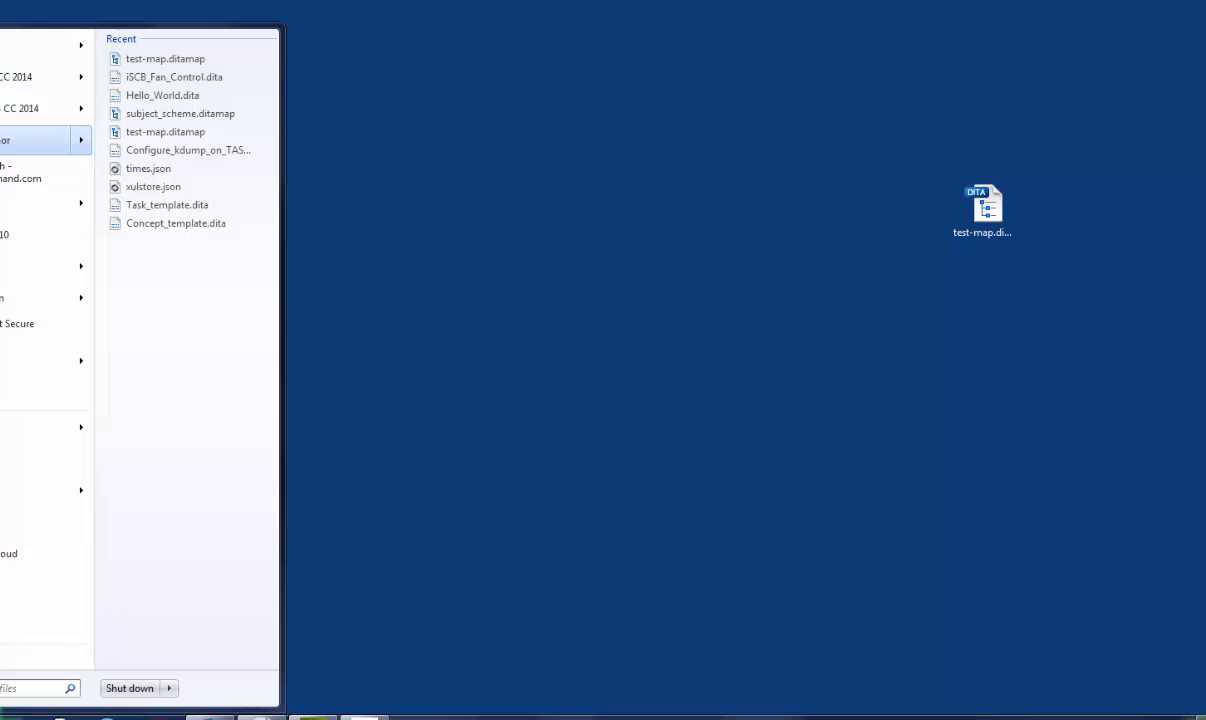
pyautogui.rightClick(40, 140)
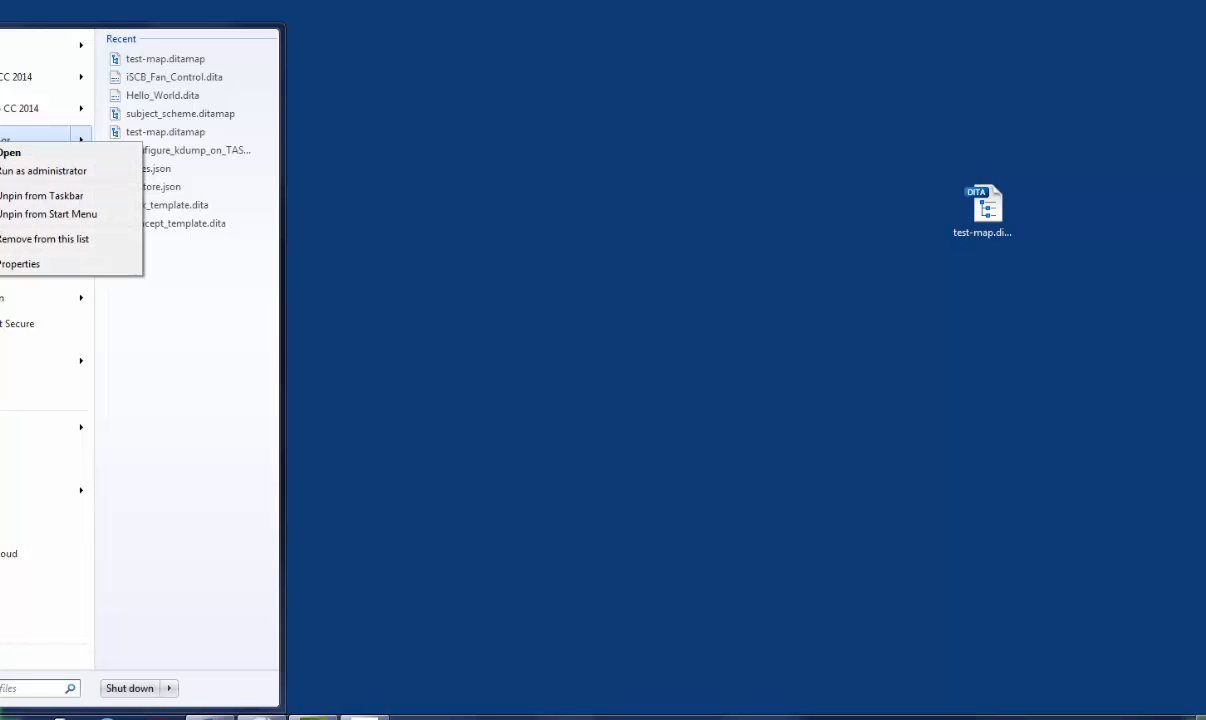
pyautogui.moveTo(44, 170)
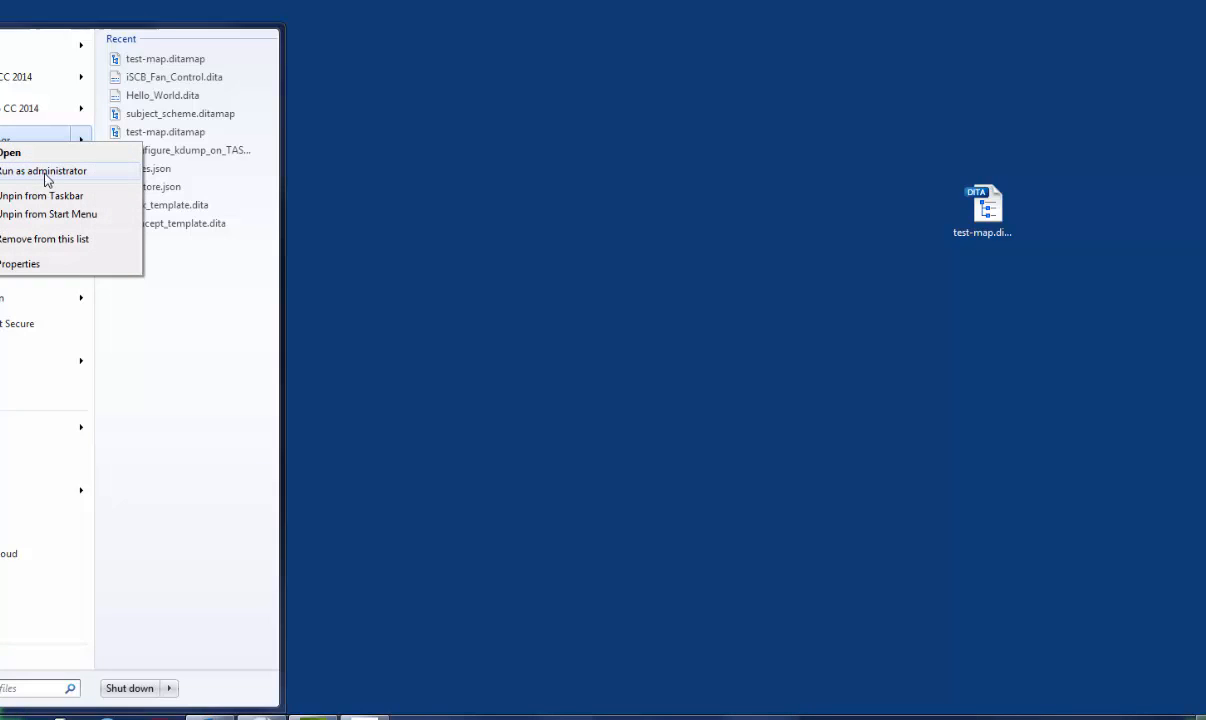
pyautogui.moveTo(88, 178)
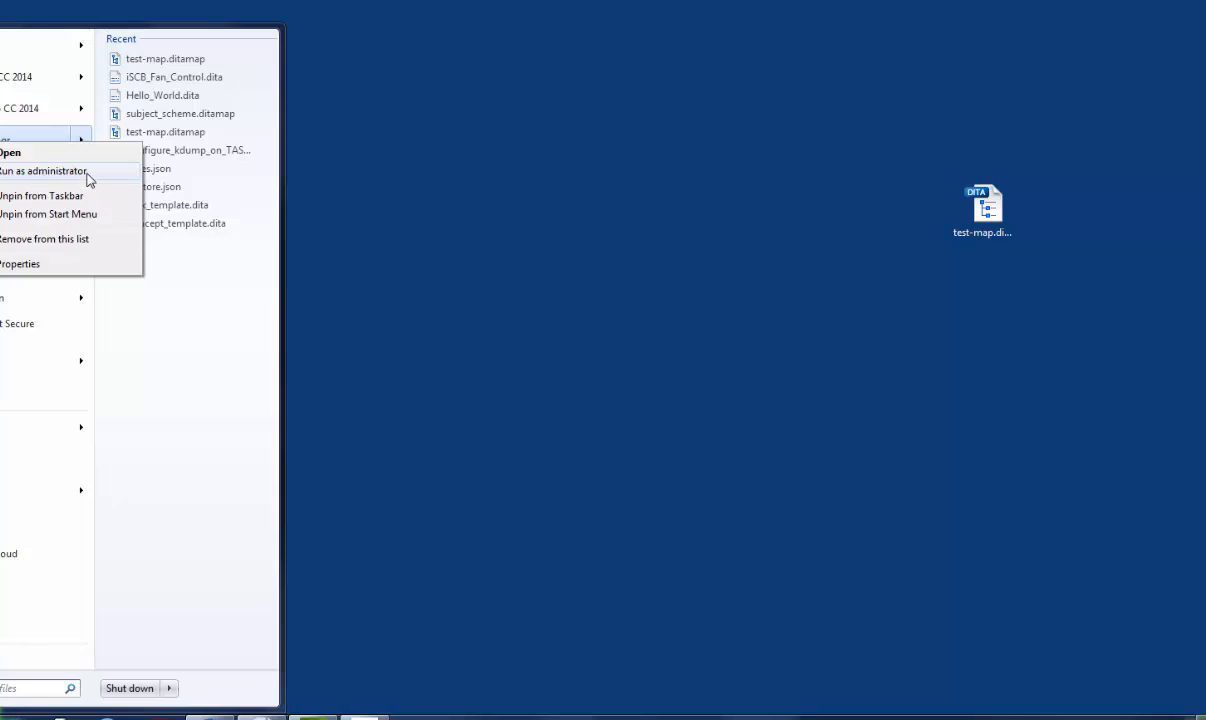
pyautogui.moveTo(98, 178)
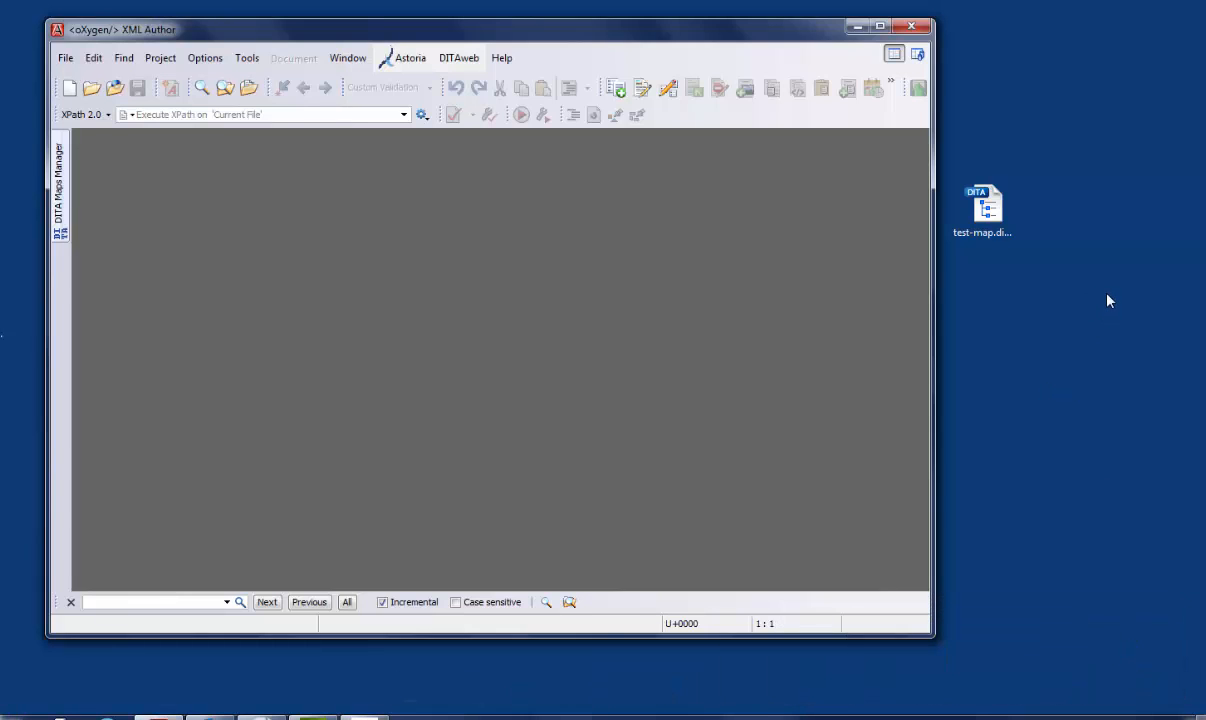
# Step: Select the test-map.ditamap icon on the desktop
pyautogui.click(982, 210)
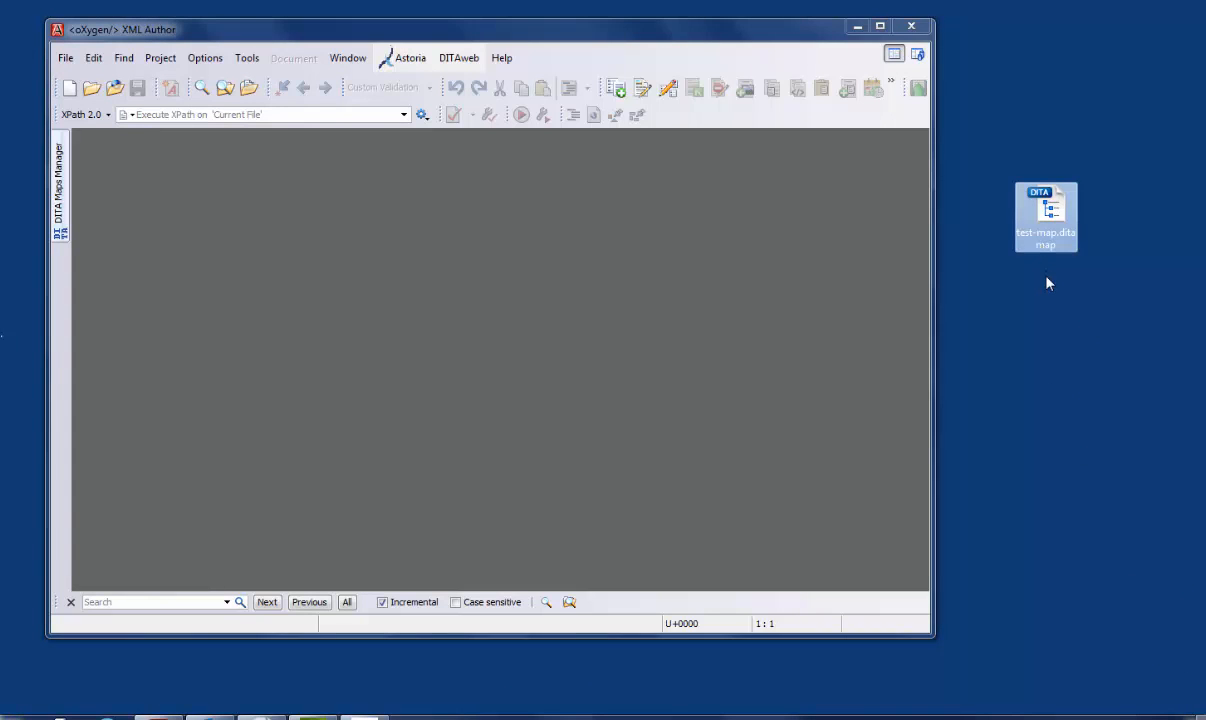
pyautogui.moveTo(1047, 220)
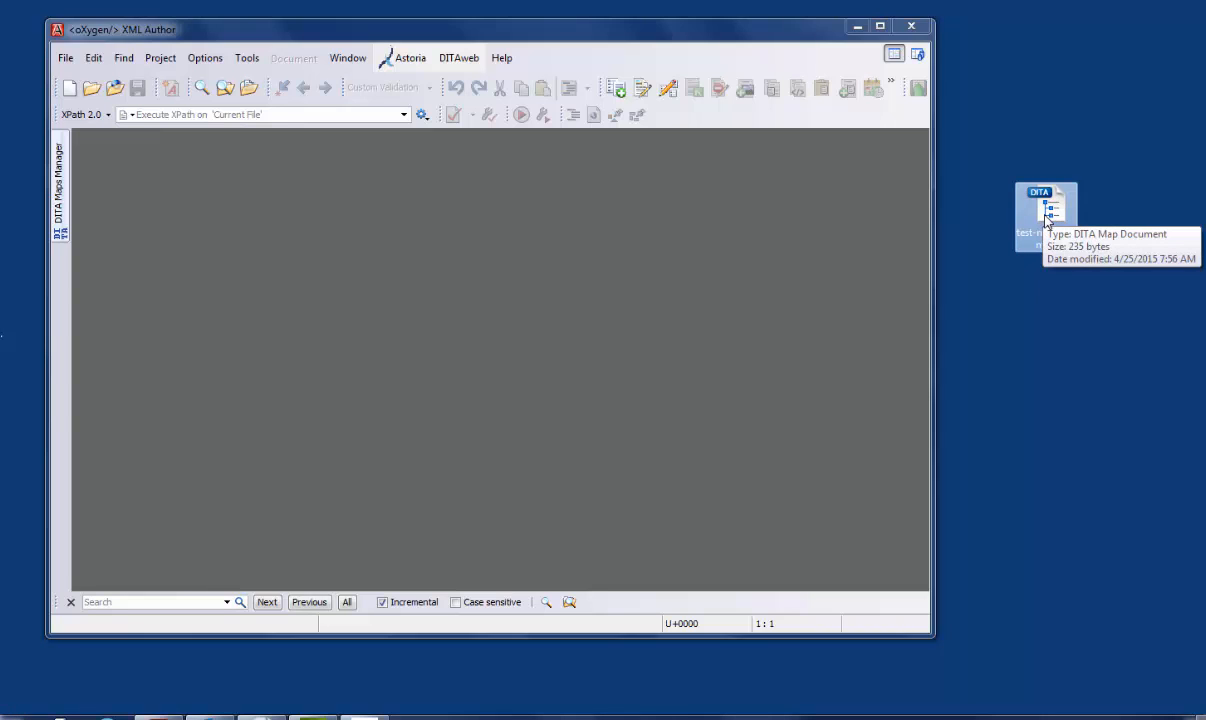
pyautogui.moveTo(1051, 208)
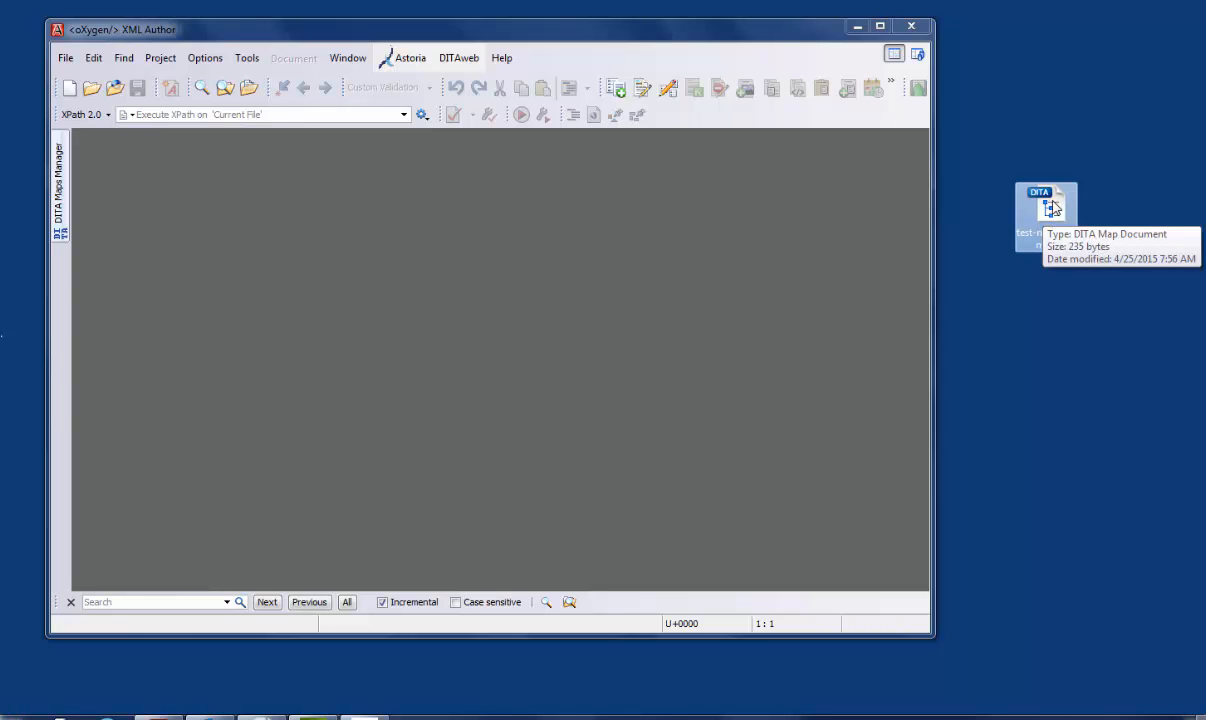
pyautogui.moveTo(849, 272)
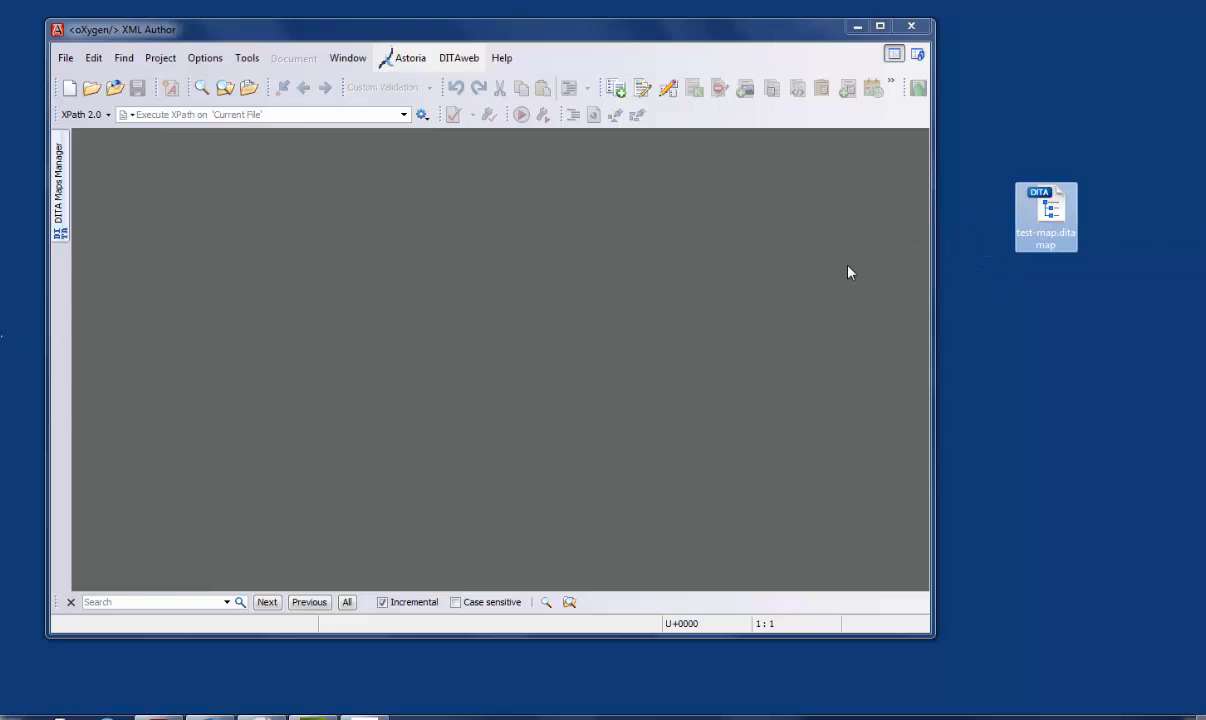
pyautogui.moveTo(1050, 220)
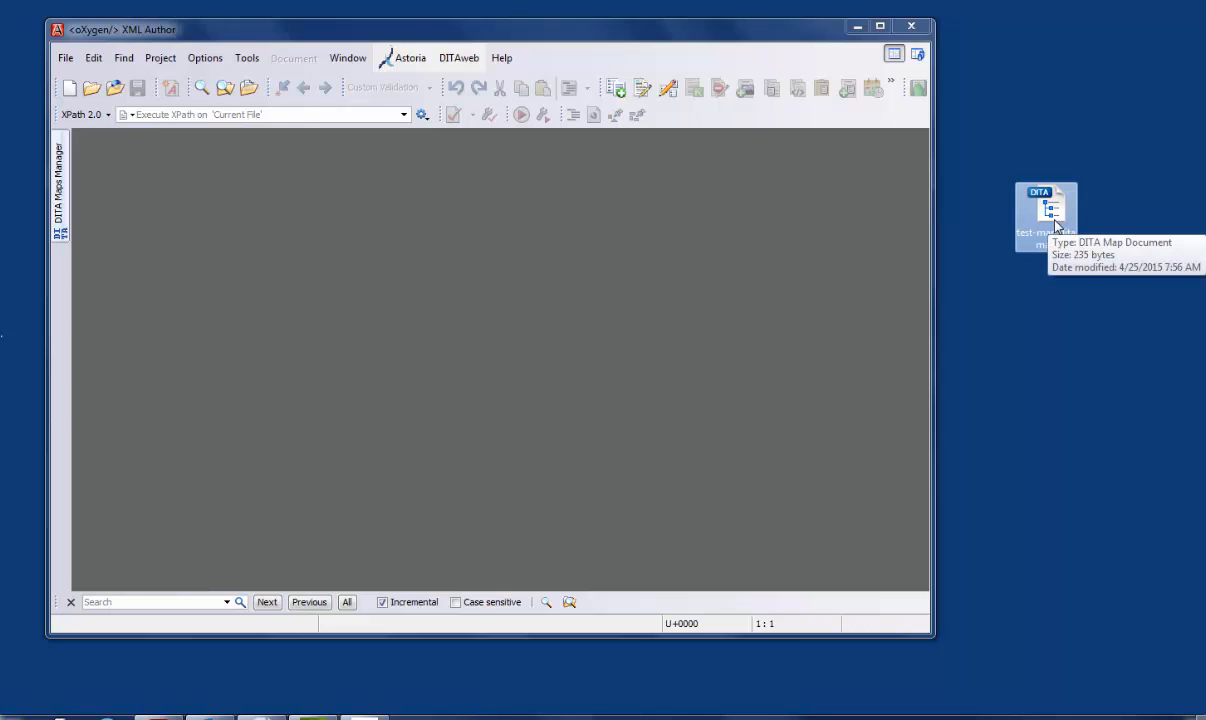
# Step: Show the File menu commands while no document is loaded
pyautogui.click(65, 57)
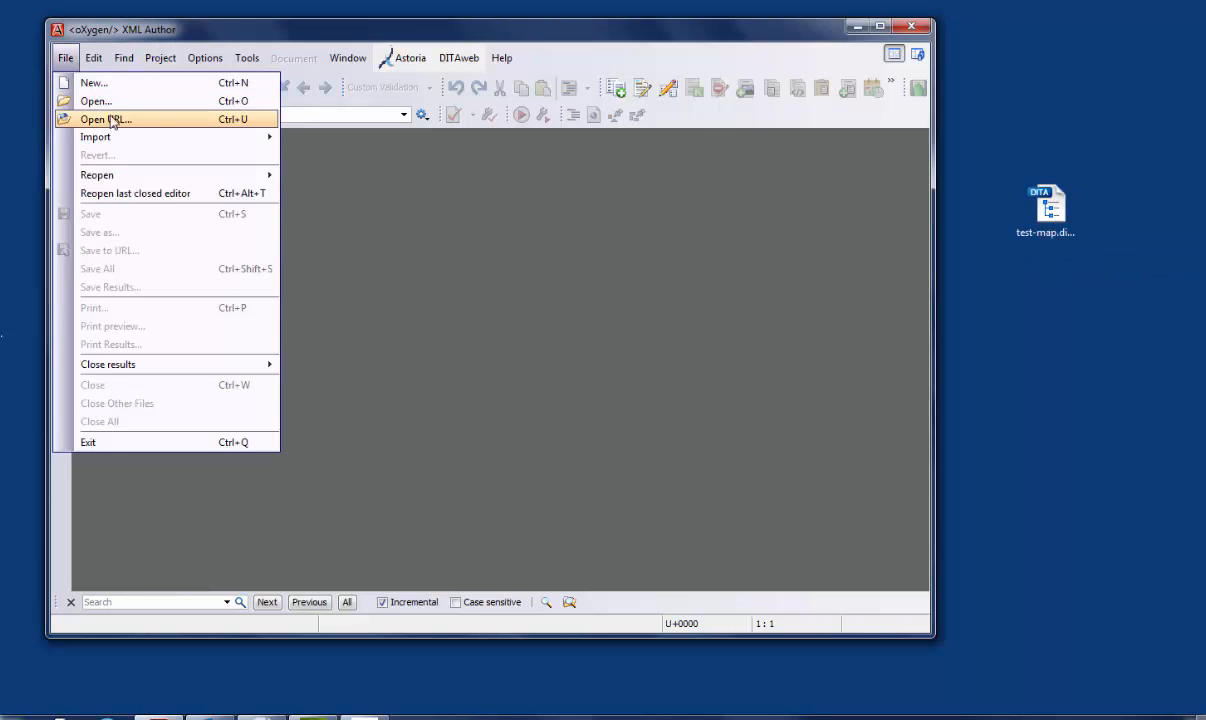
# Step: Open test-map.ditamap from the Desktop via the Open dialog
pyautogui.click(95, 101)
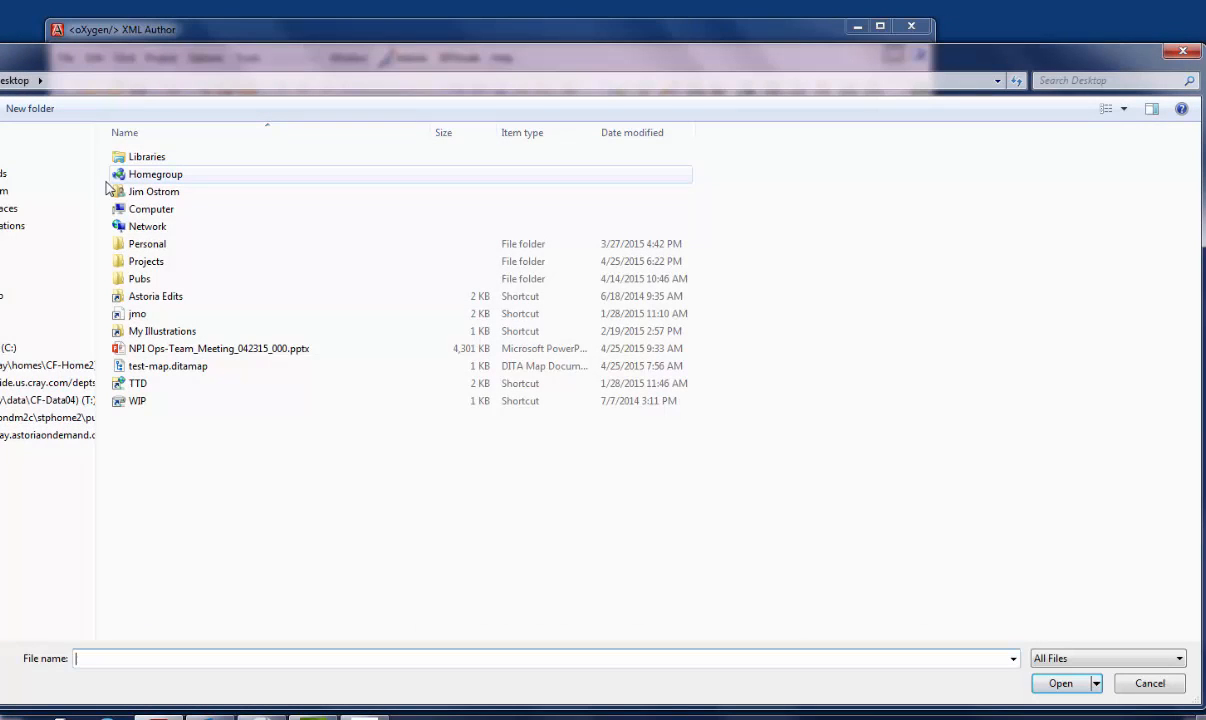
pyautogui.click(218, 348)
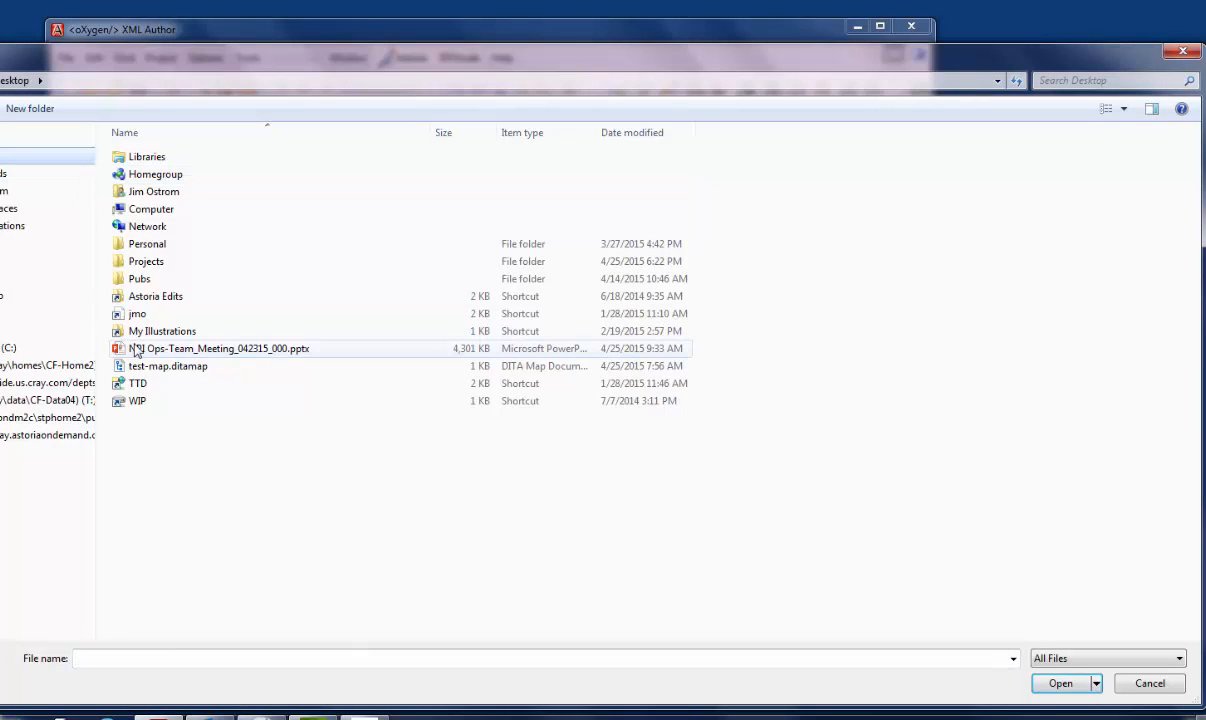
pyautogui.click(168, 365)
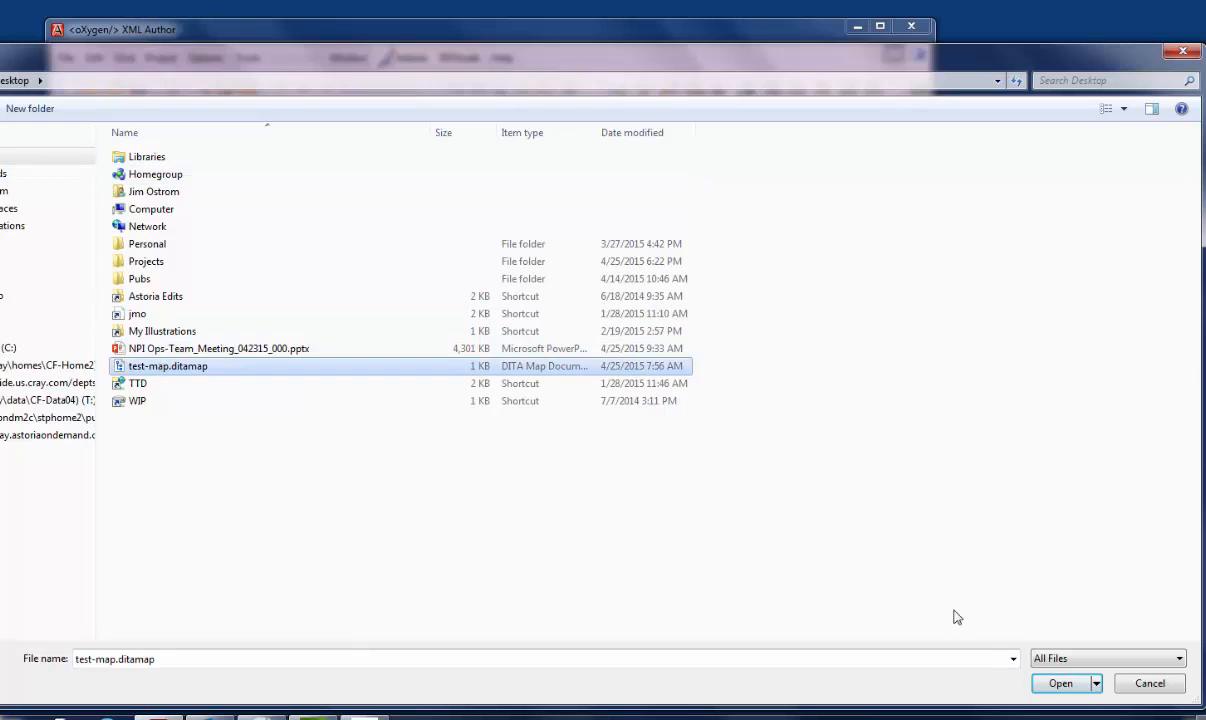
pyautogui.click(1060, 683)
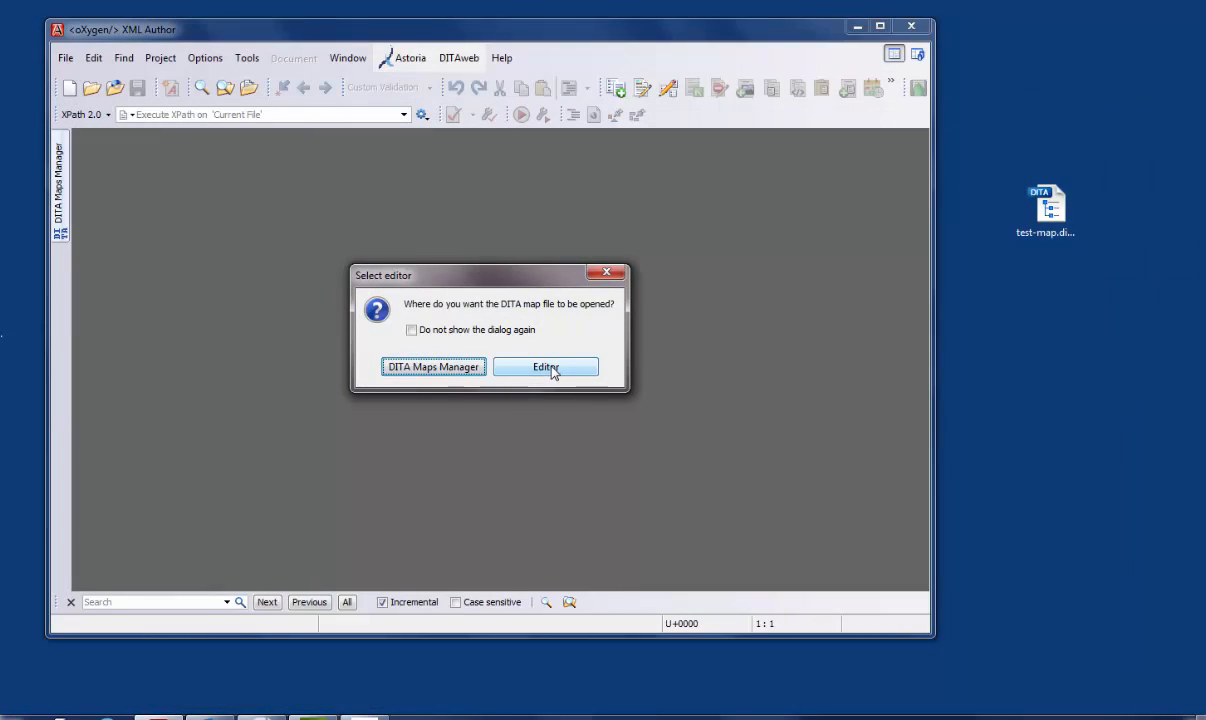
# Step: Open test-map.ditamap in the regular editor instead of the DITA Maps Manager
pyautogui.click(545, 366)
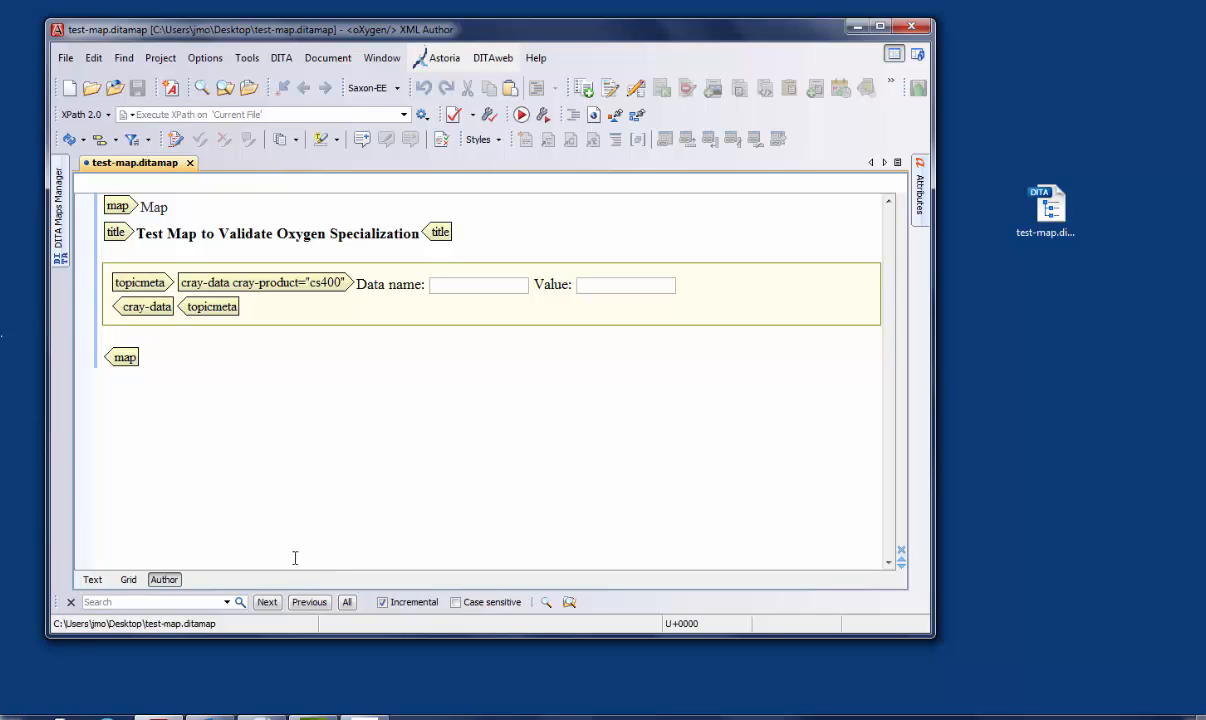
pyautogui.moveTo(584, 376)
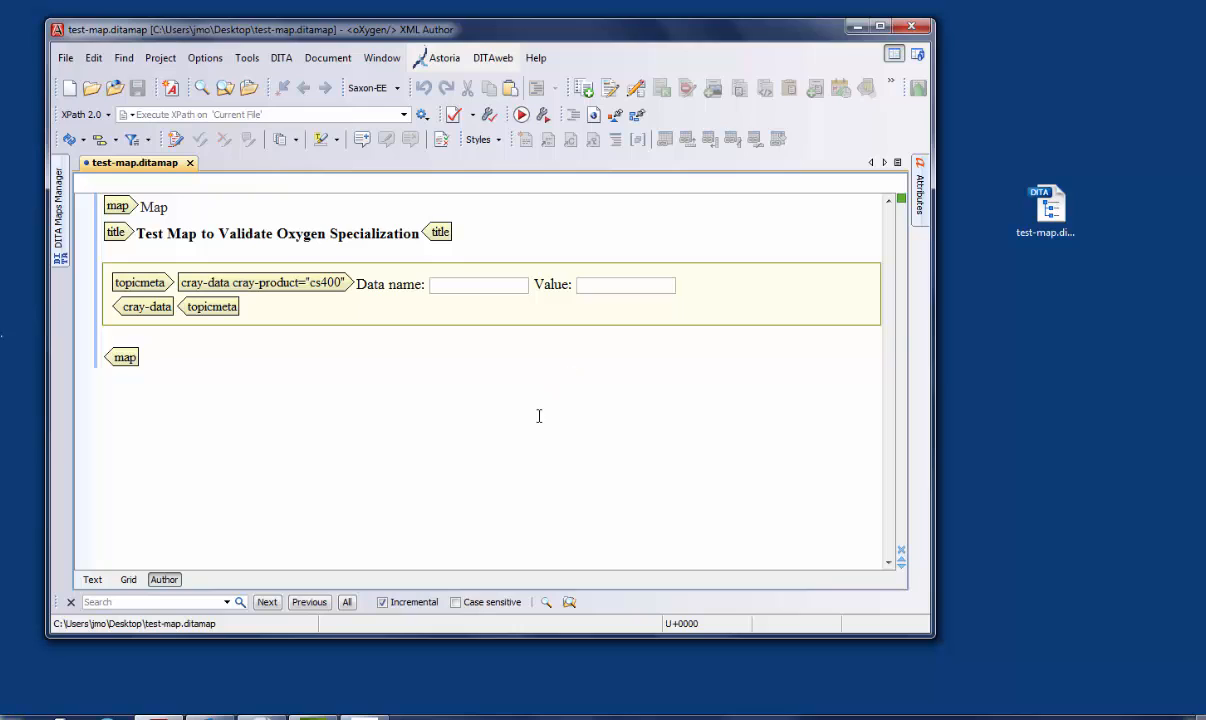
pyautogui.moveTo(559, 450)
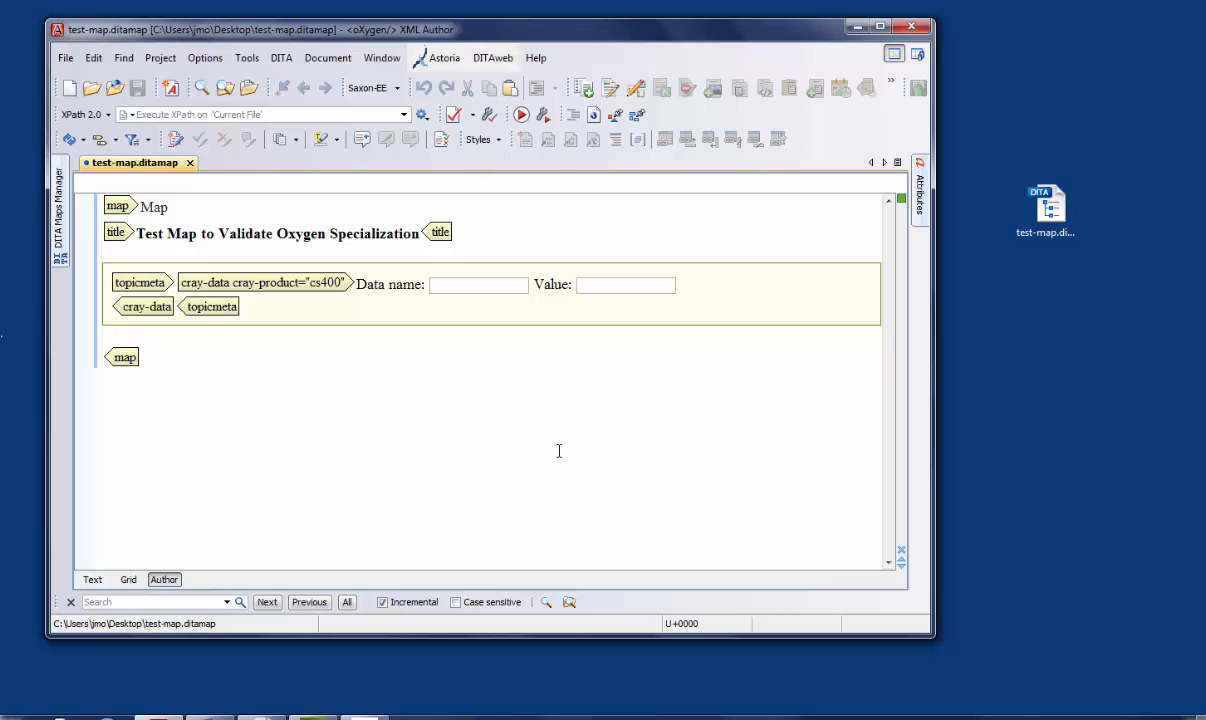
pyautogui.moveTo(580, 392)
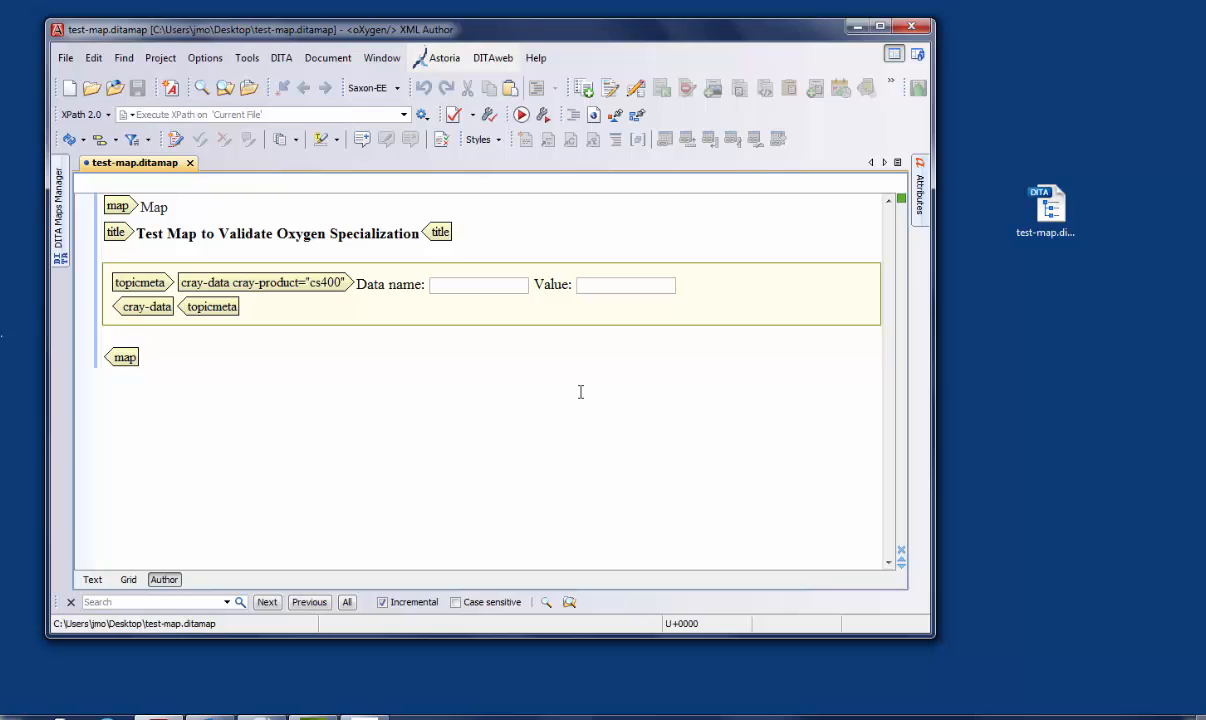
pyautogui.click(328, 57)
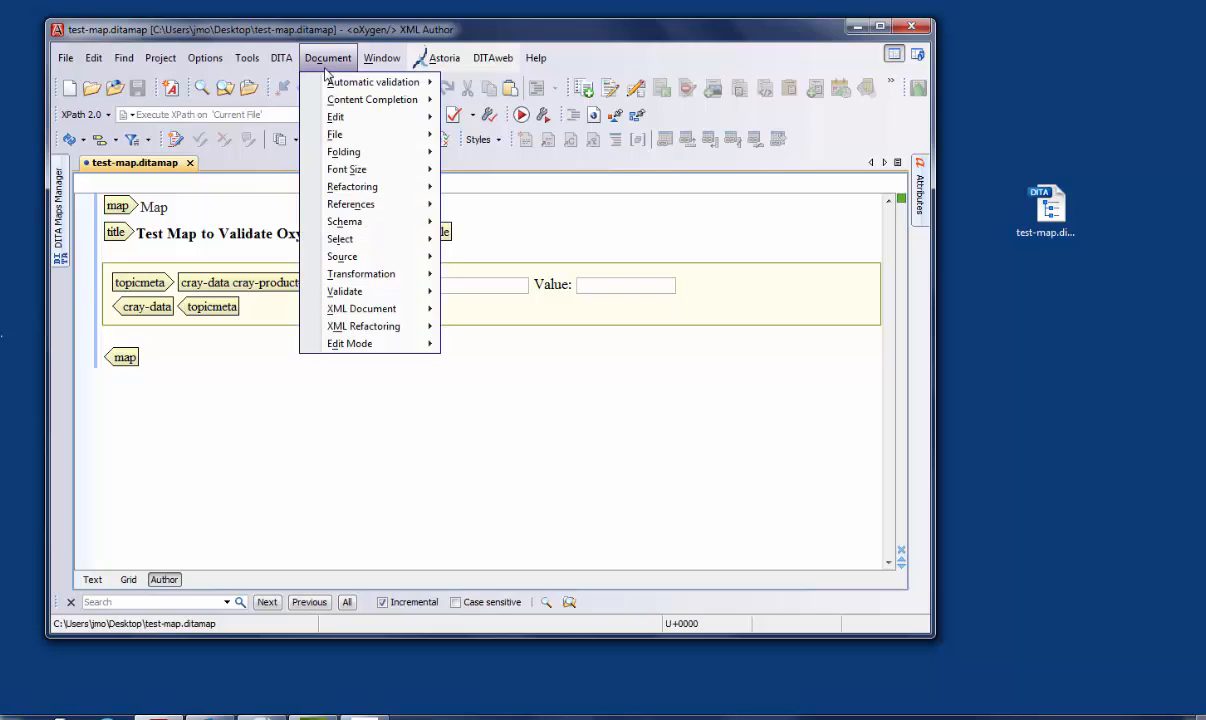
pyautogui.moveTo(360, 274)
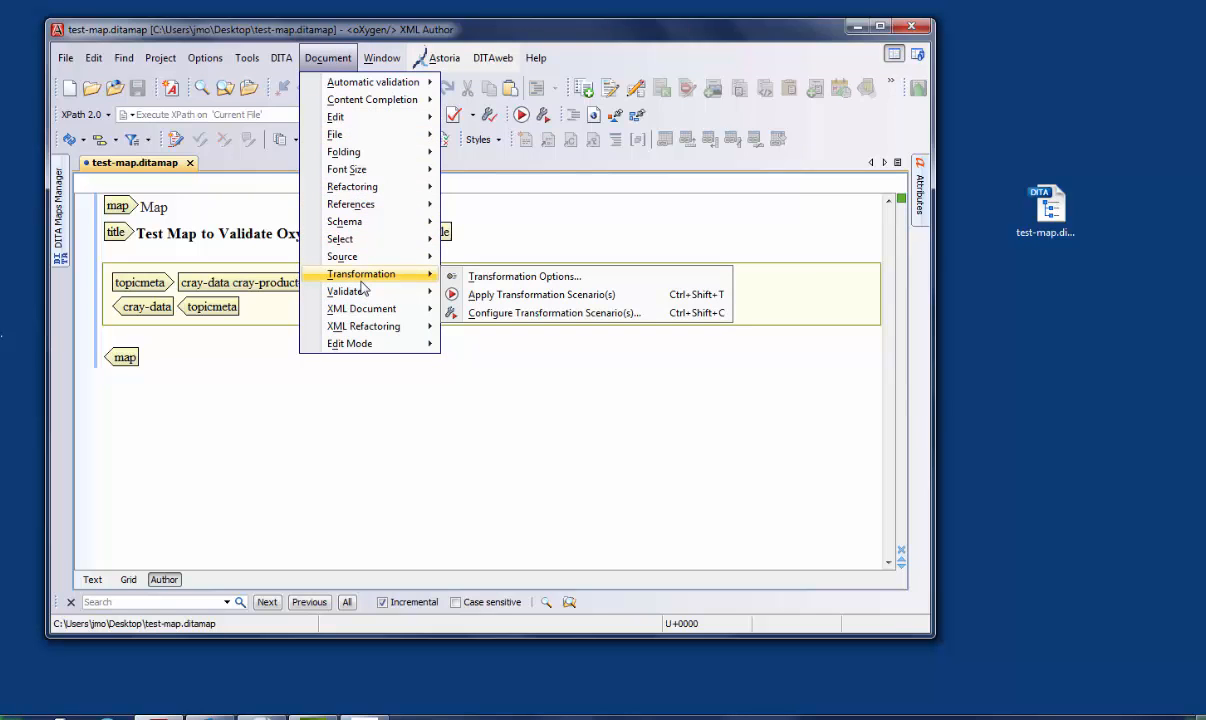
pyautogui.moveTo(413, 289)
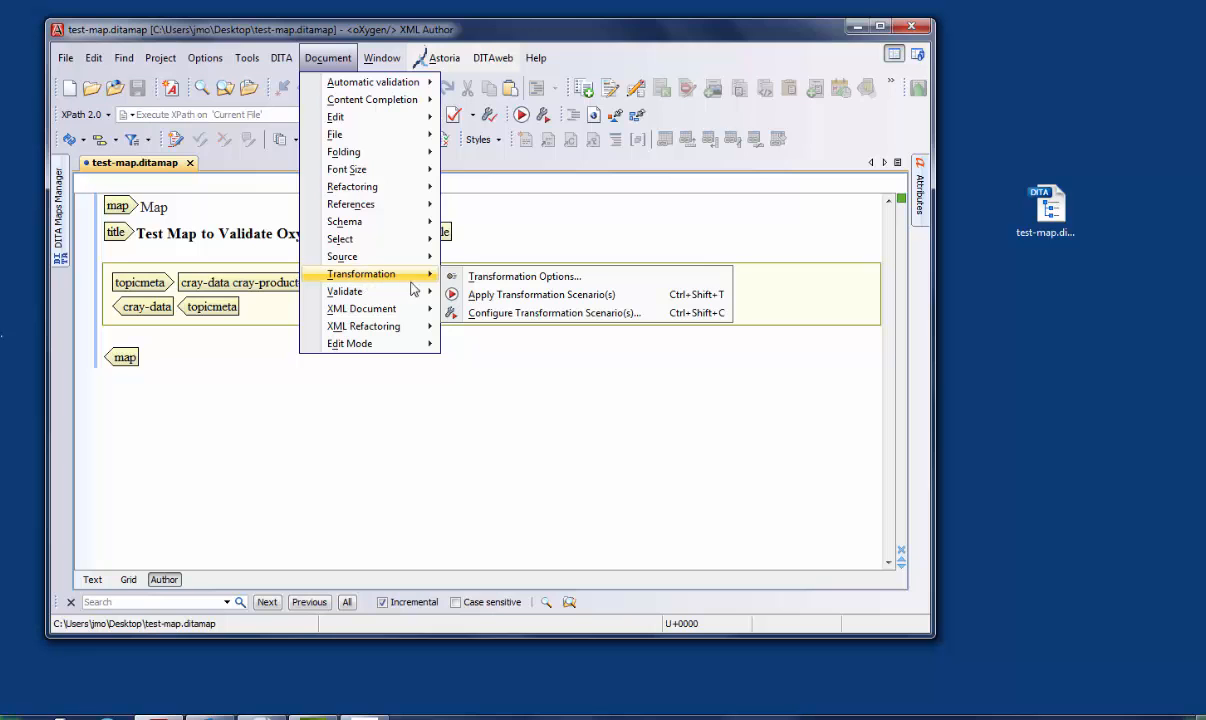
# Step: Re-associate the Run DITA OT Integrator scenario with the map and apply it
pyautogui.click(555, 312)
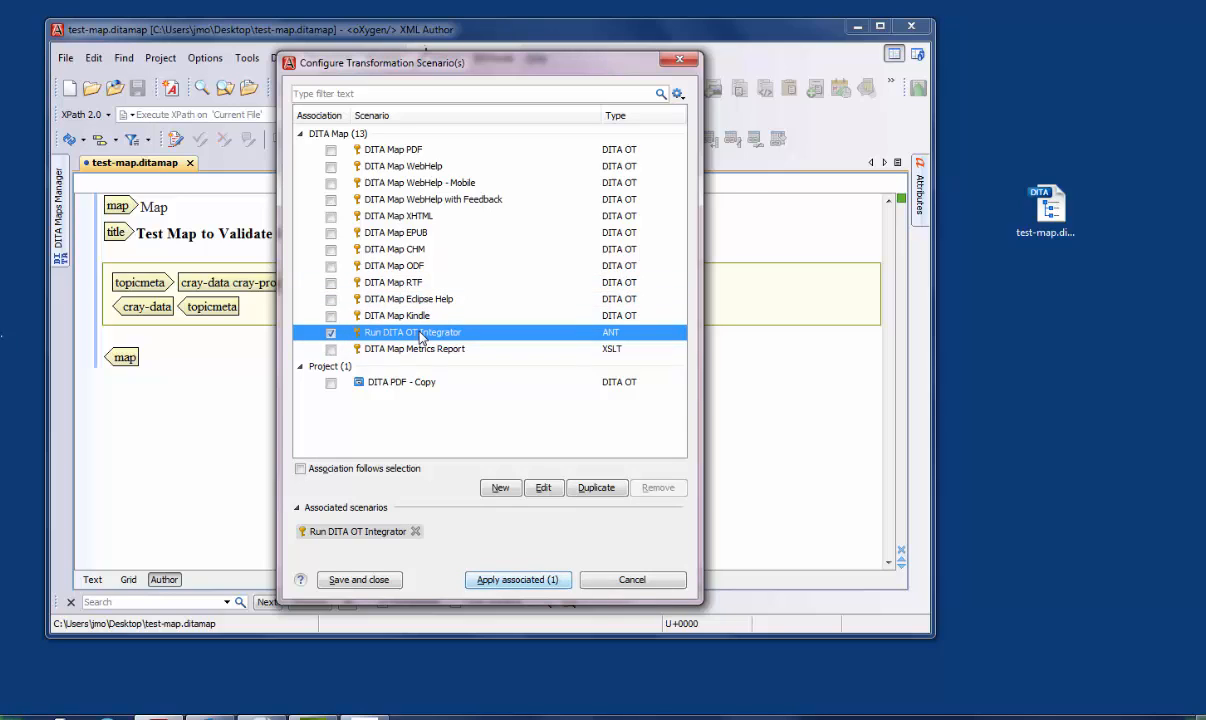
pyautogui.click(396, 315)
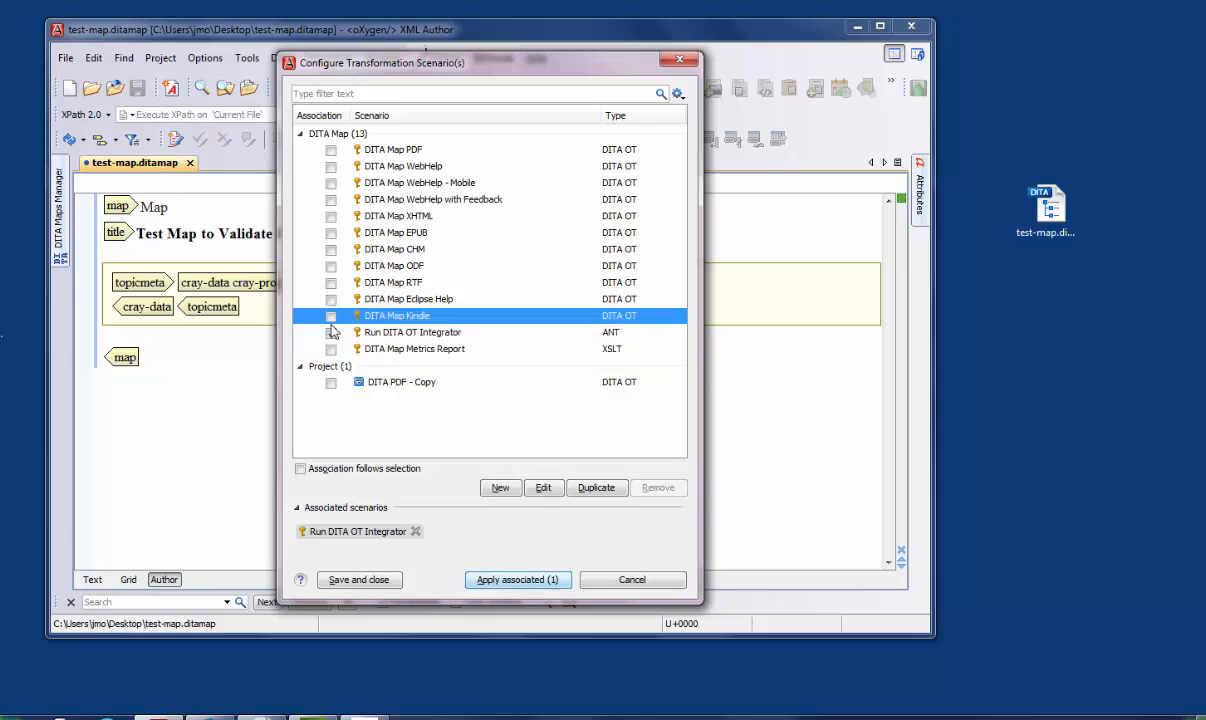
pyautogui.click(331, 316)
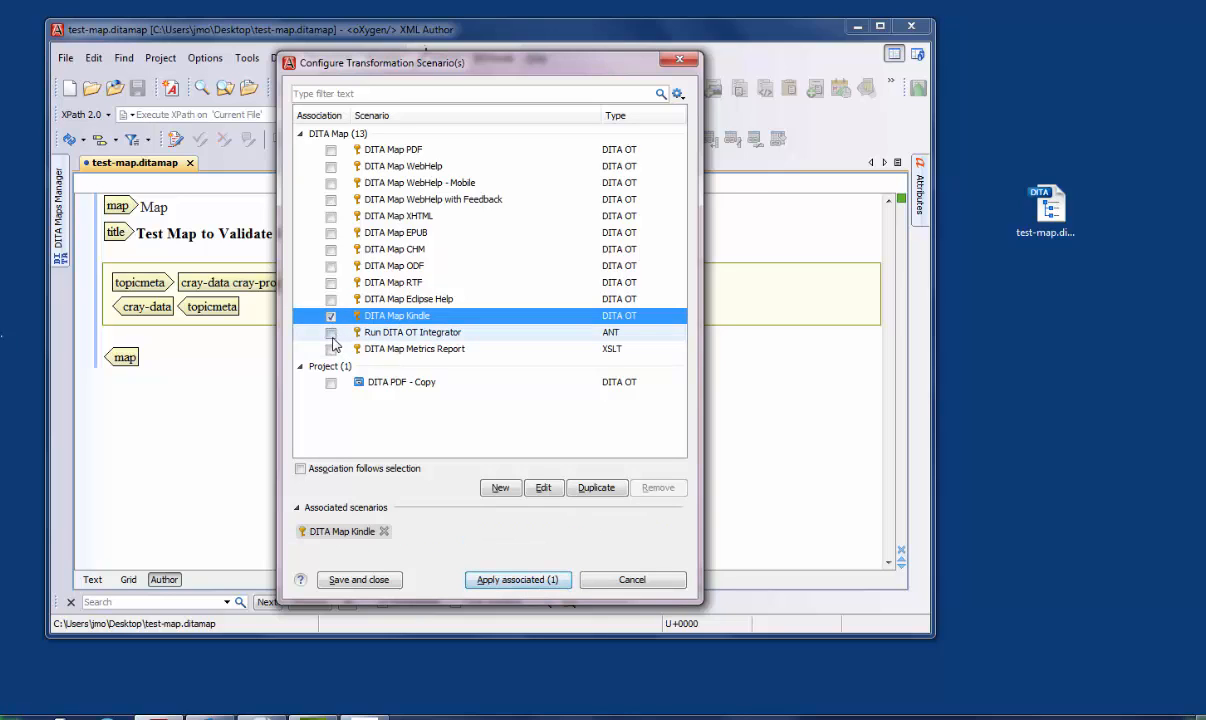
pyautogui.click(331, 332)
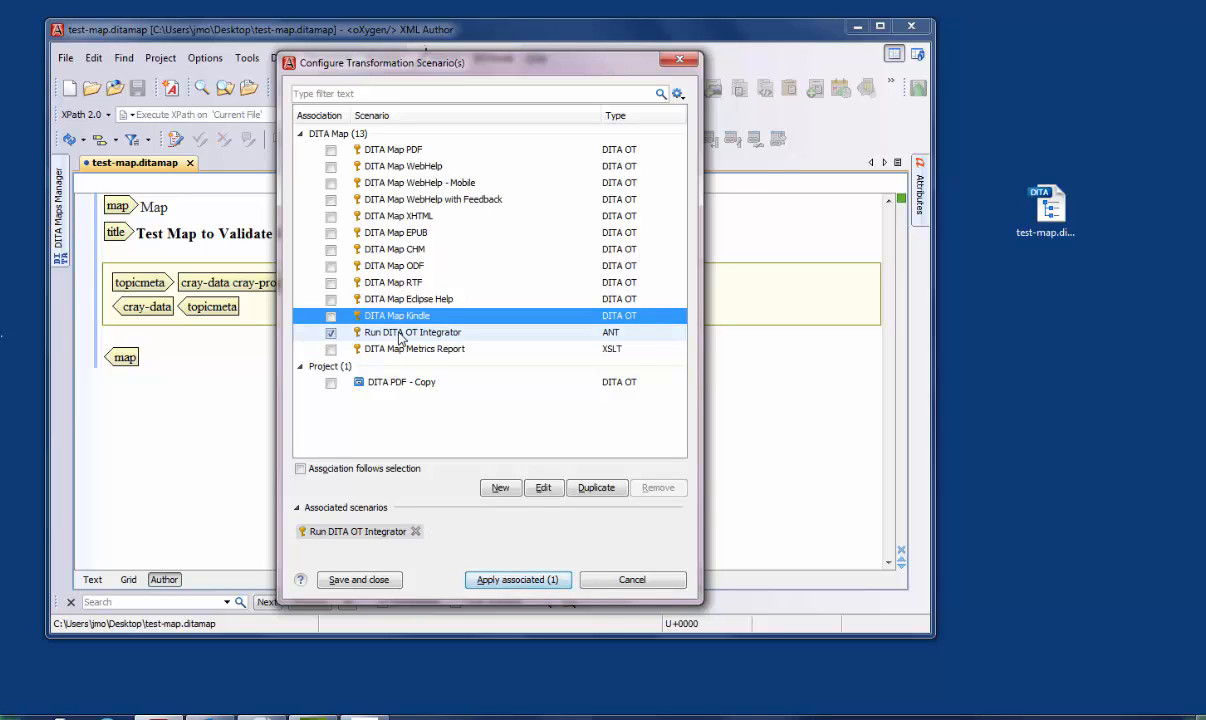
pyautogui.click(412, 332)
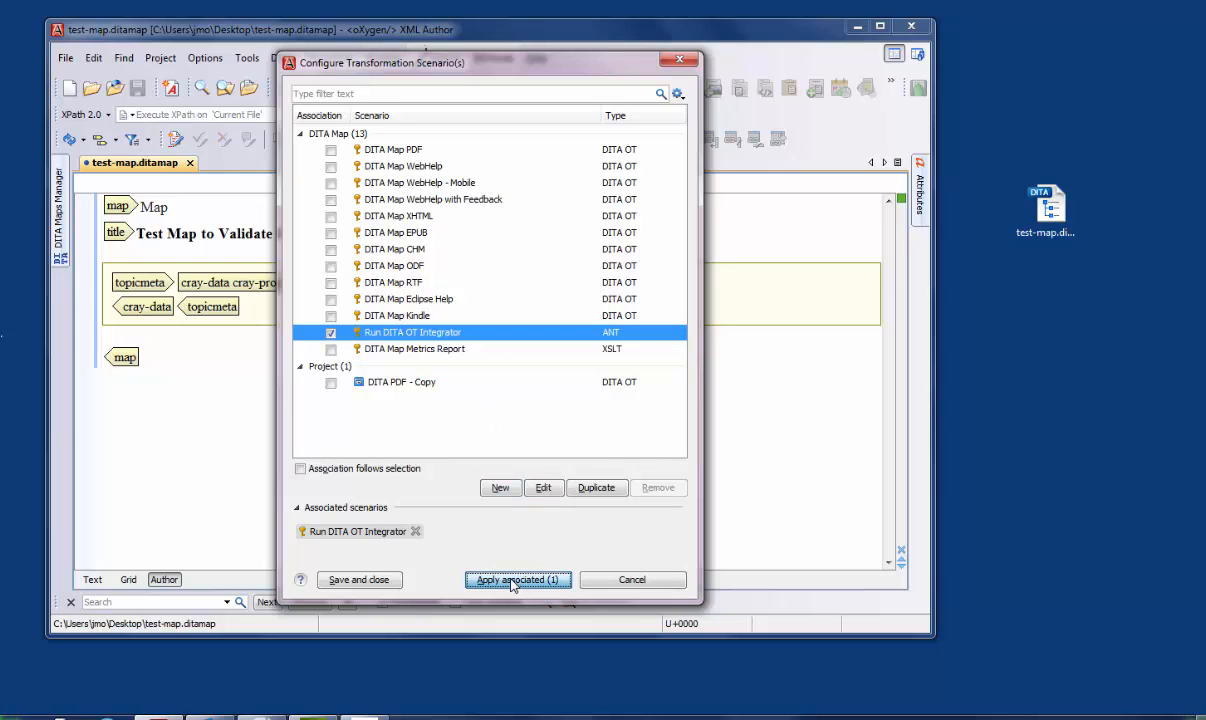
pyautogui.click(518, 580)
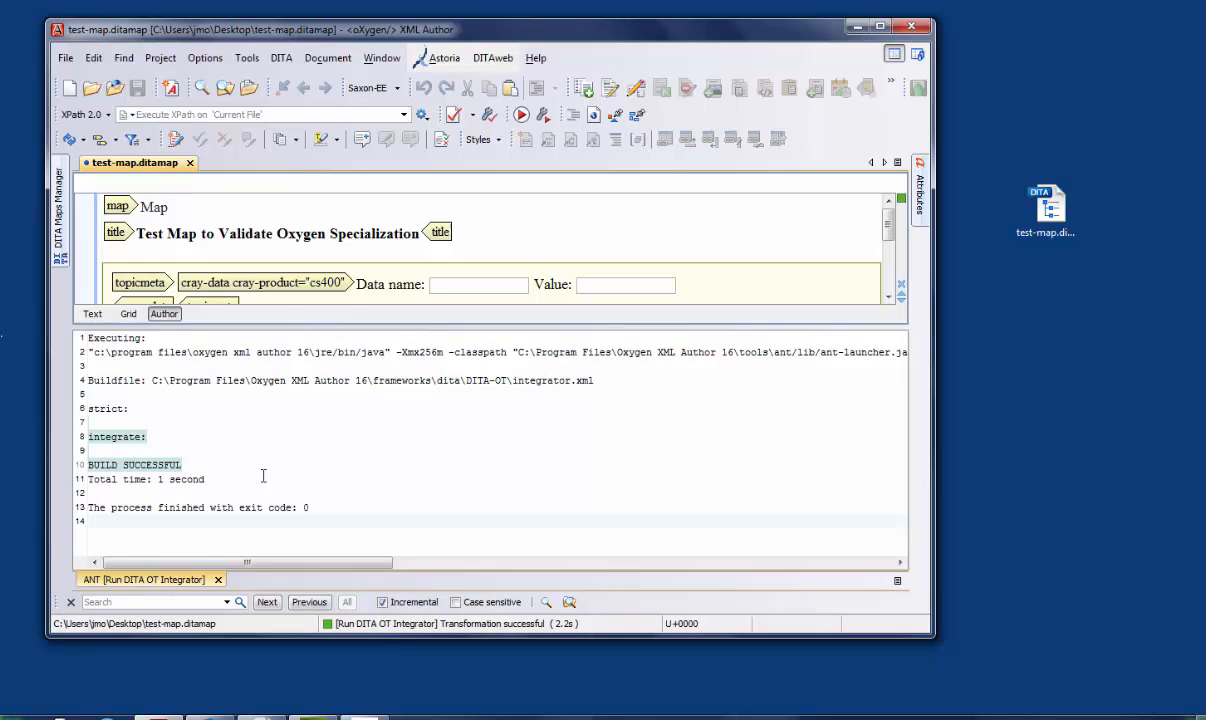
# Step: Review the ANT [Run DITA OT Integrator] build log, then close its tab
pyautogui.click(122, 436)
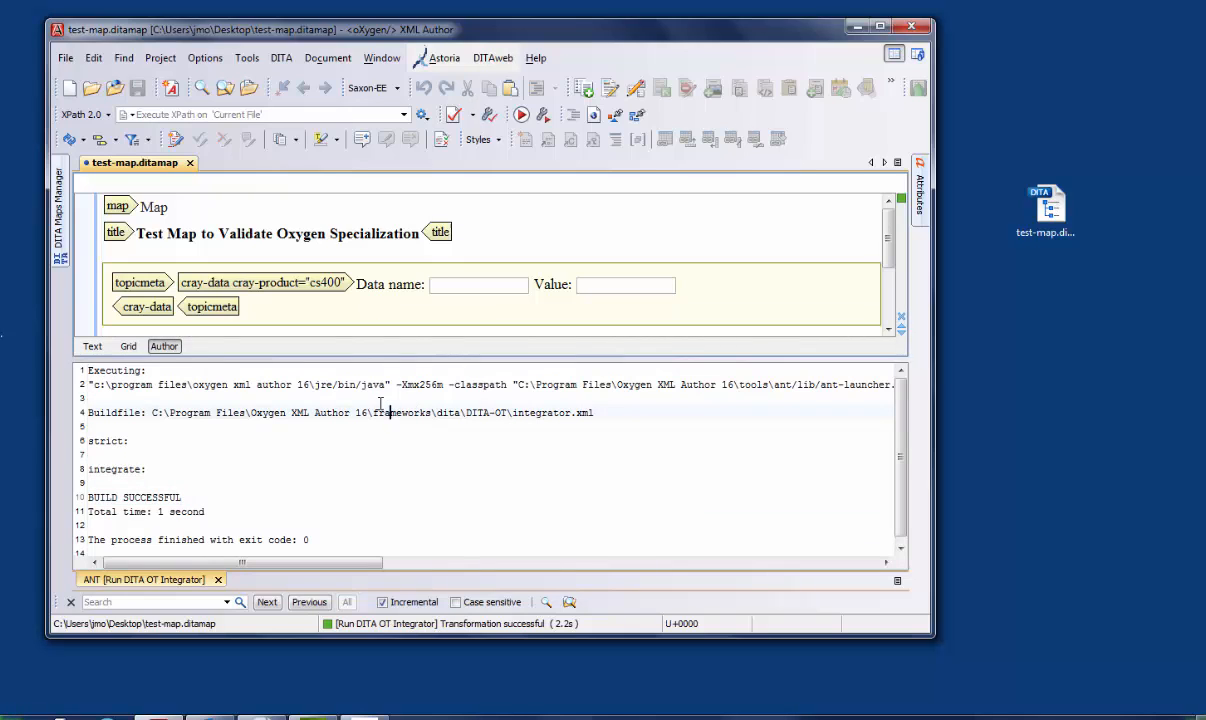
pyautogui.moveTo(807, 351)
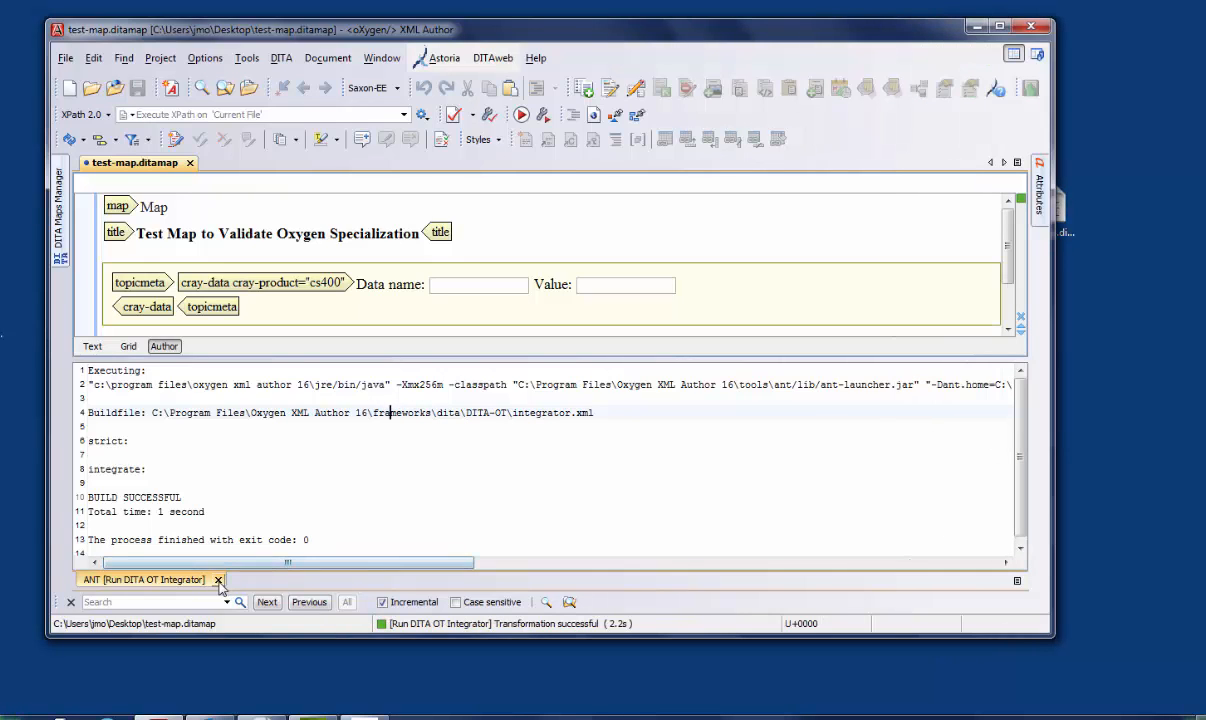
pyautogui.click(218, 580)
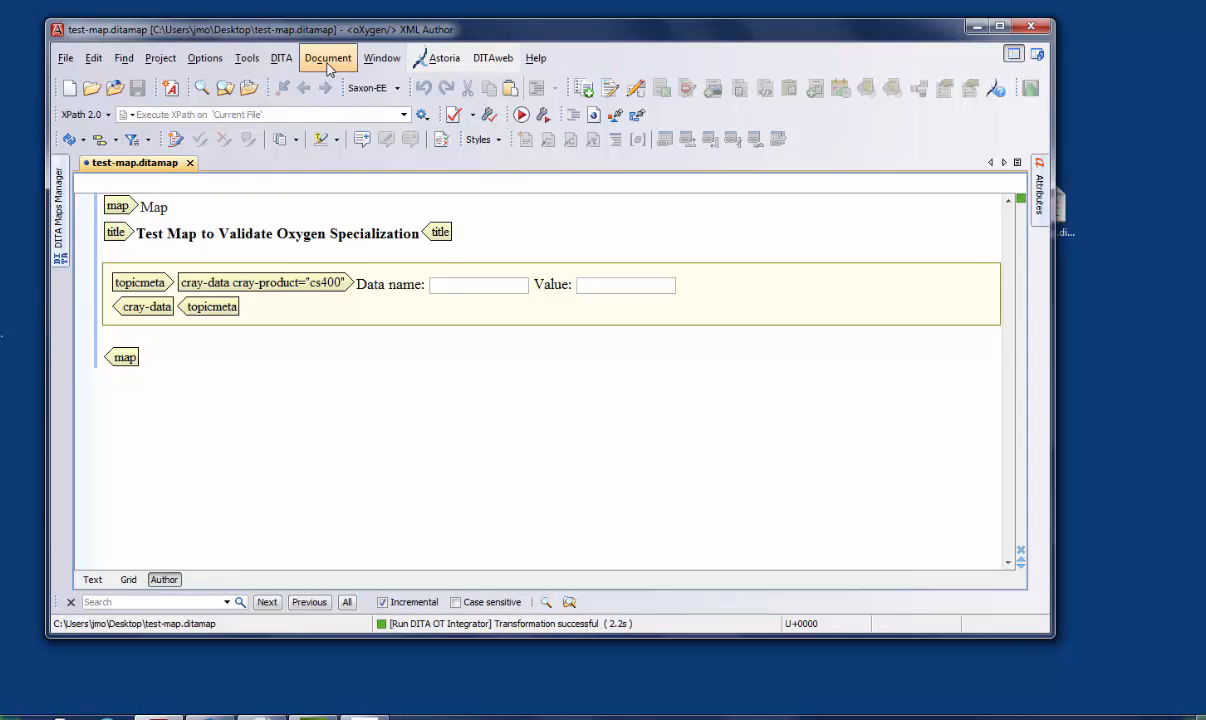
# Step: Validate test-map.ditamap using Document > Validate
pyautogui.click(327, 57)
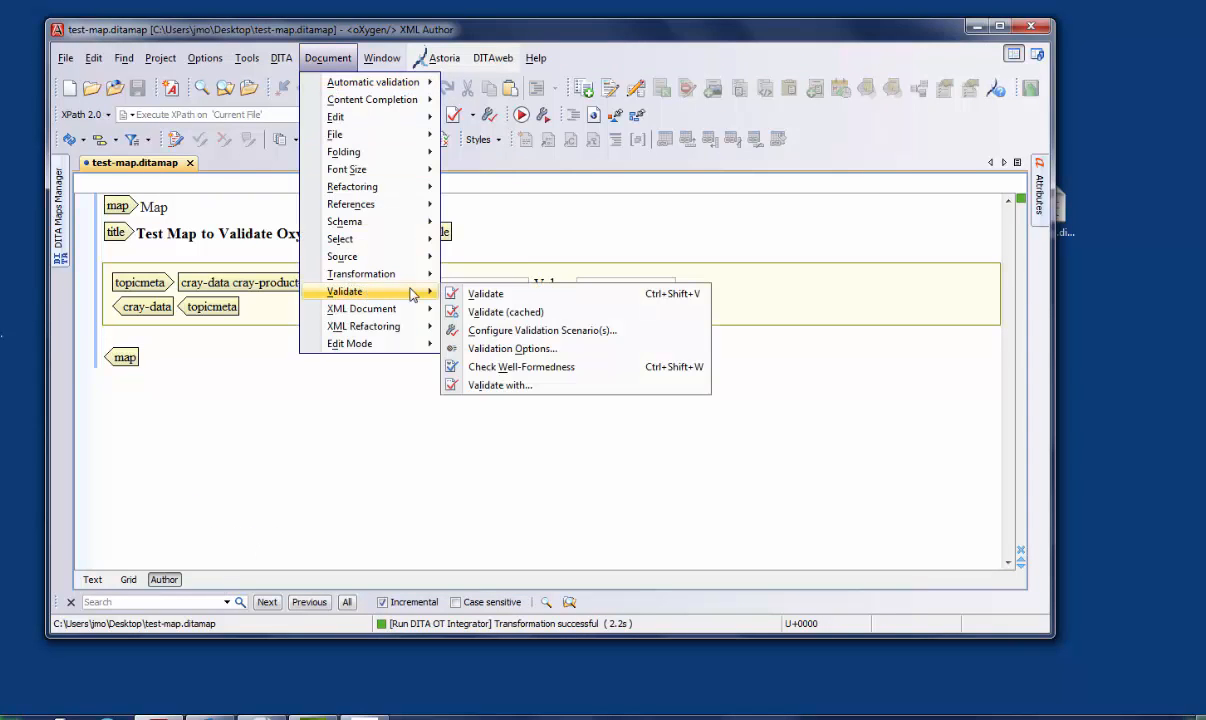
pyautogui.moveTo(485, 293)
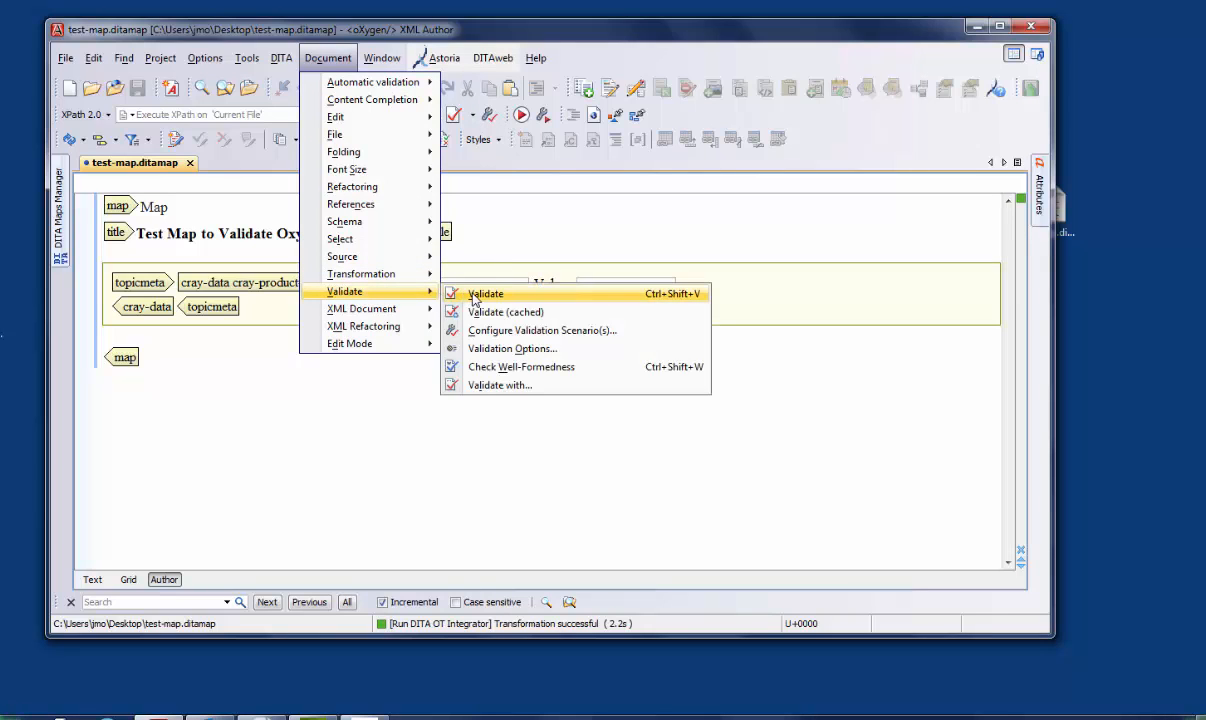
pyautogui.click(485, 293)
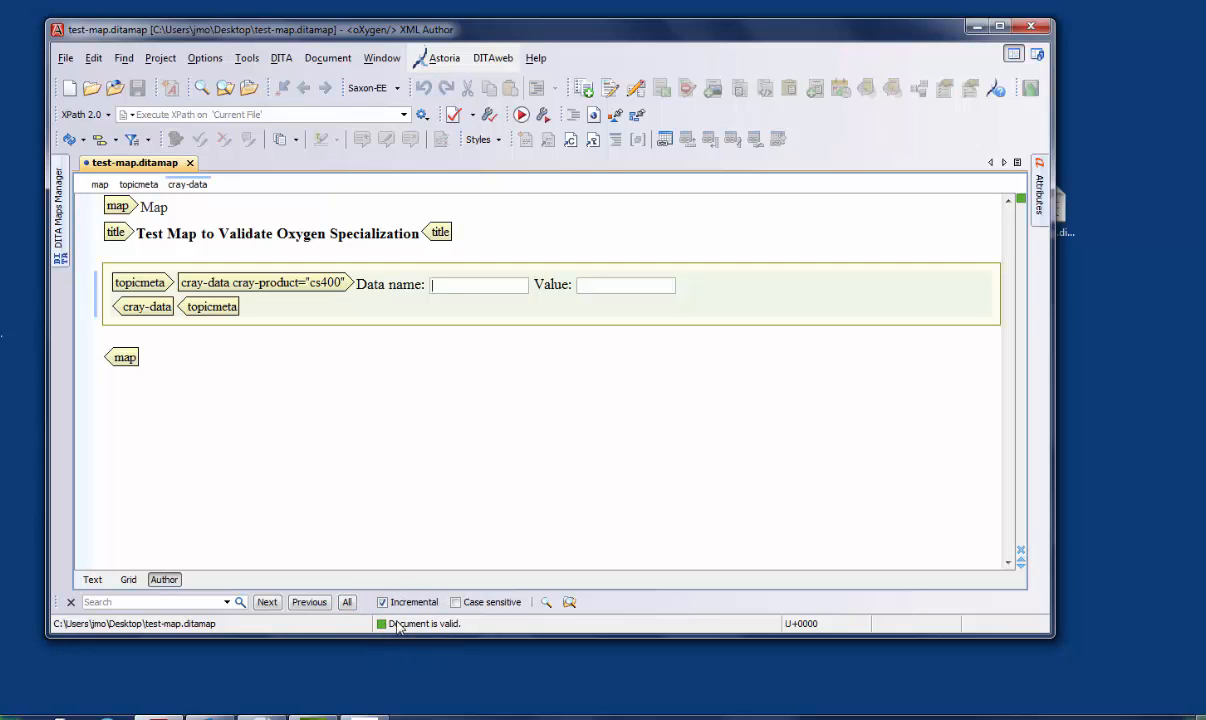
pyautogui.moveTo(423, 630)
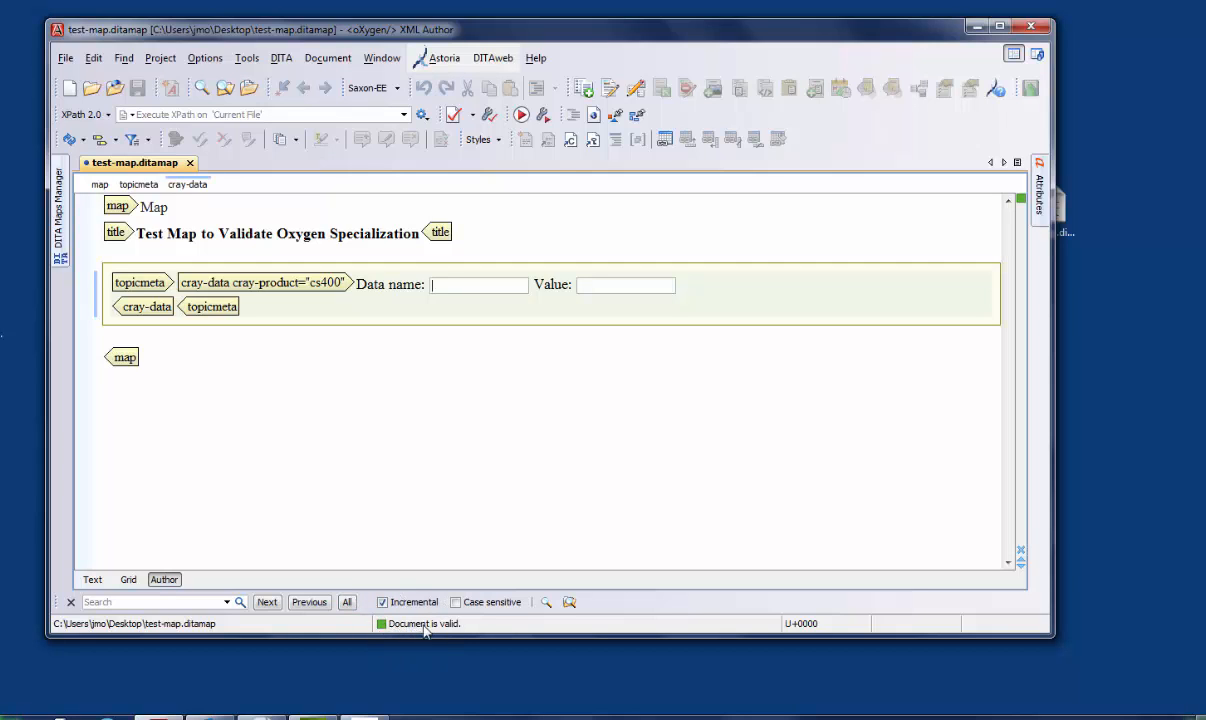
pyautogui.moveTo(411, 445)
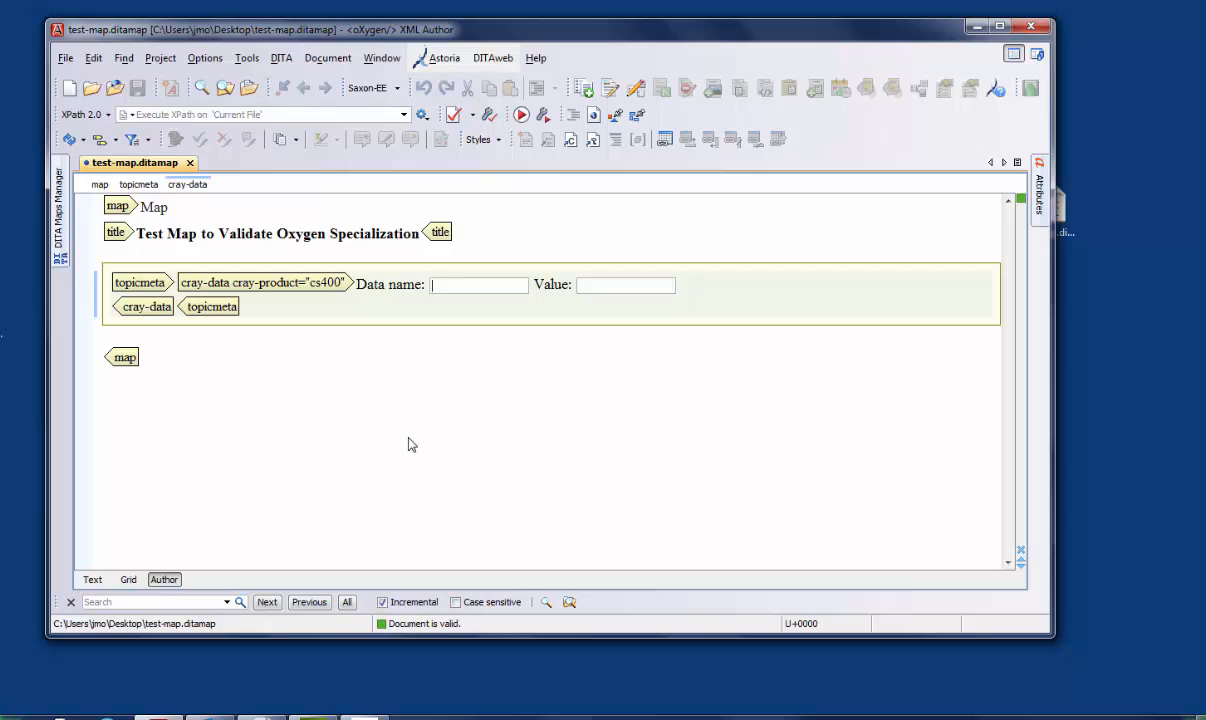
pyautogui.moveTo(151, 115)
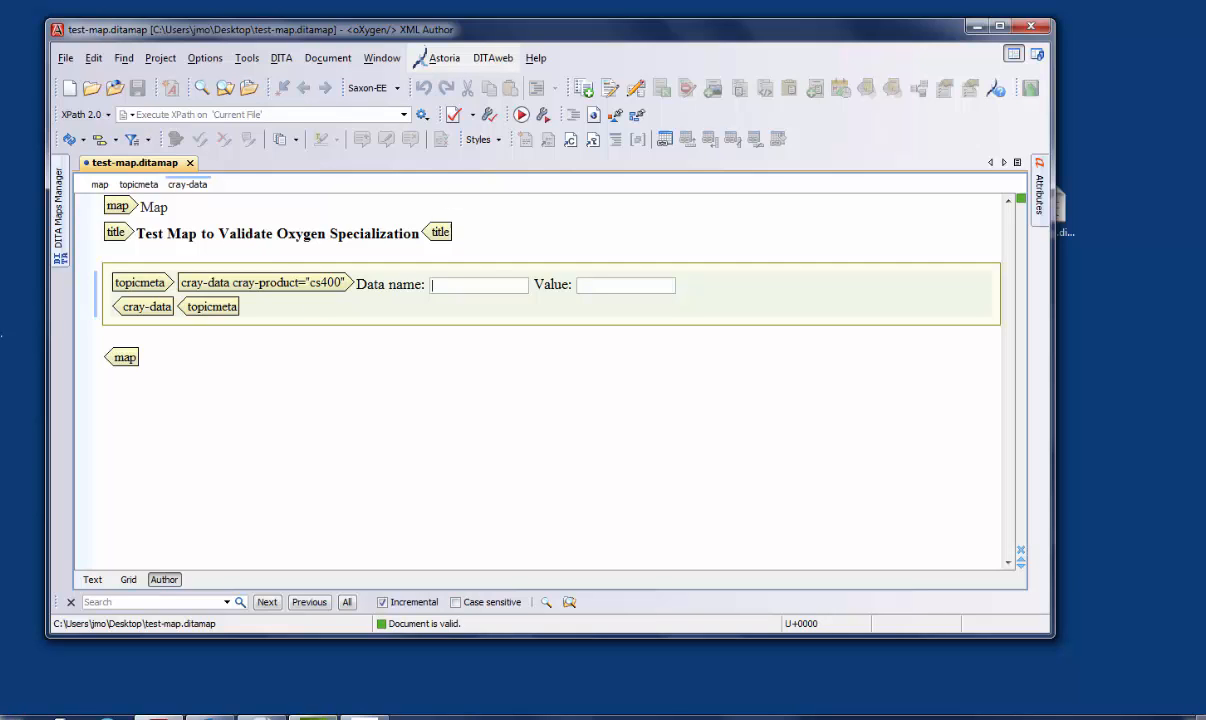
pyautogui.moveTo(773, 473)
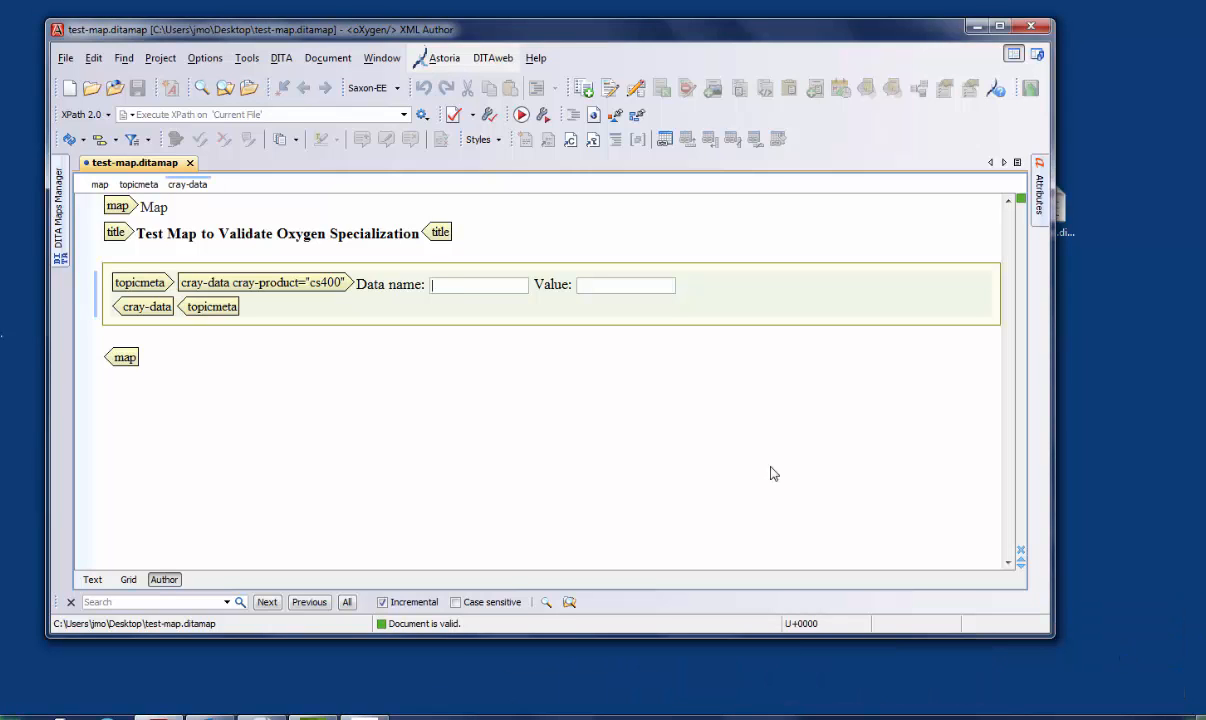